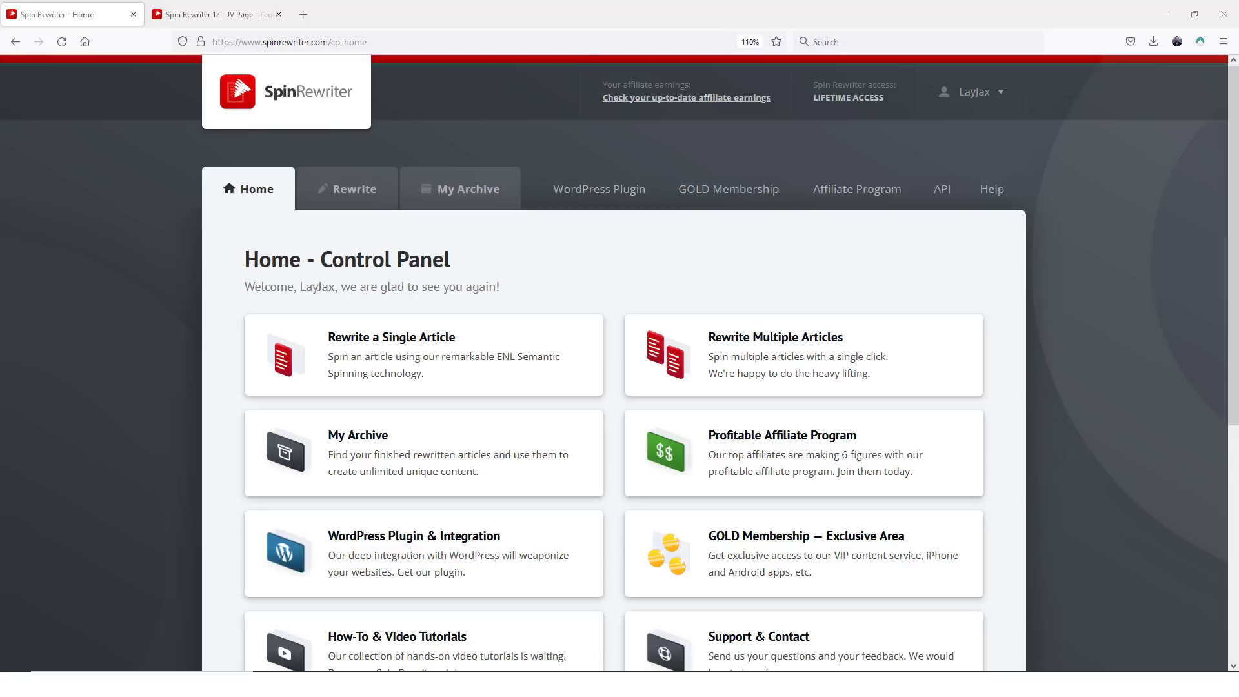
pyautogui.moveTo(1183, 269)
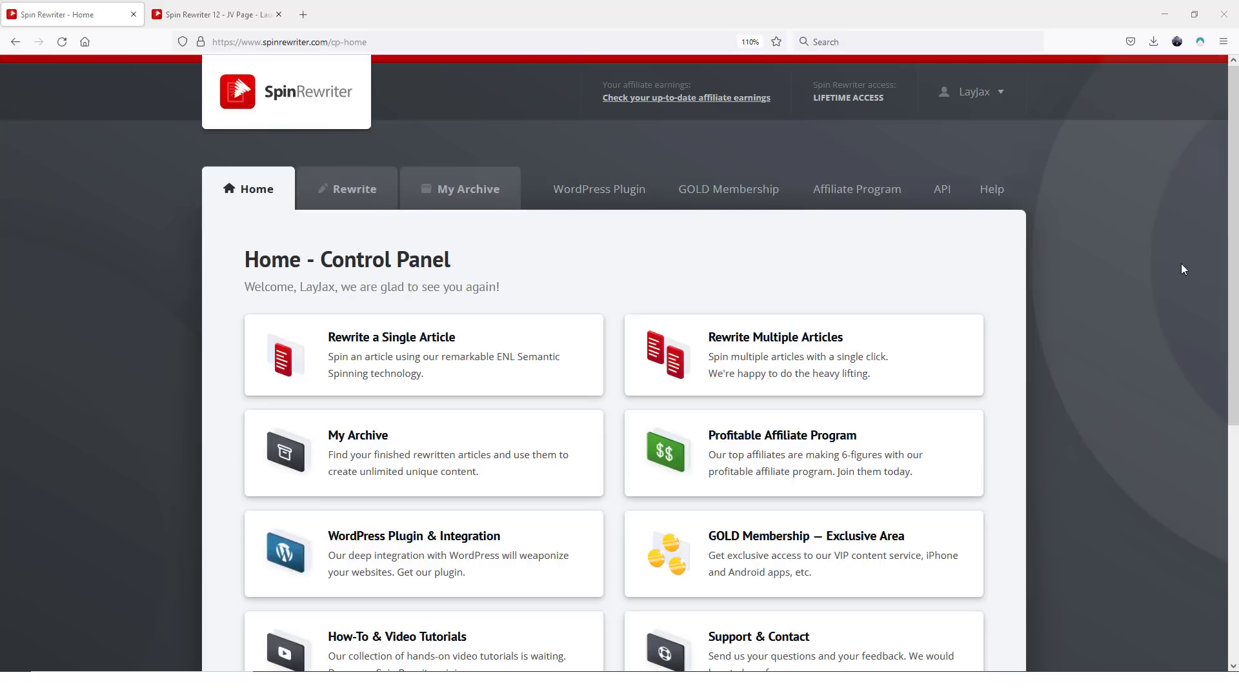
pyautogui.moveTo(1180, 272)
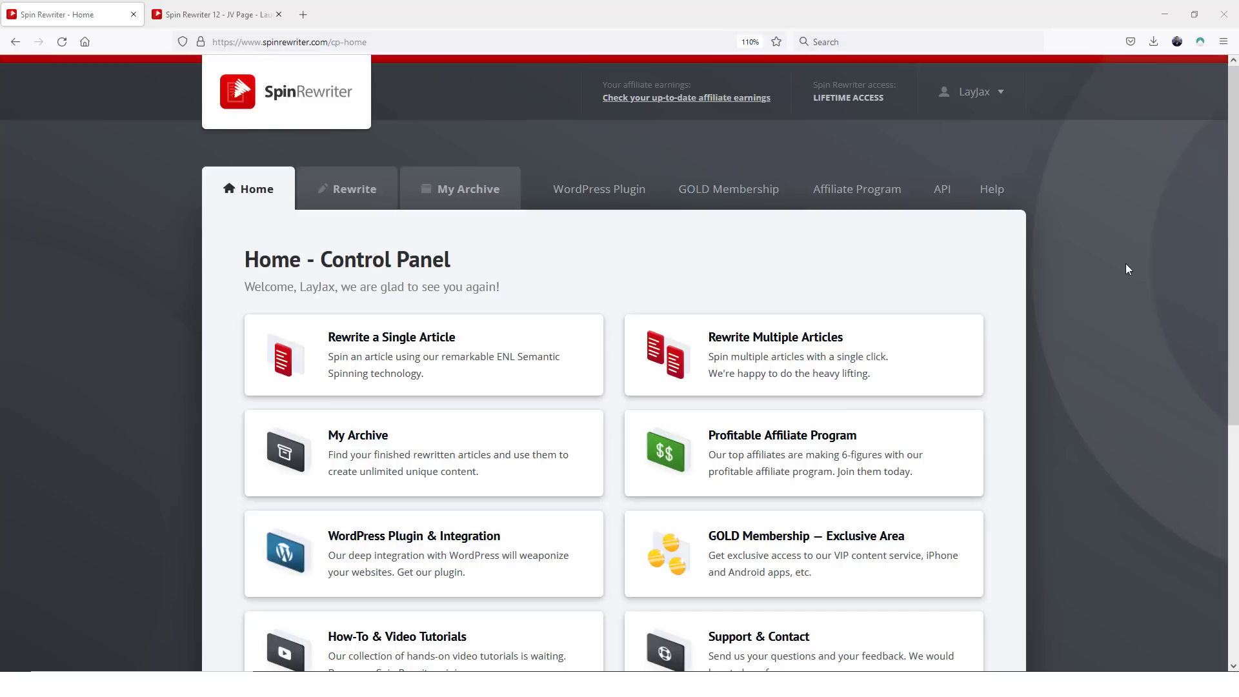
pyautogui.moveTo(1113, 275)
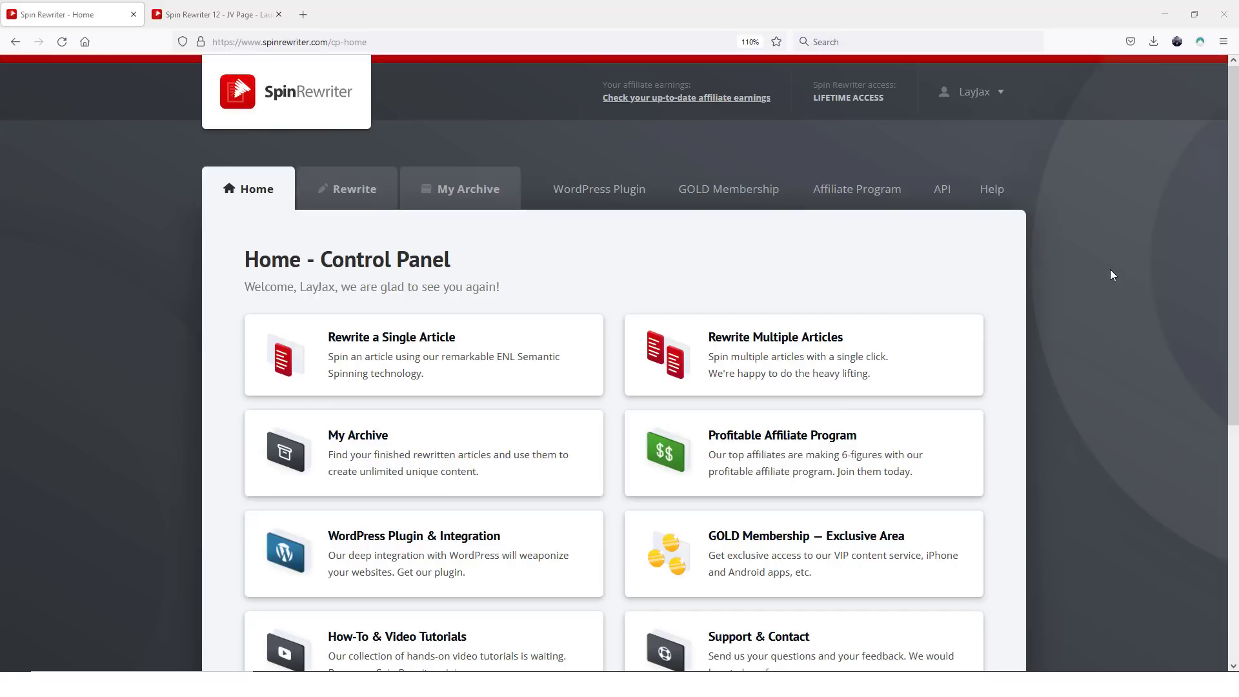
pyautogui.moveTo(1098, 285)
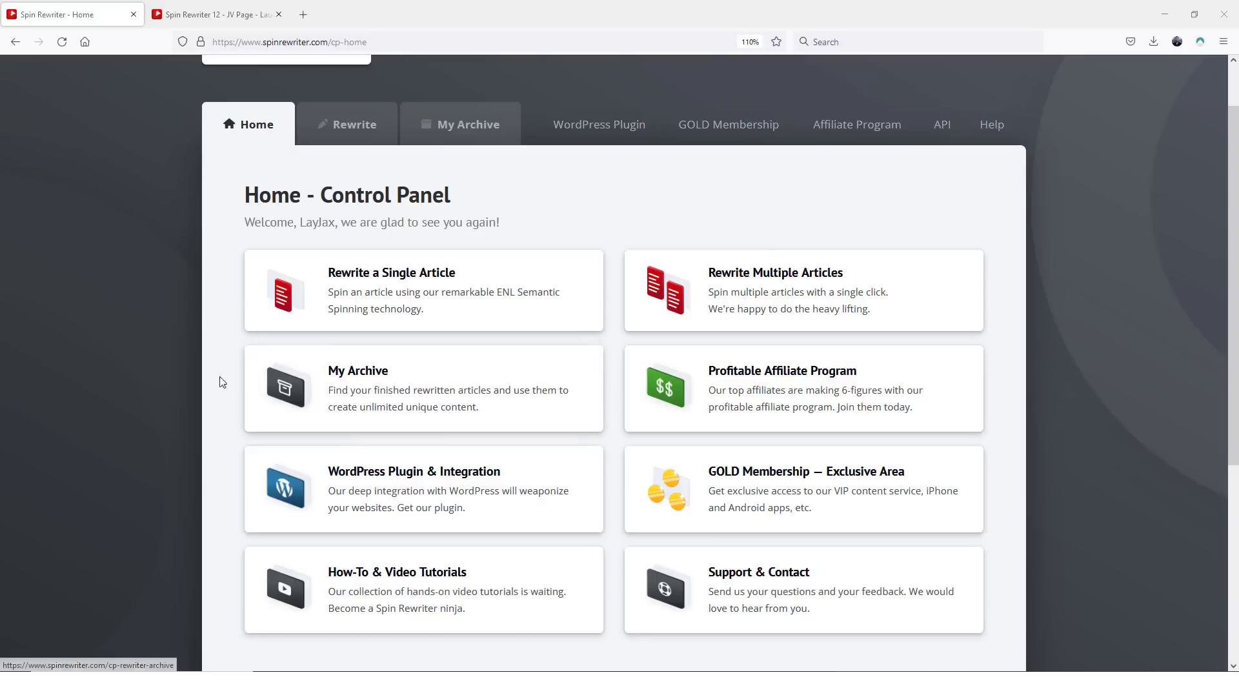
pyautogui.moveTo(225, 401)
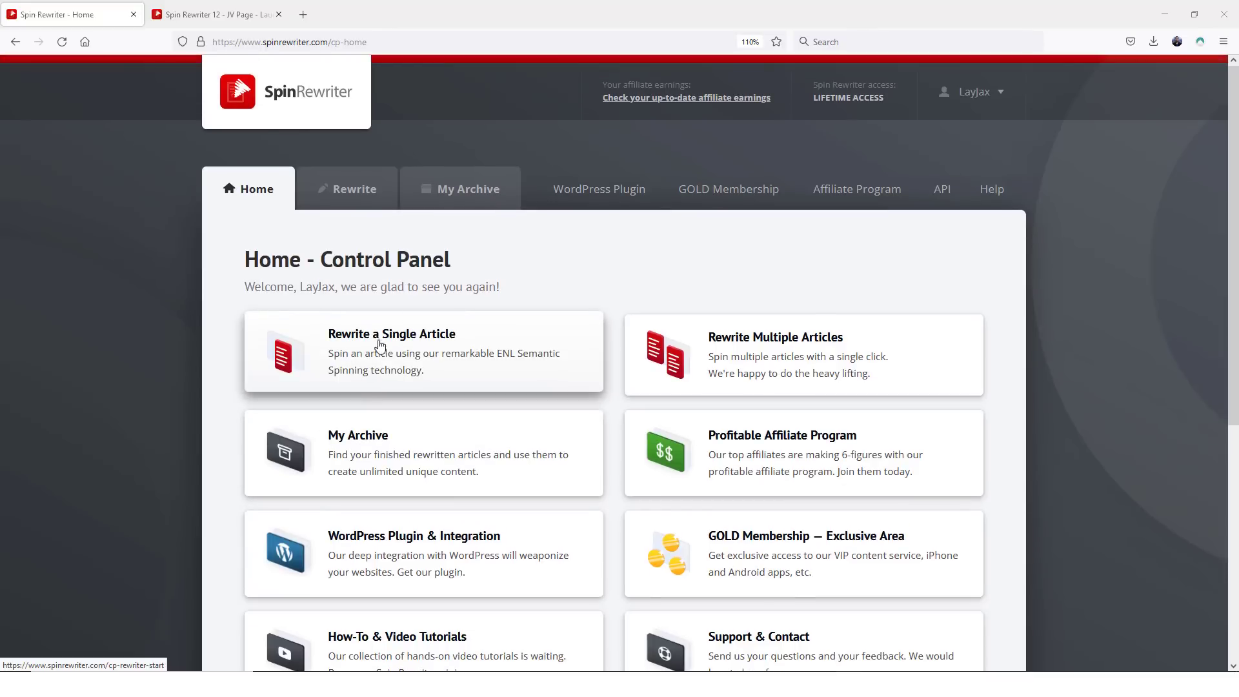
pyautogui.moveTo(234, 48)
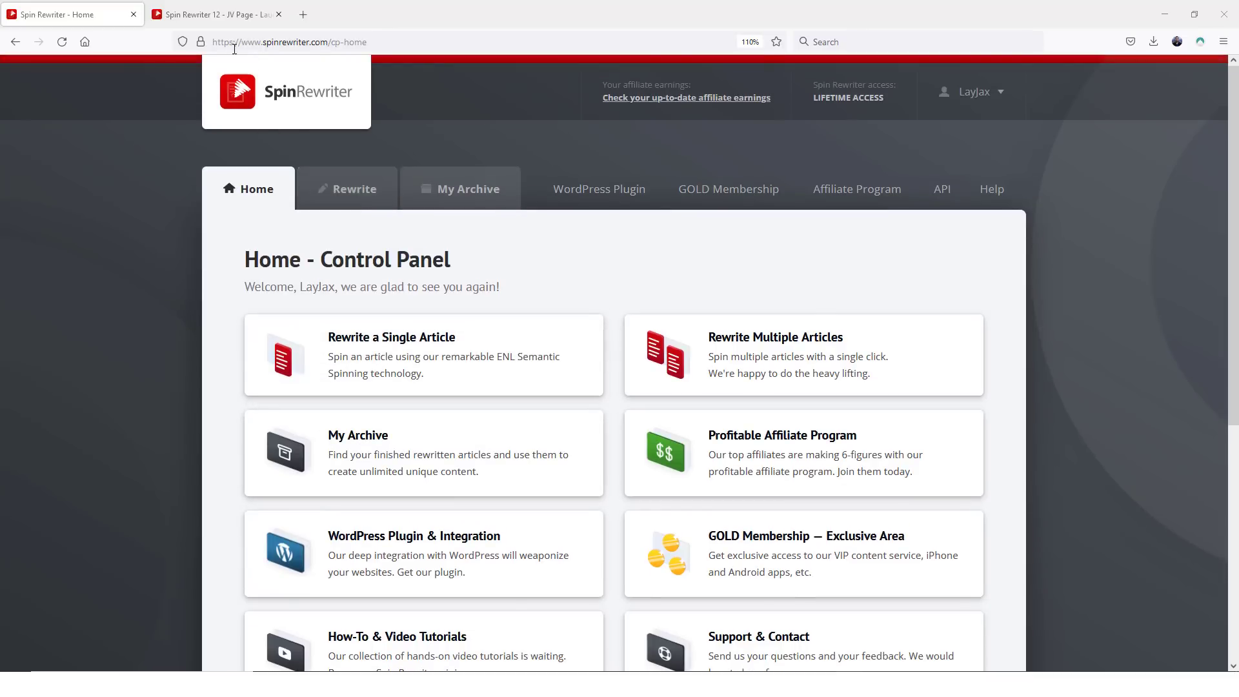
# Step: Read the Spin Rewriter 12 feature list, visit the Home panel, then return to the JV page
pyautogui.click(215, 14)
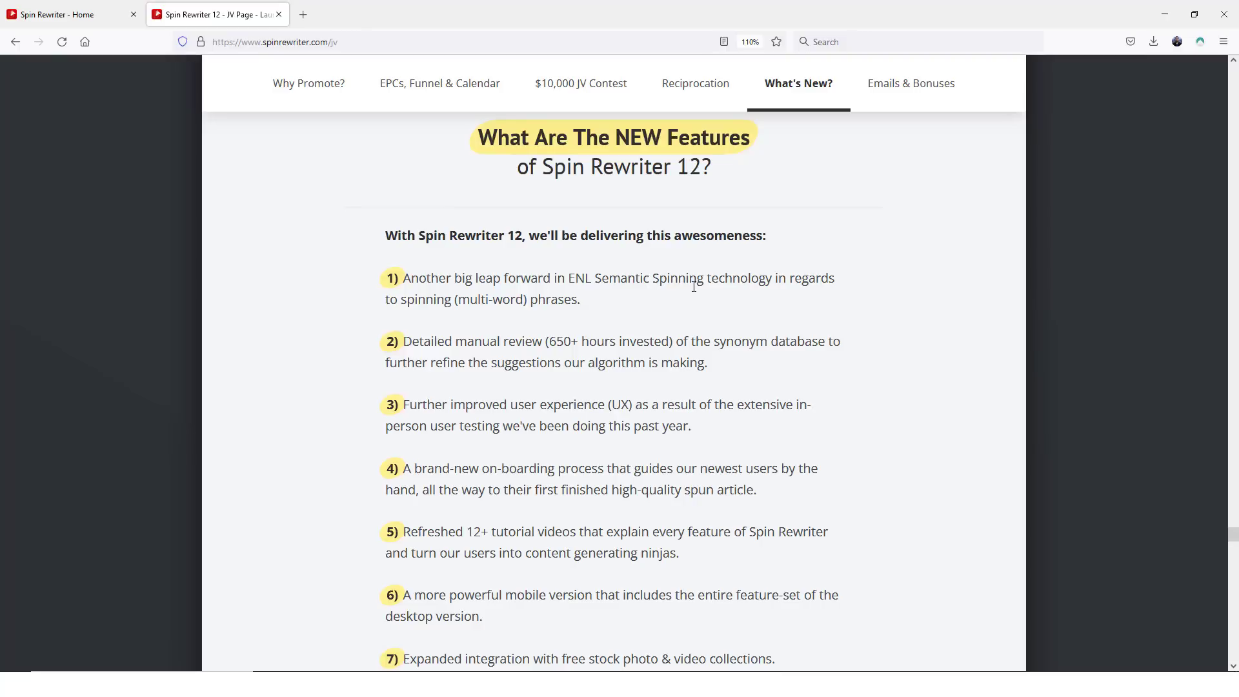
pyautogui.moveTo(529, 306)
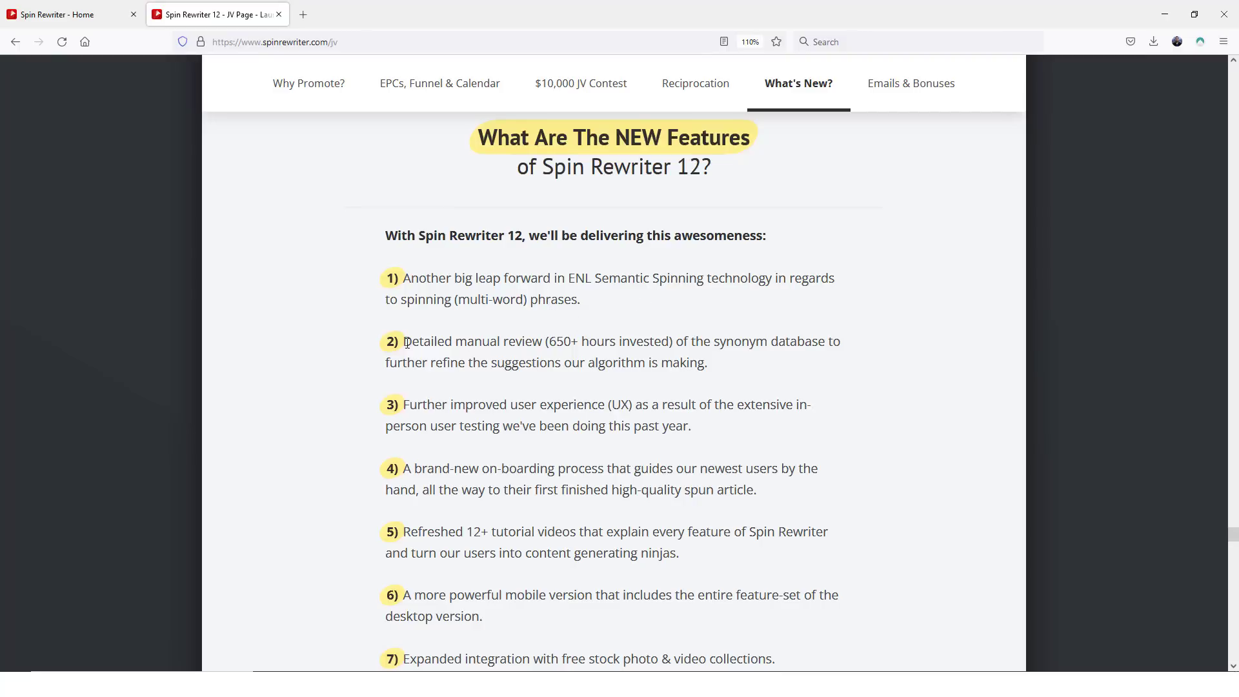
pyautogui.moveTo(405, 342); pyautogui.dragTo(706, 363)
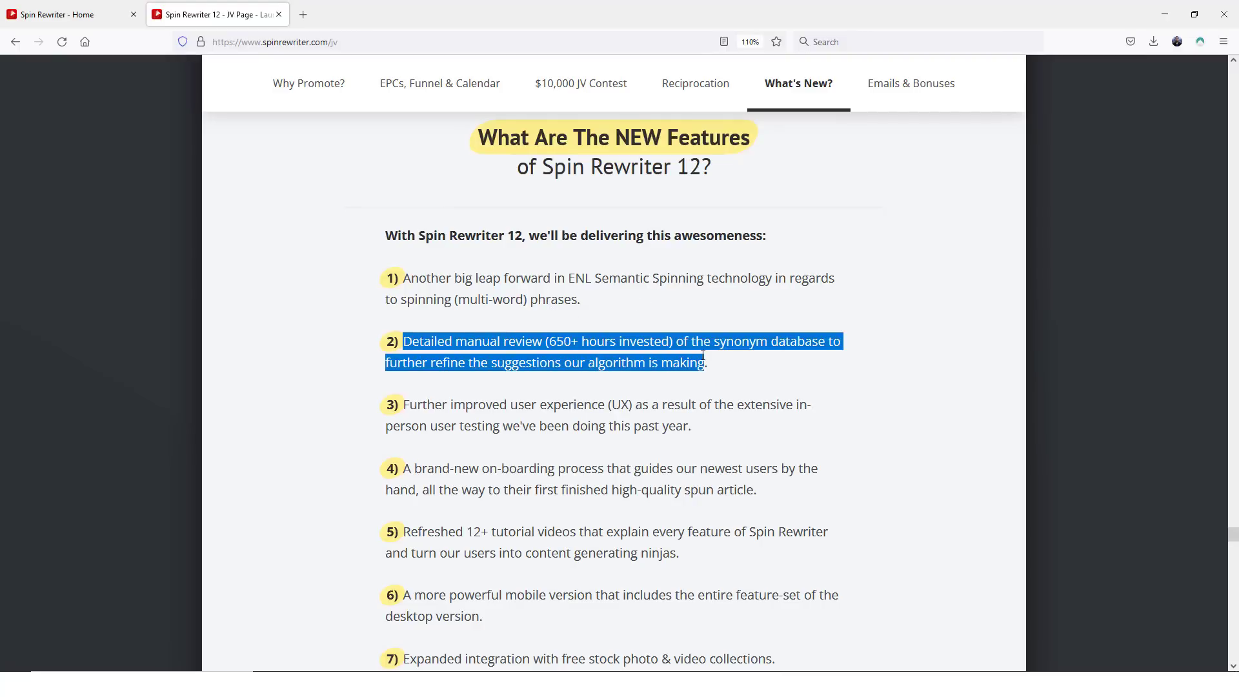
pyautogui.click(695, 362)
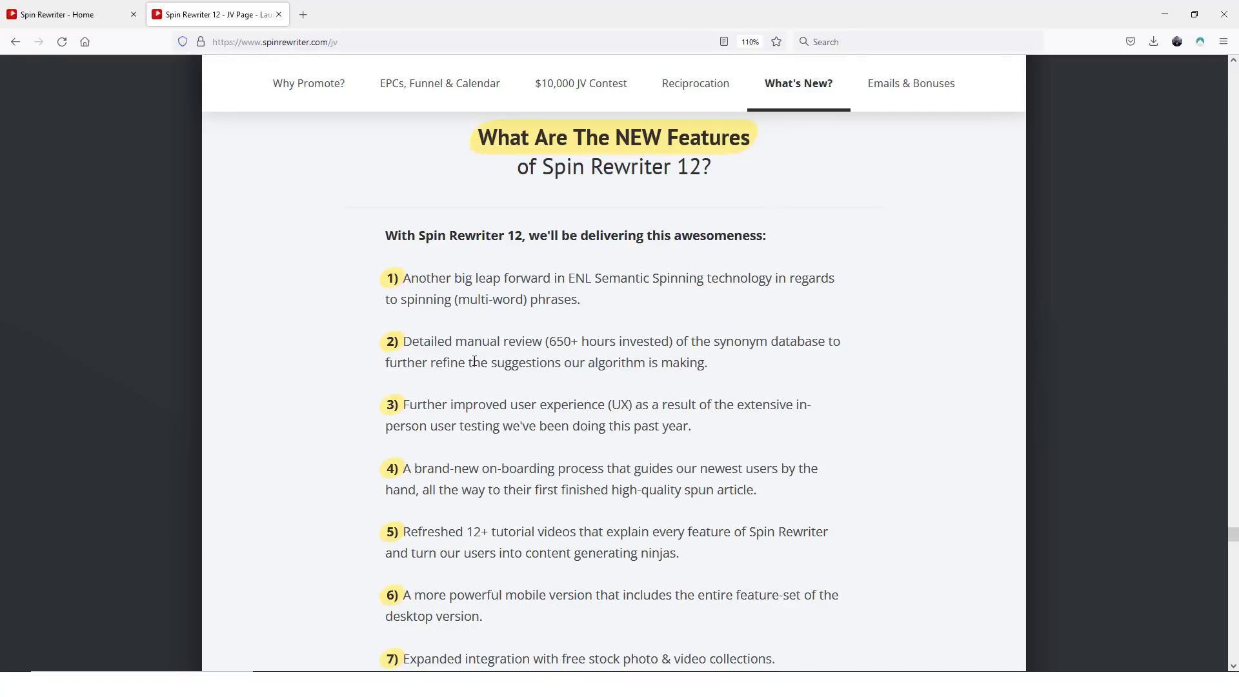
pyautogui.moveTo(601, 364)
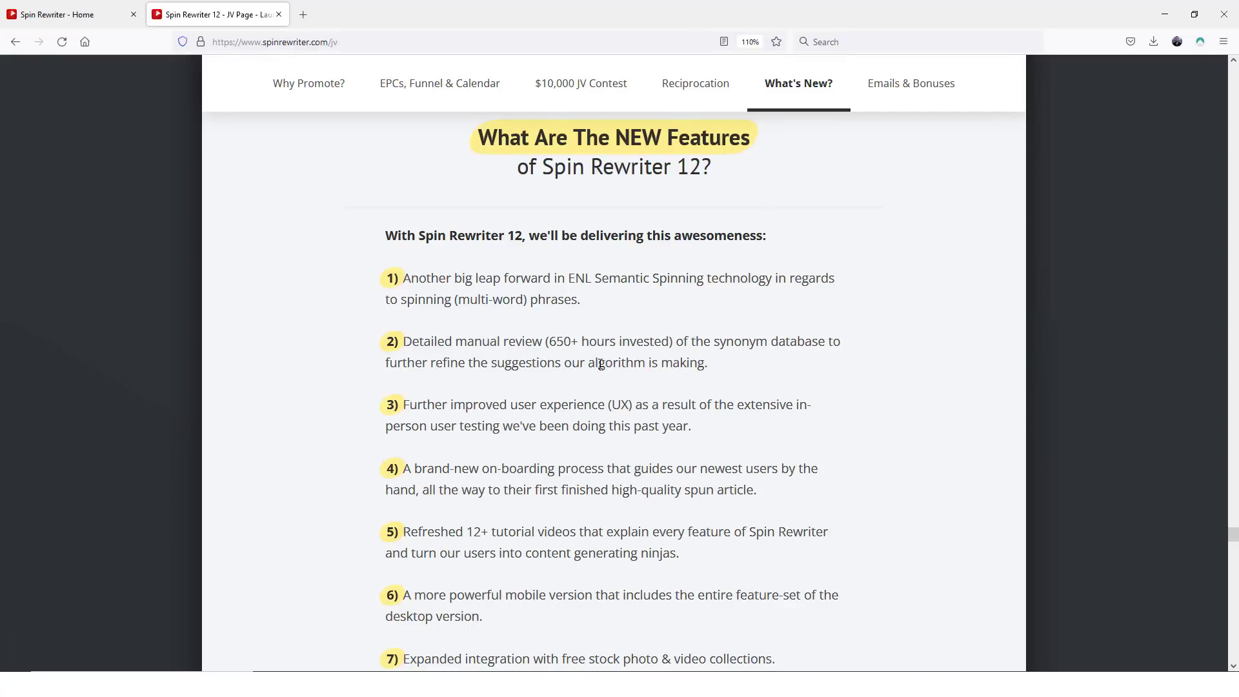
pyautogui.moveTo(796, 361)
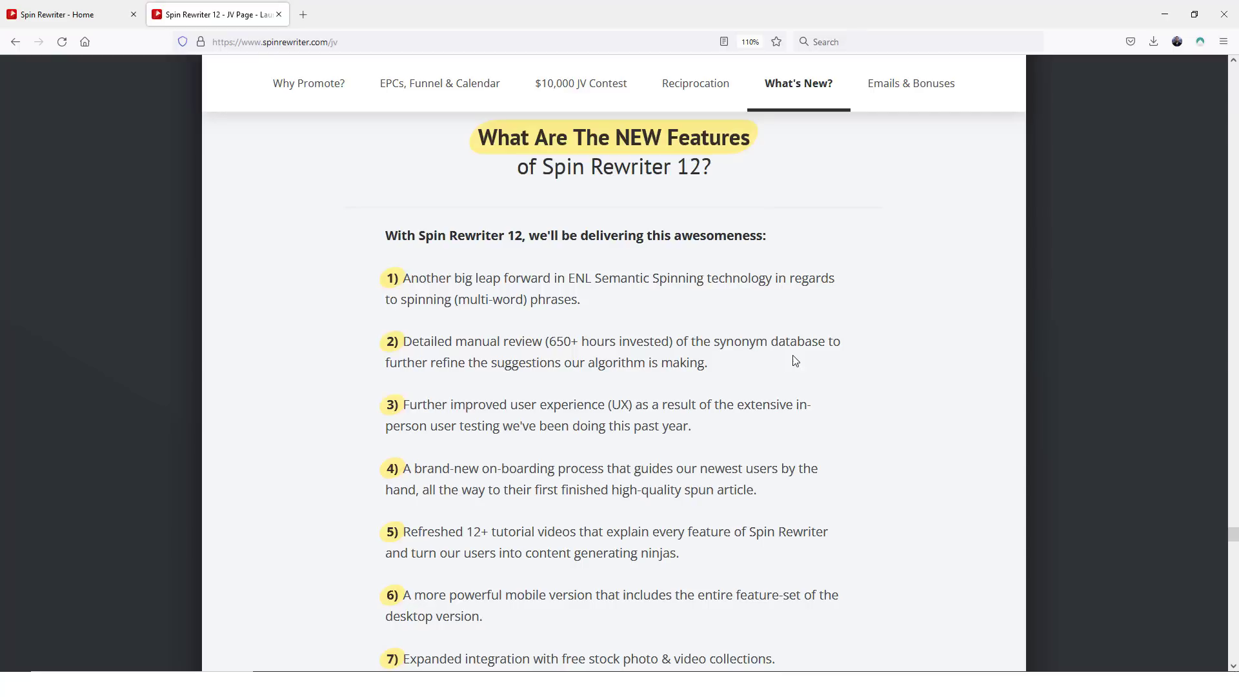
pyautogui.moveTo(718, 369)
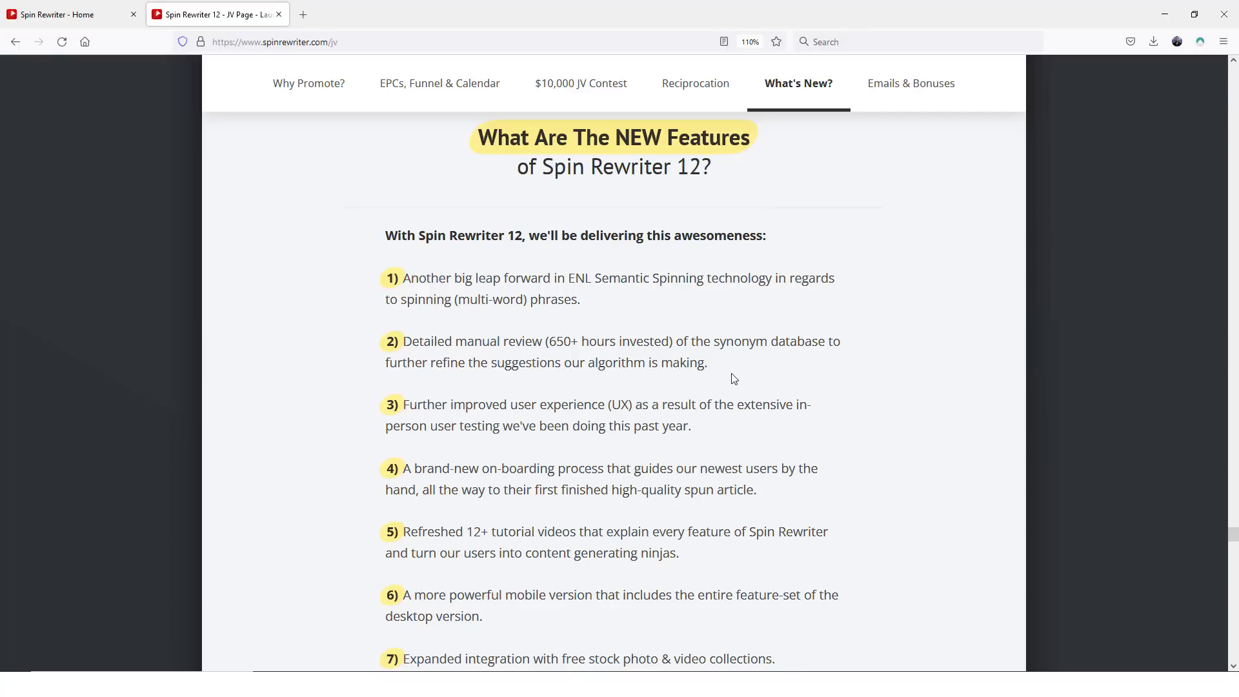
pyautogui.moveTo(730, 381)
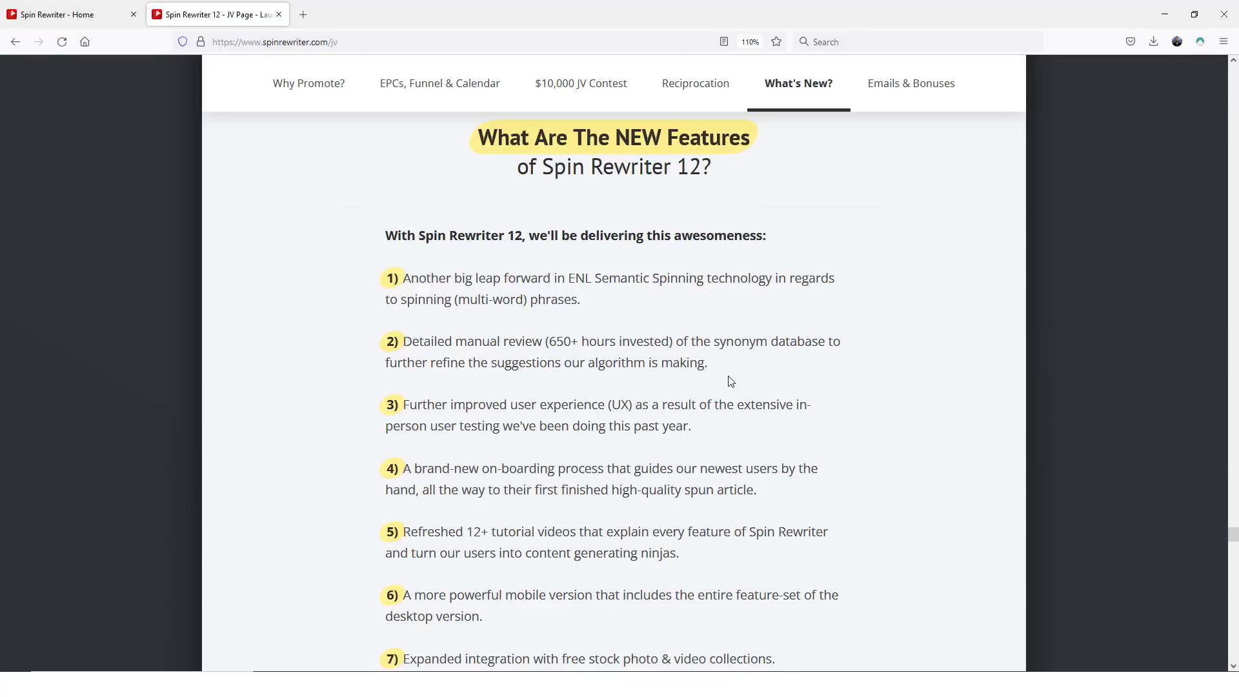
pyautogui.moveTo(720, 390)
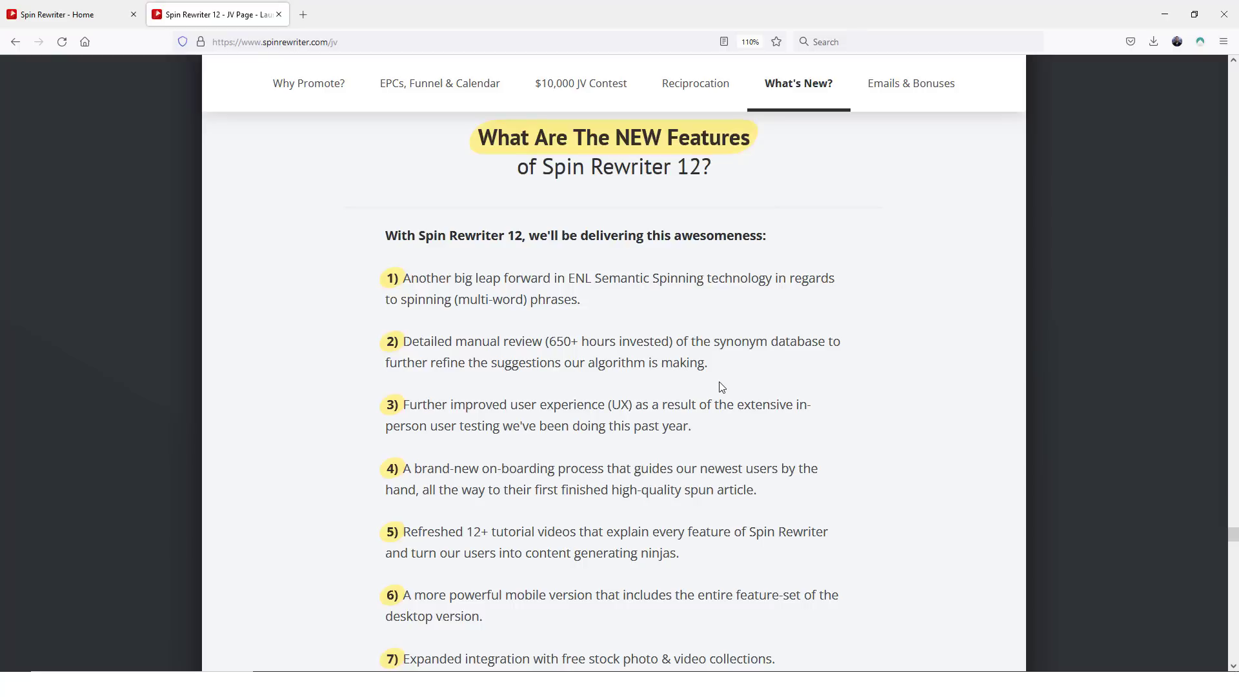
pyautogui.moveTo(518, 423)
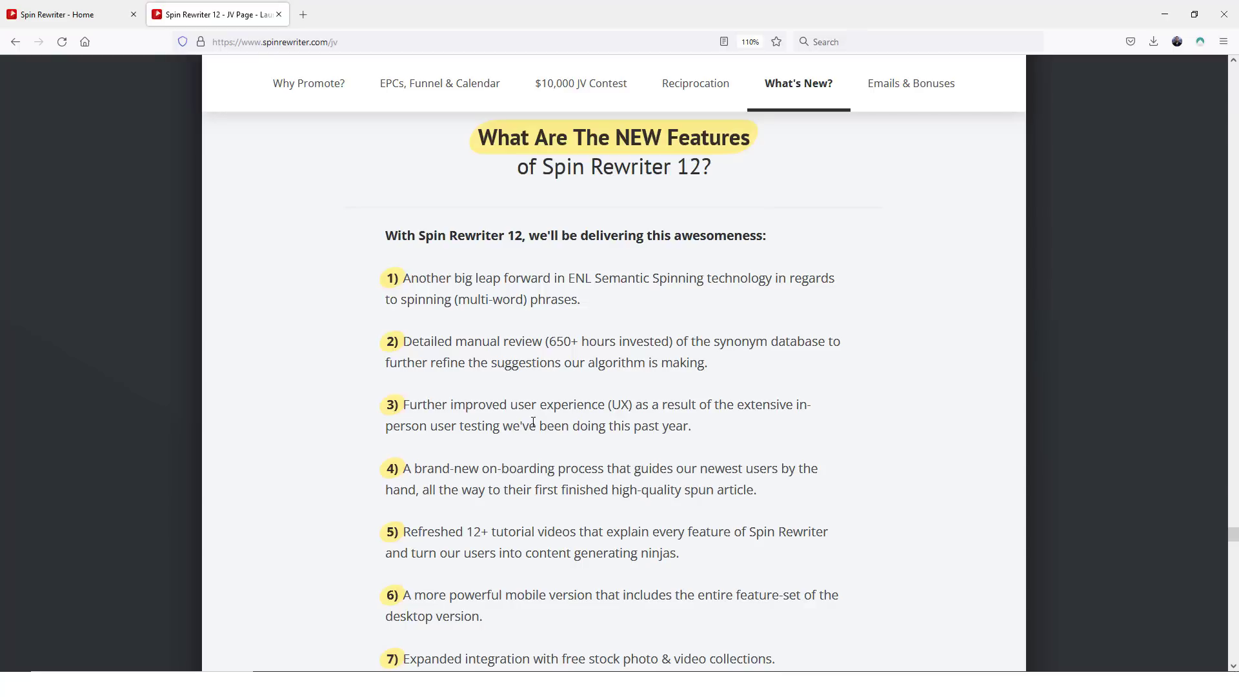
pyautogui.moveTo(544, 411)
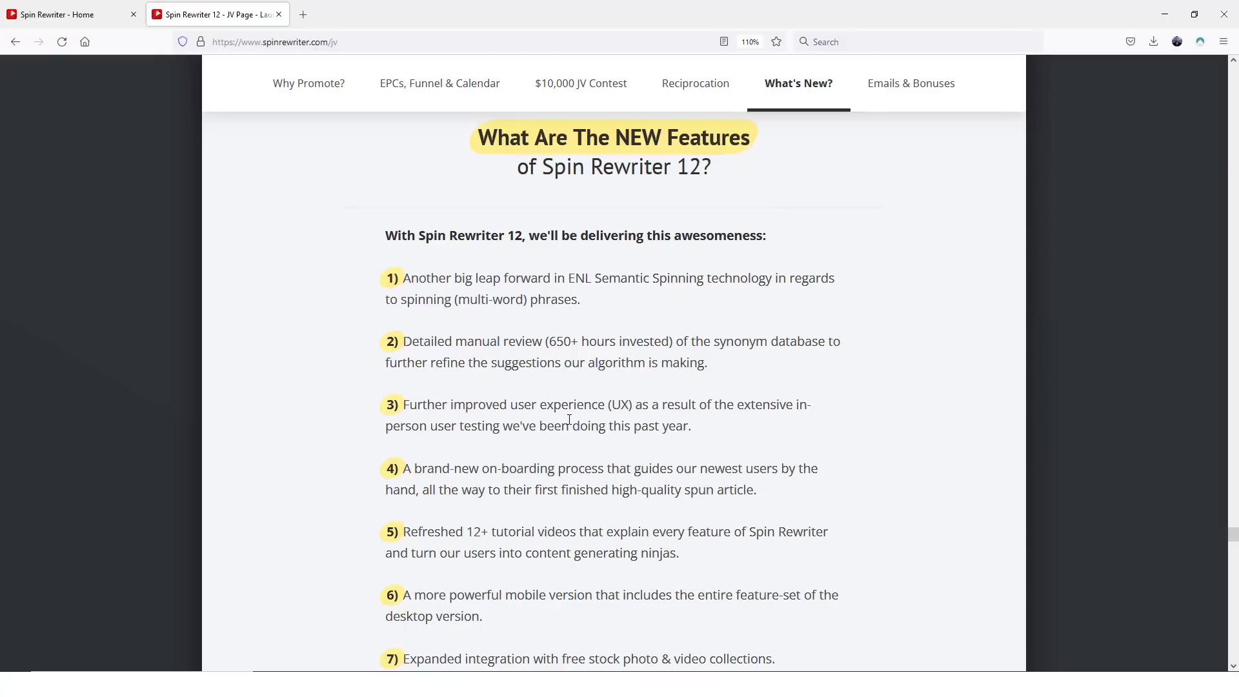
pyautogui.moveTo(511, 411)
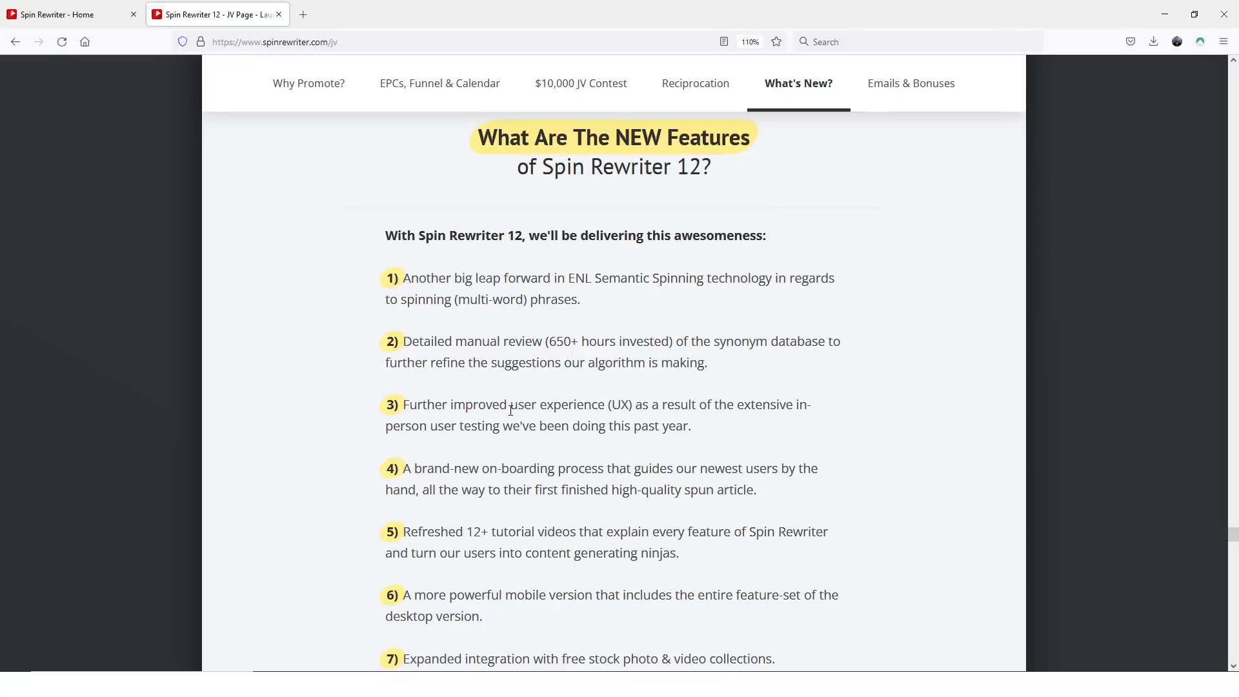
pyautogui.click(71, 14)
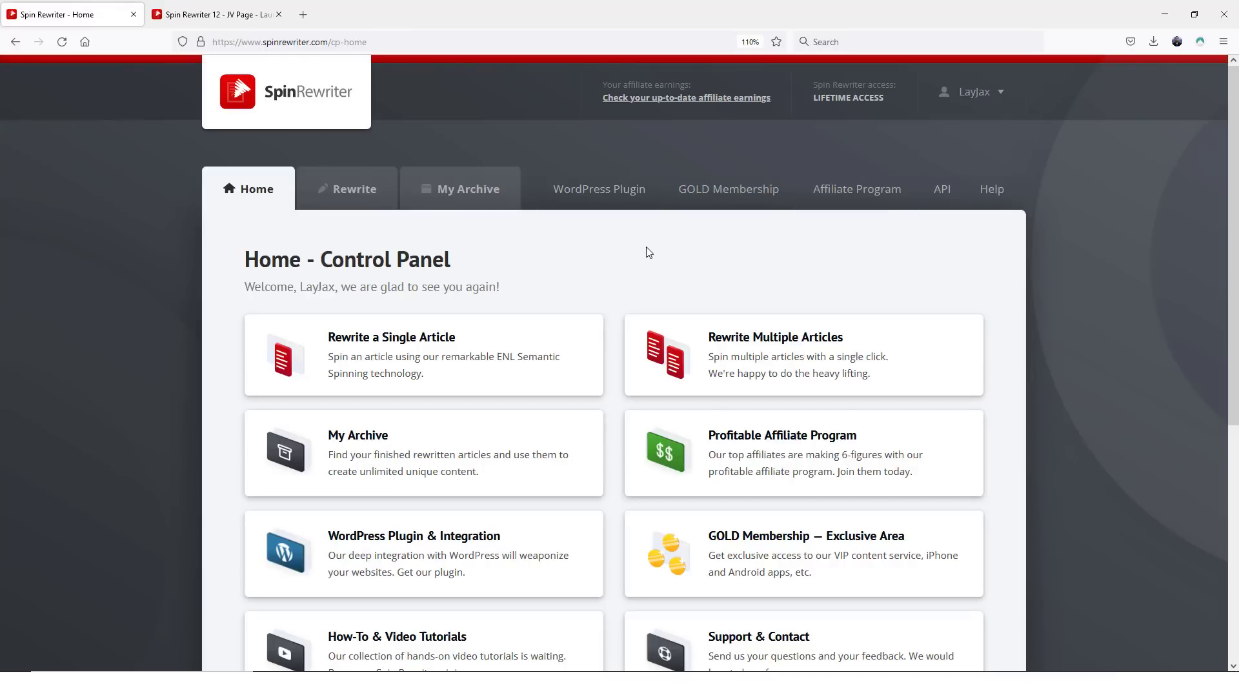
pyautogui.moveTo(565, 221)
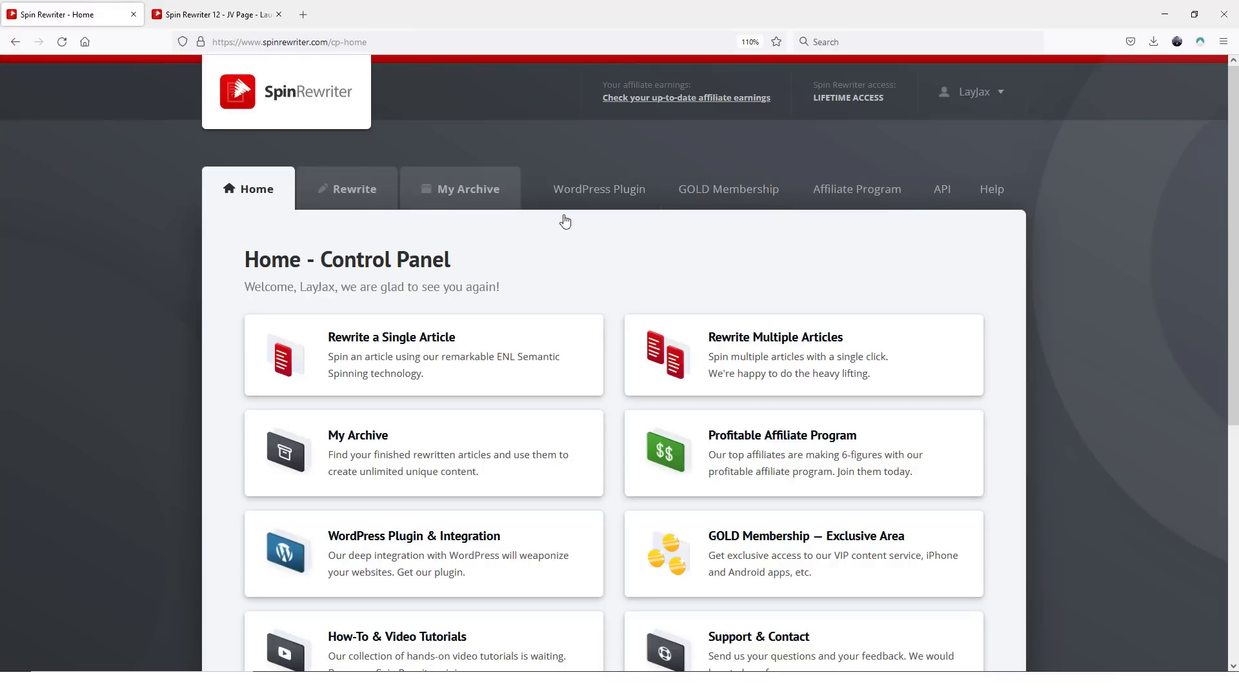
pyautogui.click(214, 14)
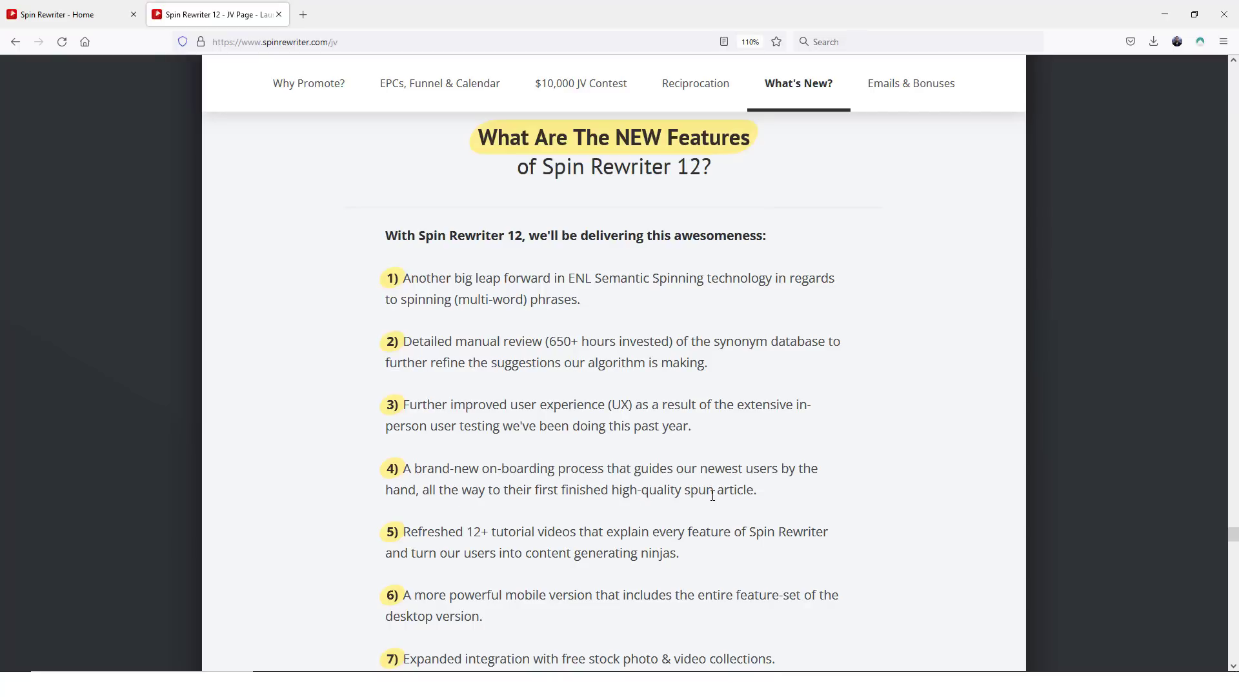
pyautogui.moveTo(503, 540)
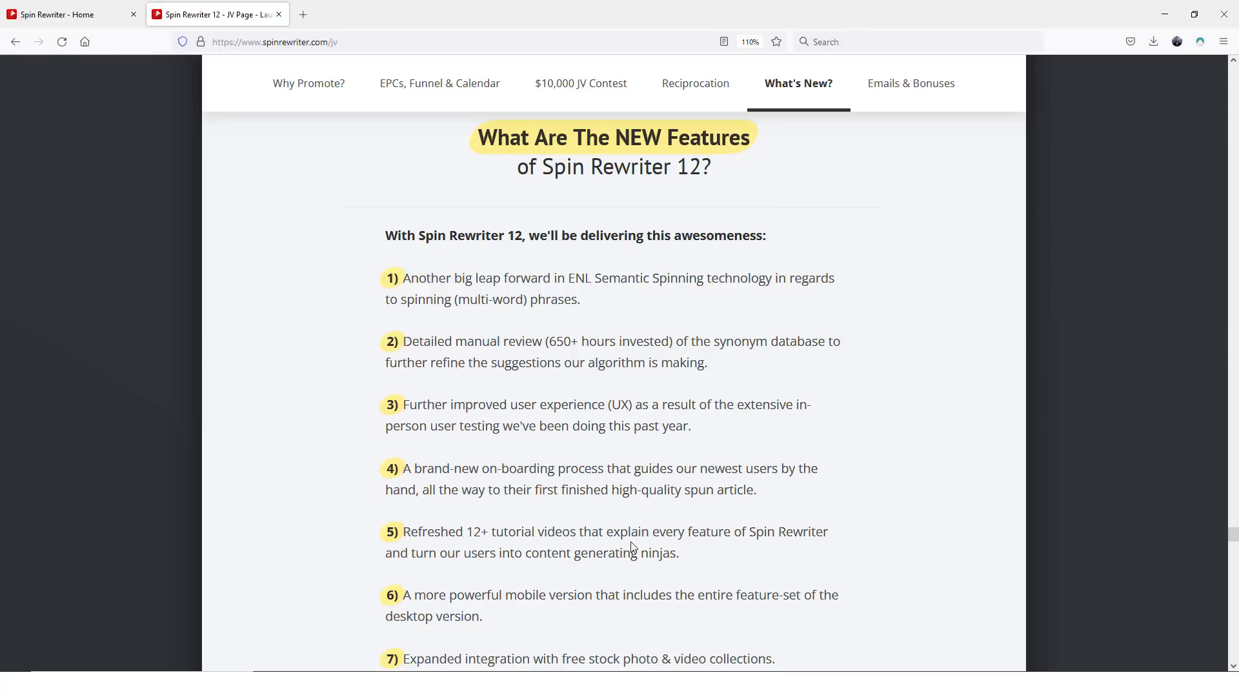
pyautogui.moveTo(532, 571)
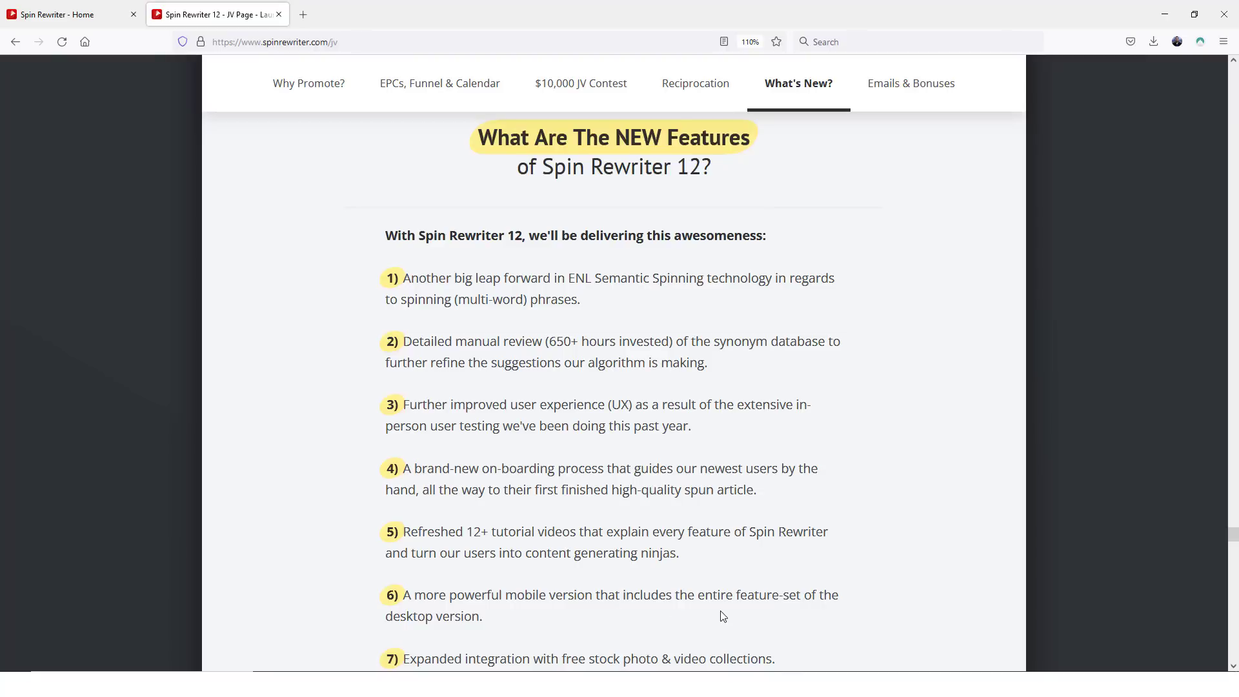
pyautogui.moveTo(399, 609)
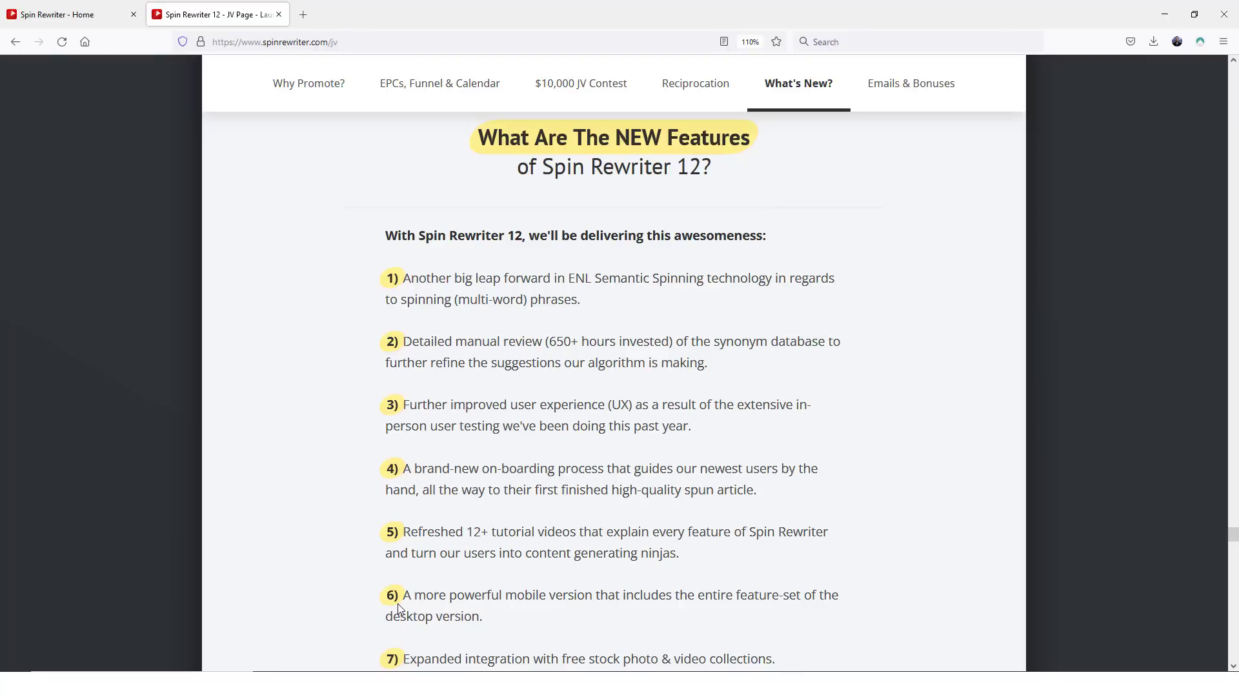
pyautogui.moveTo(511, 619)
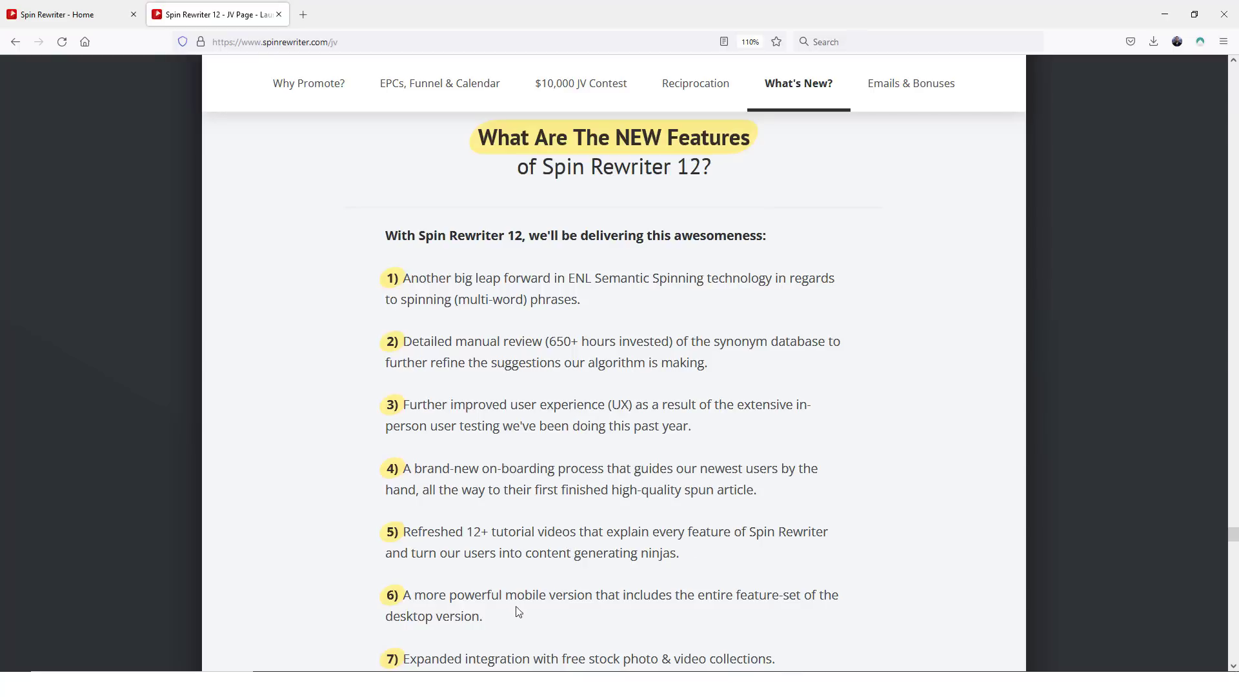
pyautogui.moveTo(747, 618)
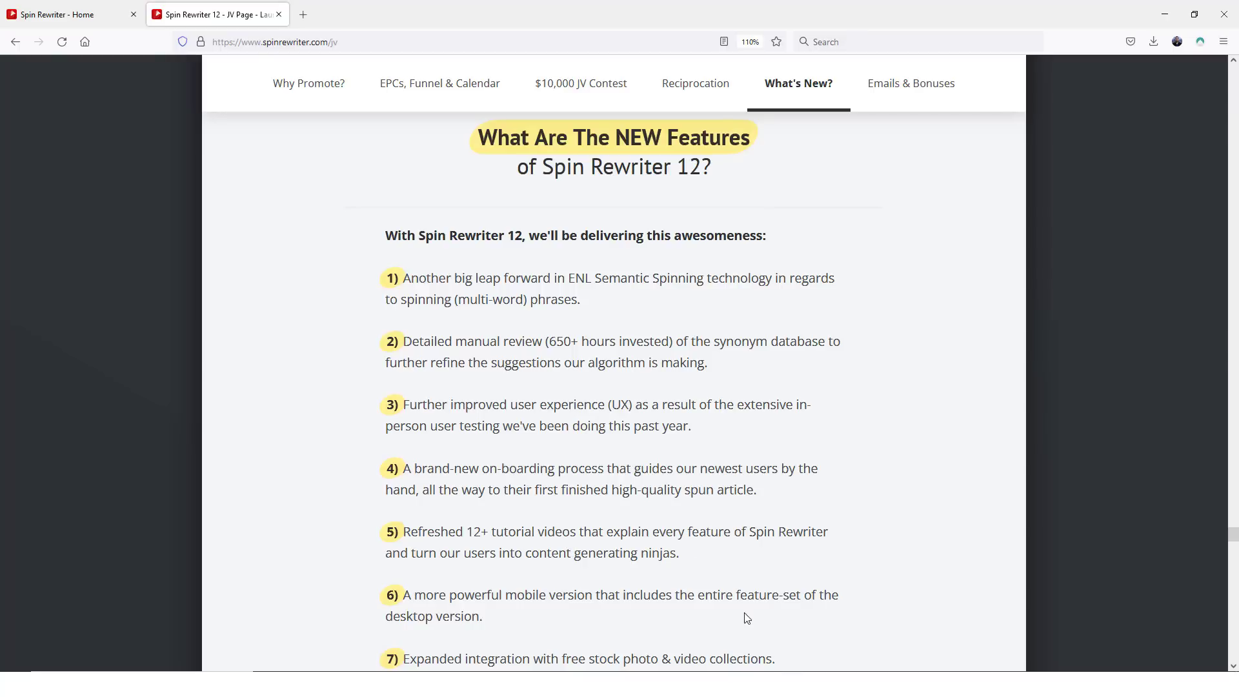
pyautogui.moveTo(120, 38)
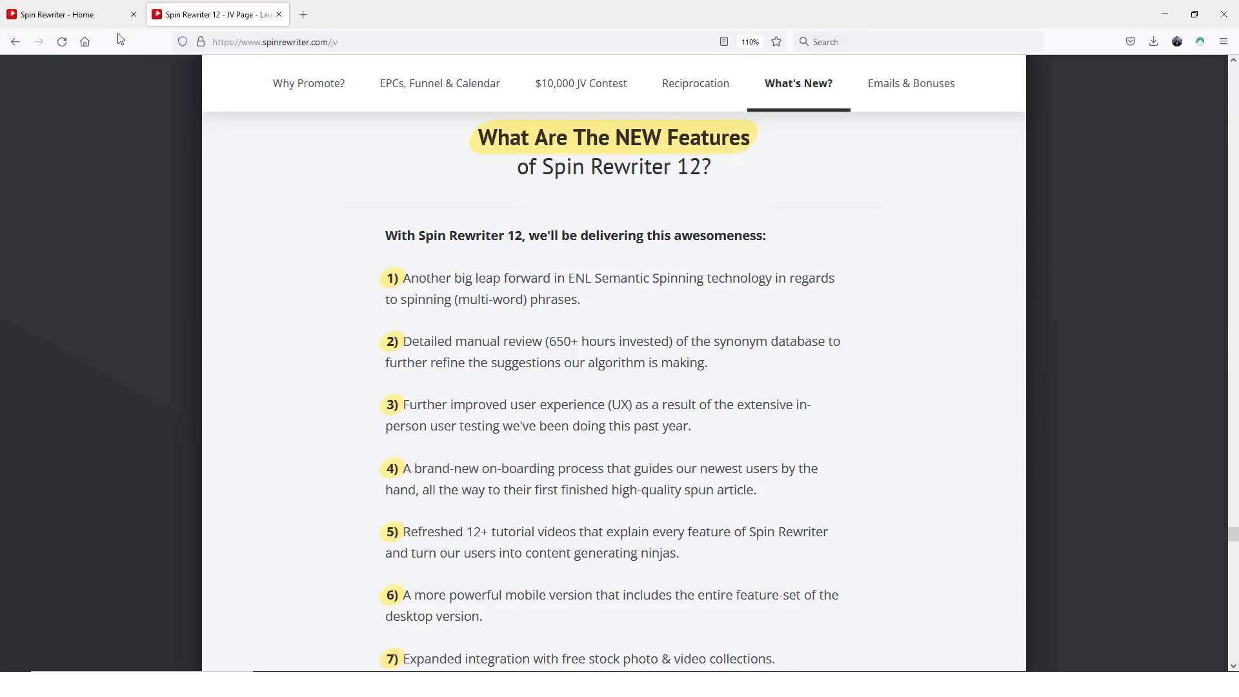
pyautogui.click(71, 14)
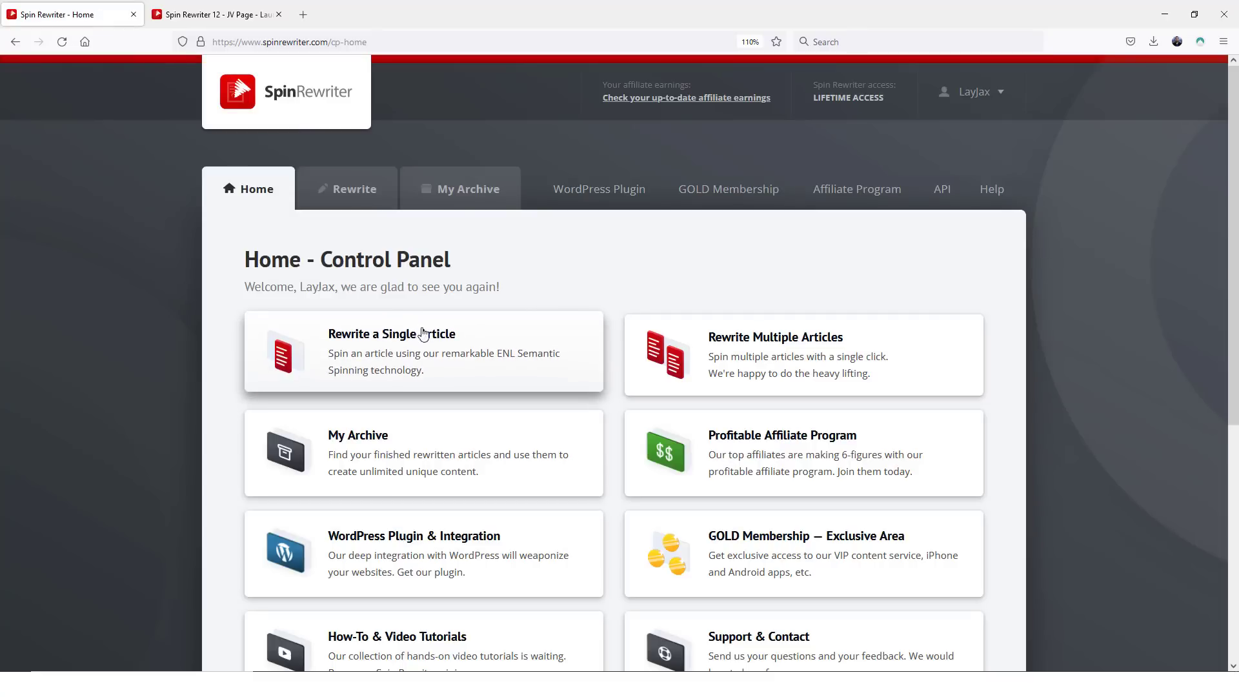
pyautogui.moveTo(419, 352)
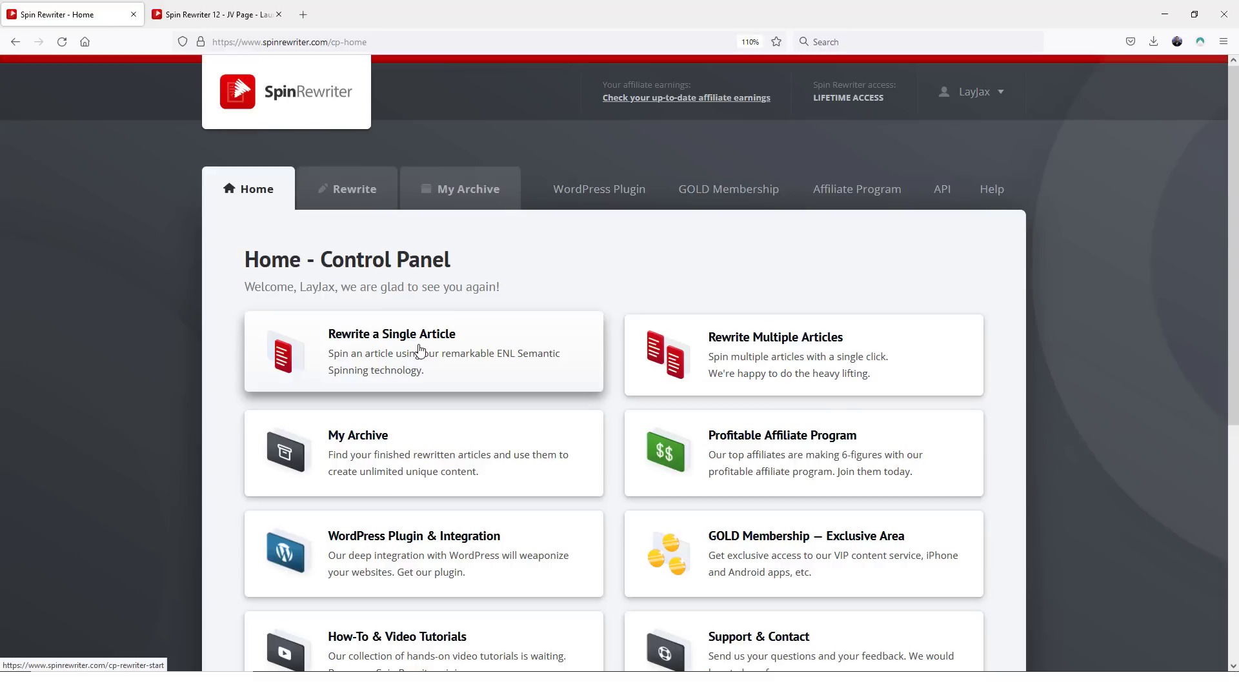
pyautogui.moveTo(564, 289)
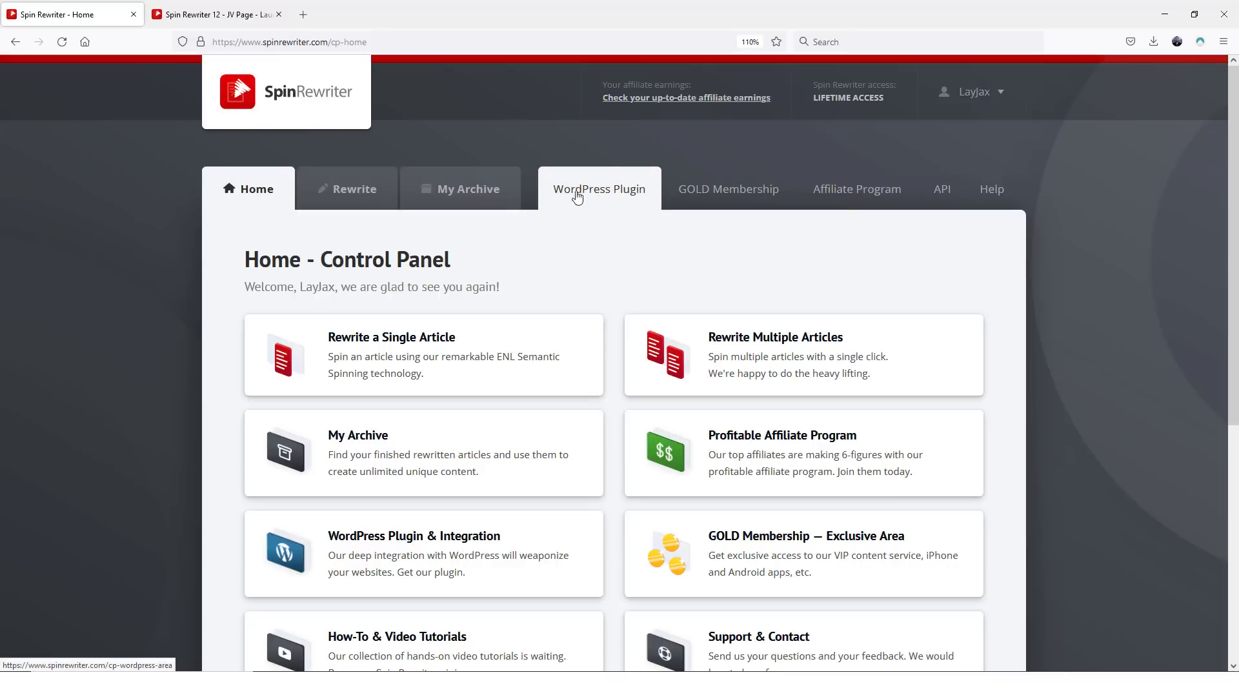
pyautogui.moveTo(165, 279)
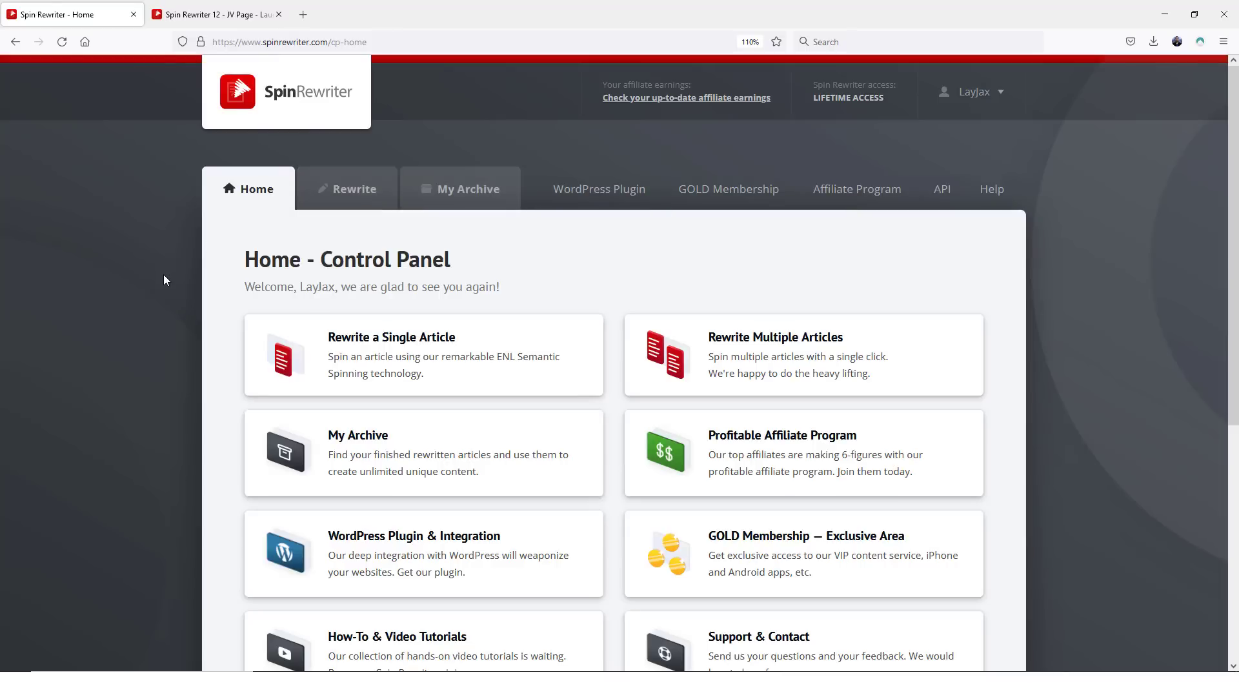
pyautogui.moveTo(548, 346)
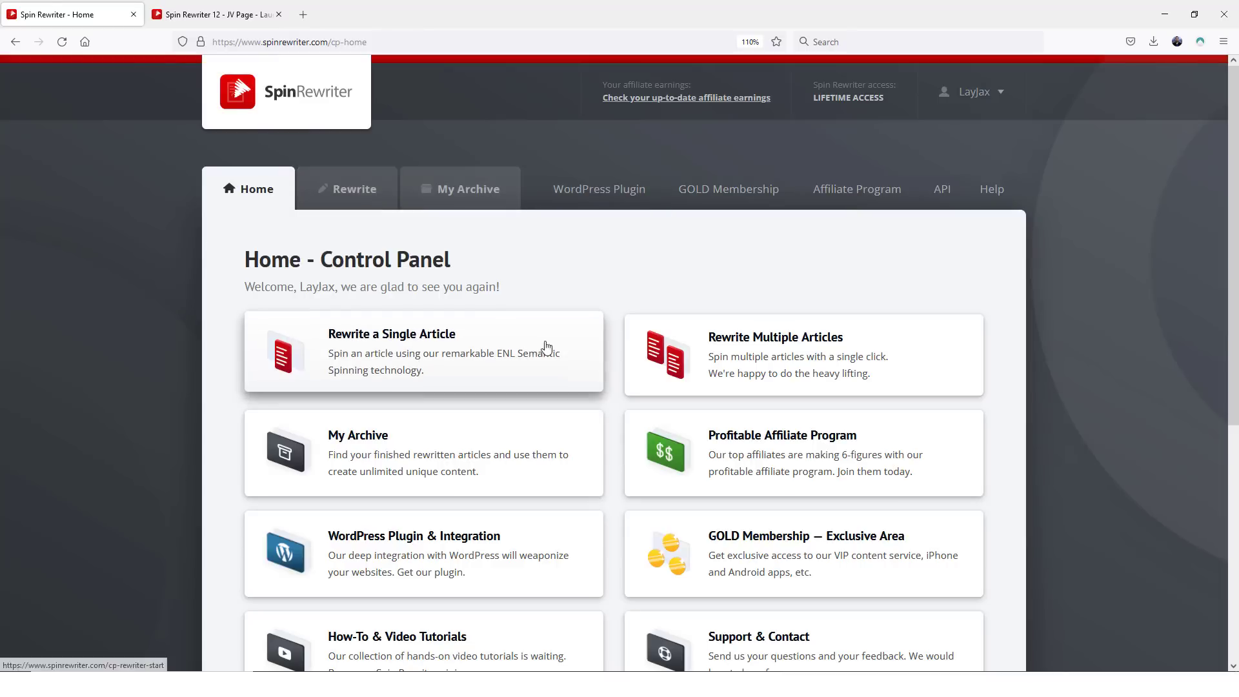
pyautogui.moveTo(194, 310)
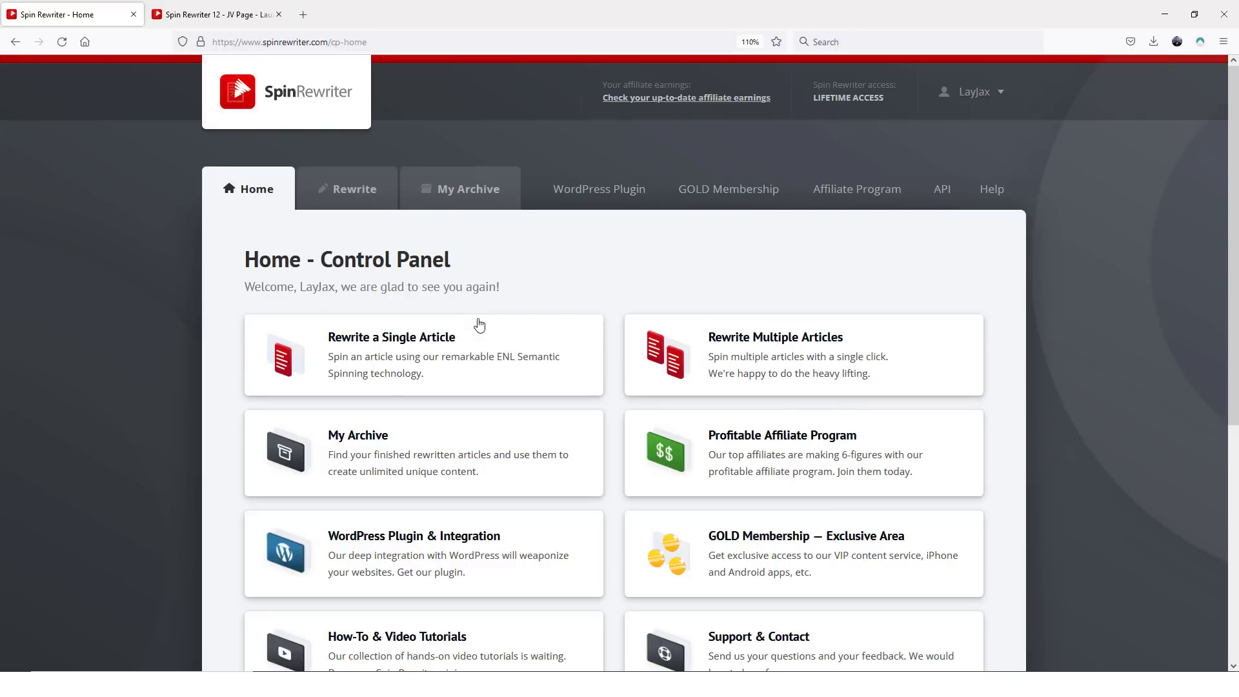
pyautogui.moveTo(742, 355)
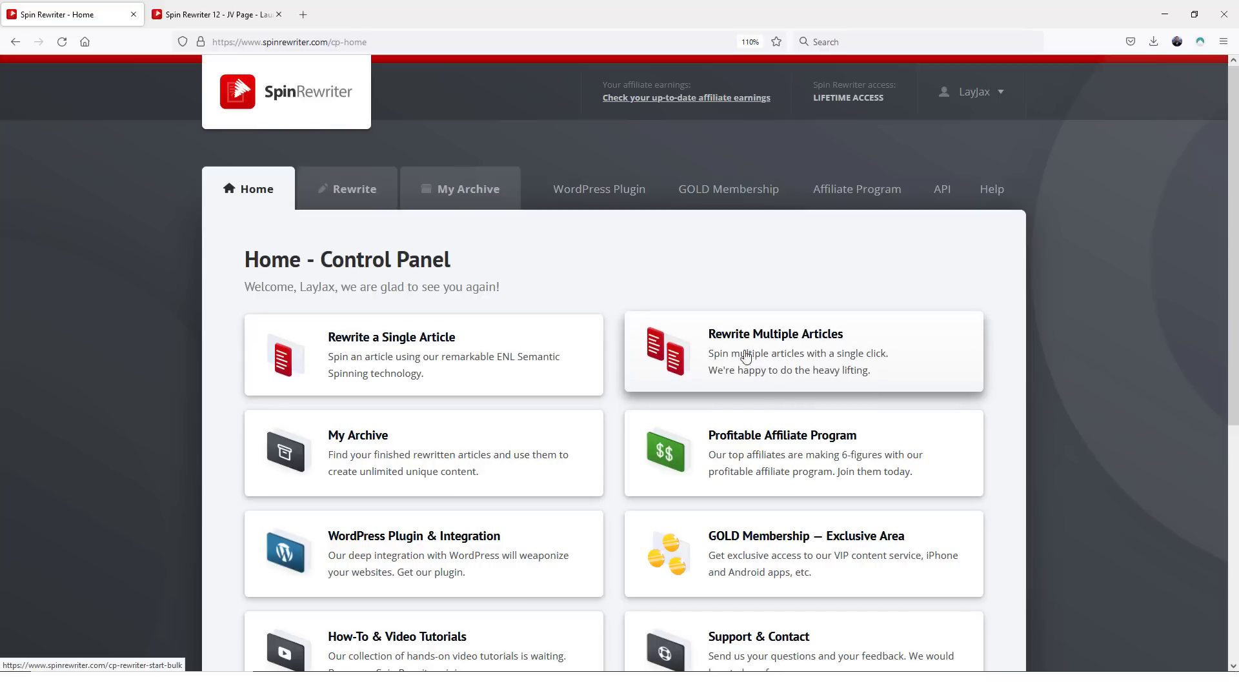
pyautogui.moveTo(377, 357)
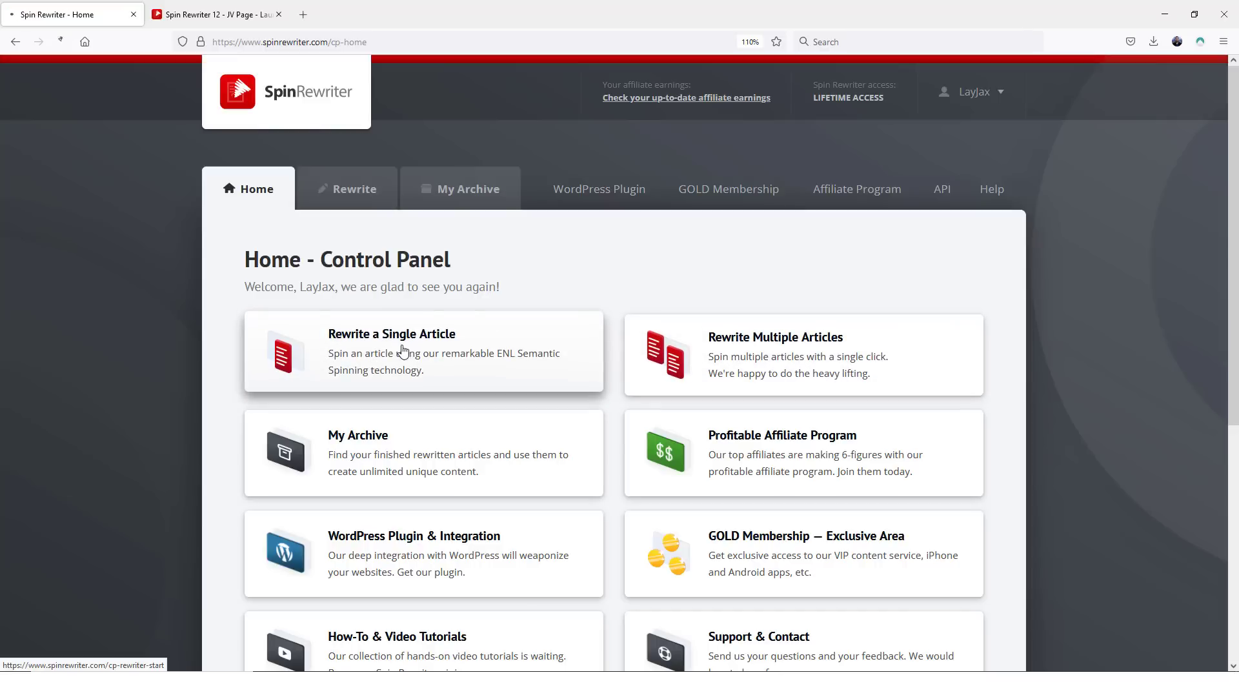
# Step: Start Rewrite a Single Article to load the 566-word fitness article in Step 1
pyautogui.click(391, 333)
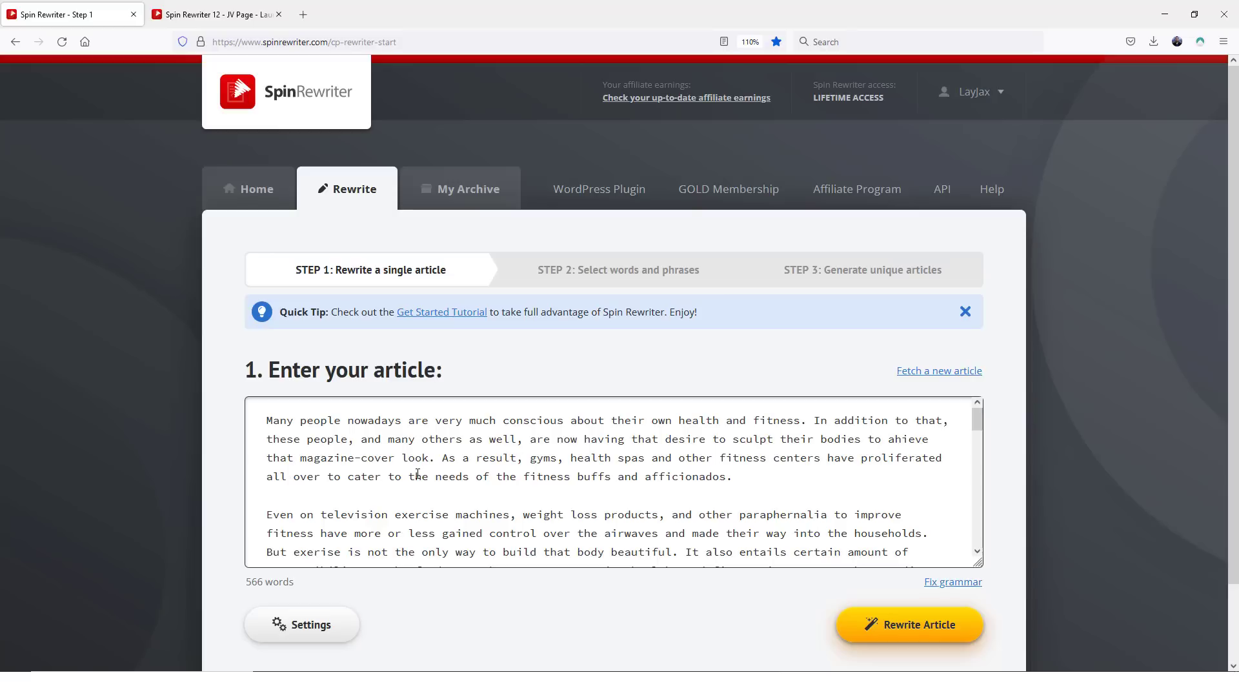
pyautogui.moveTo(539, 441)
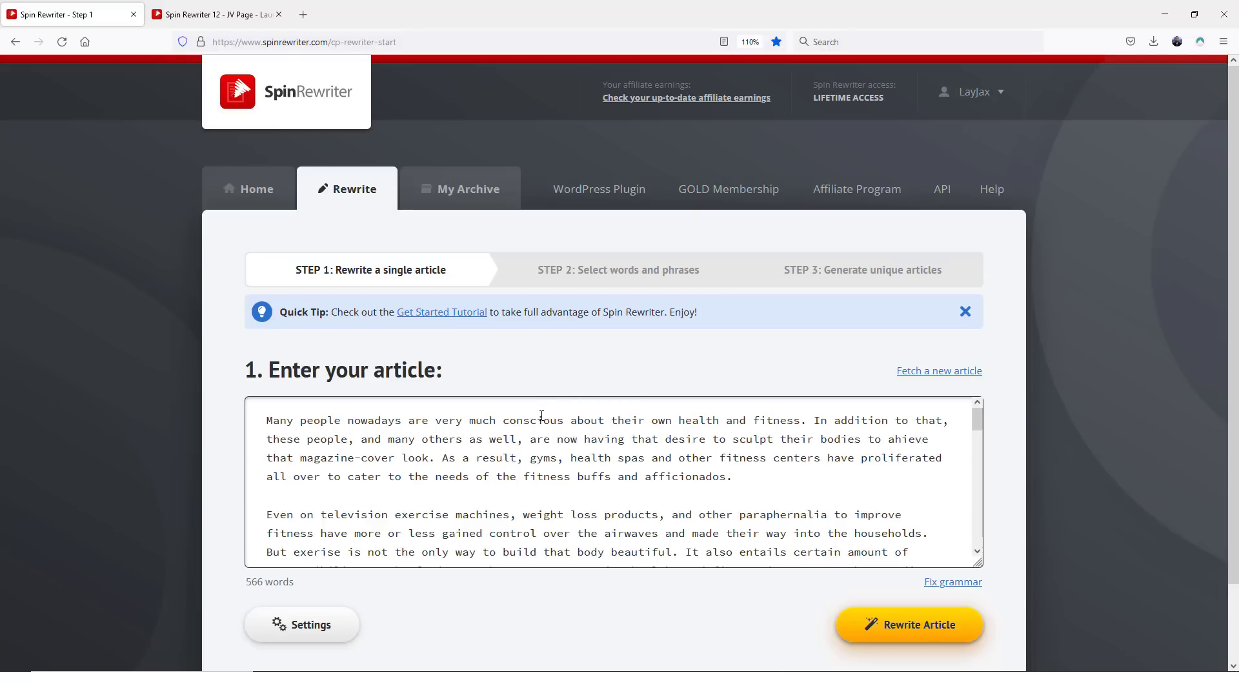
pyautogui.moveTo(833, 387)
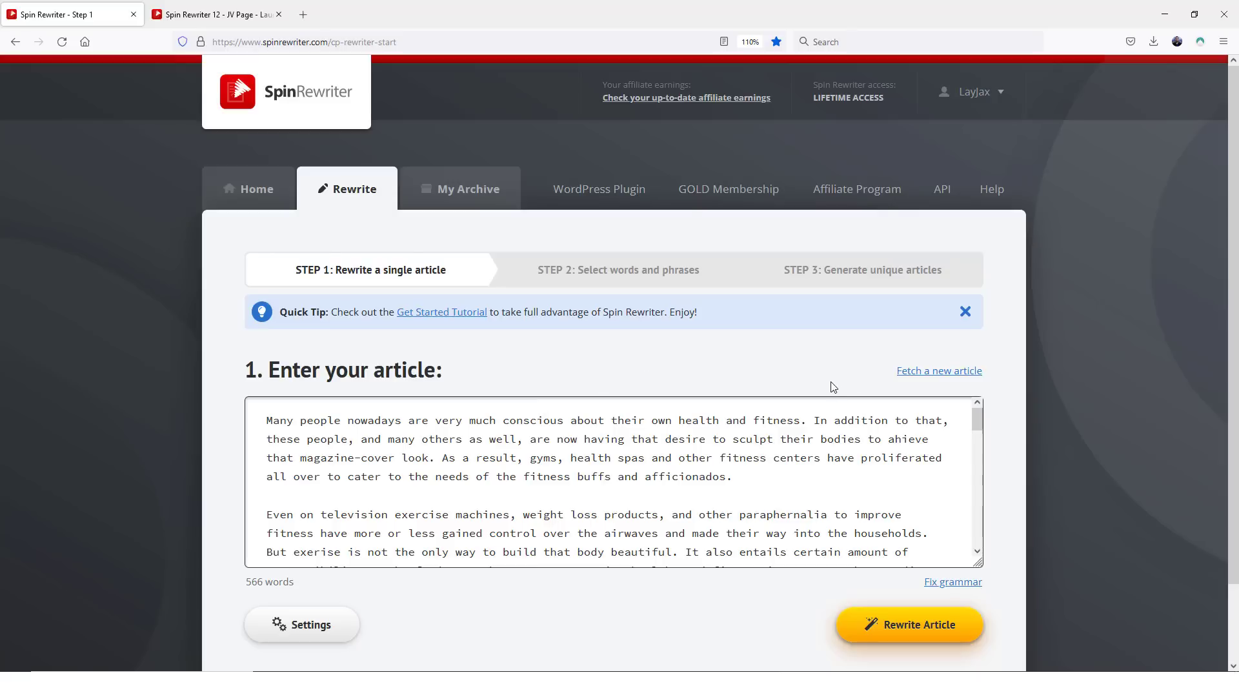
pyautogui.moveTo(844, 366)
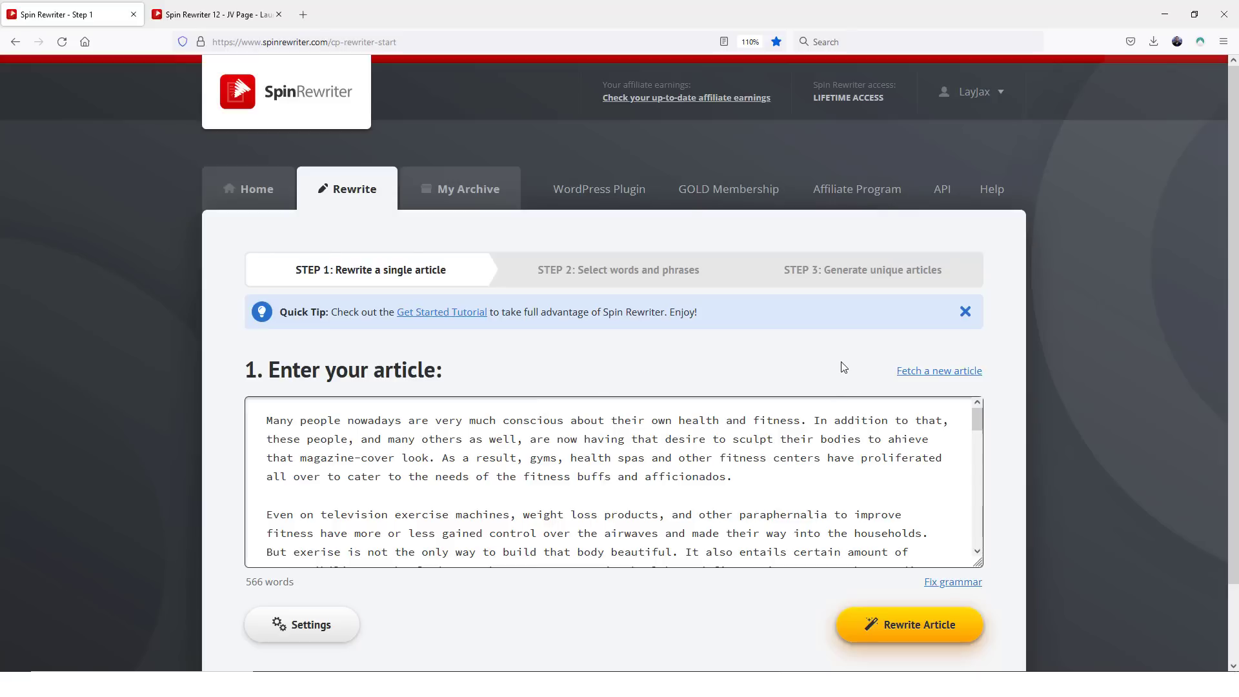
pyautogui.moveTo(739, 366)
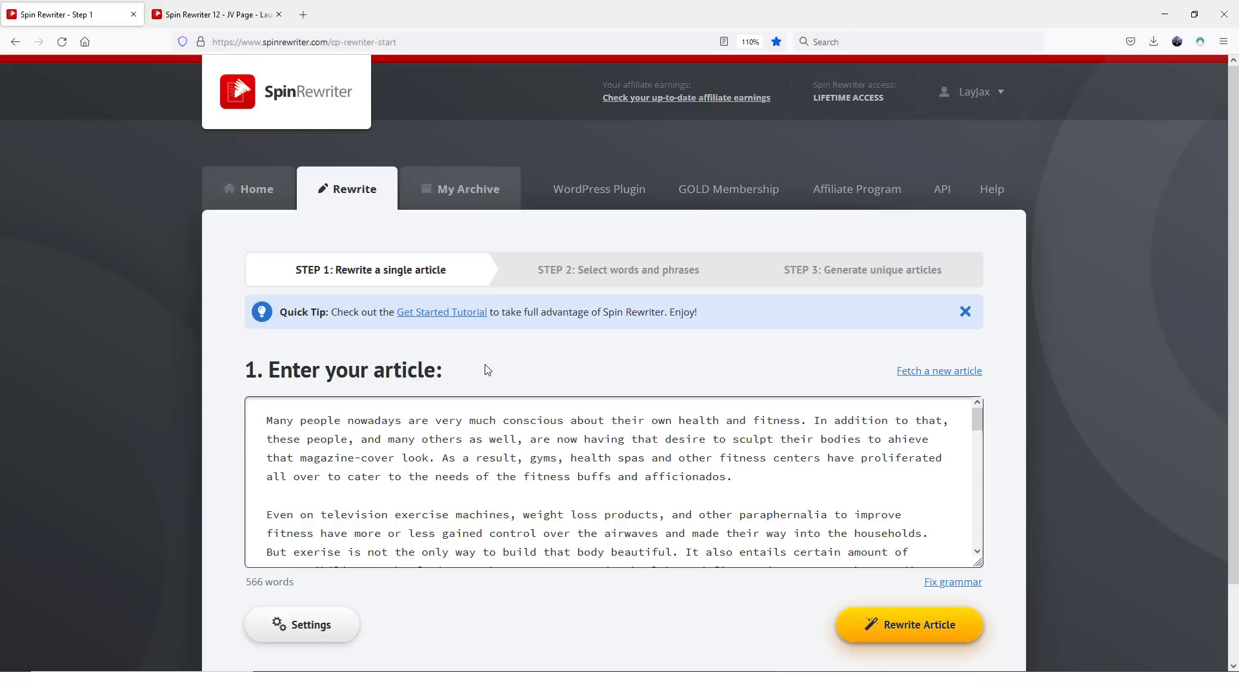
pyautogui.moveTo(522, 366)
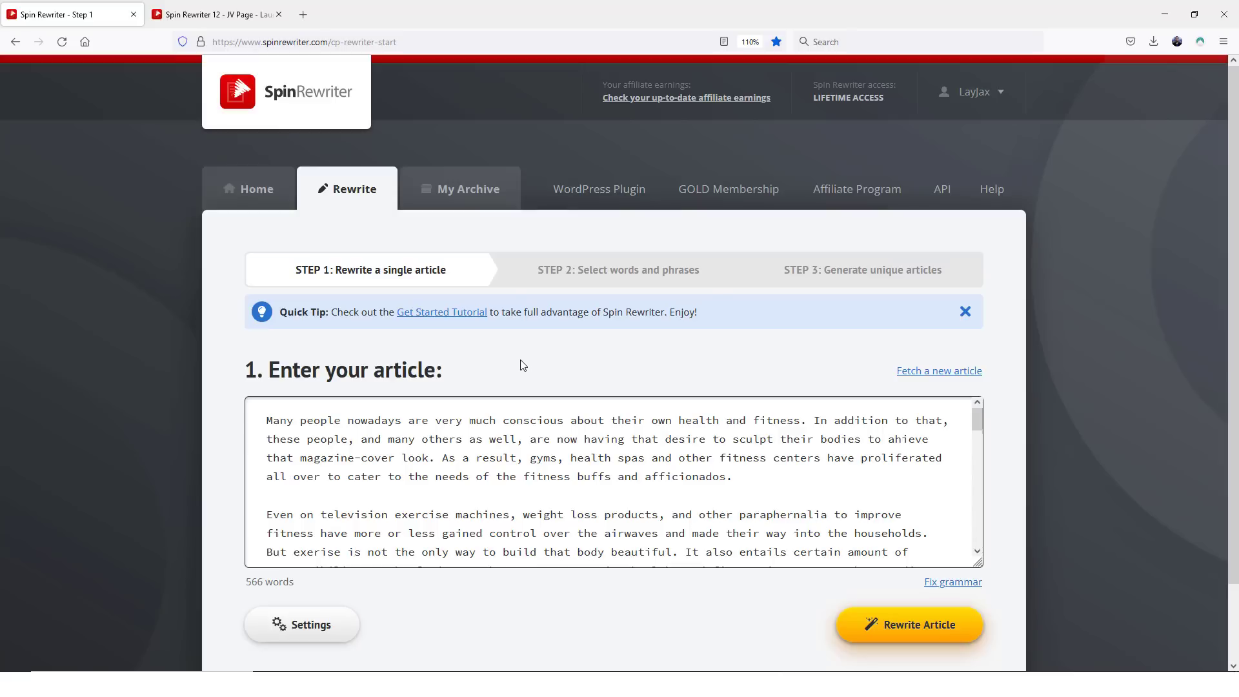
pyautogui.moveTo(528, 381)
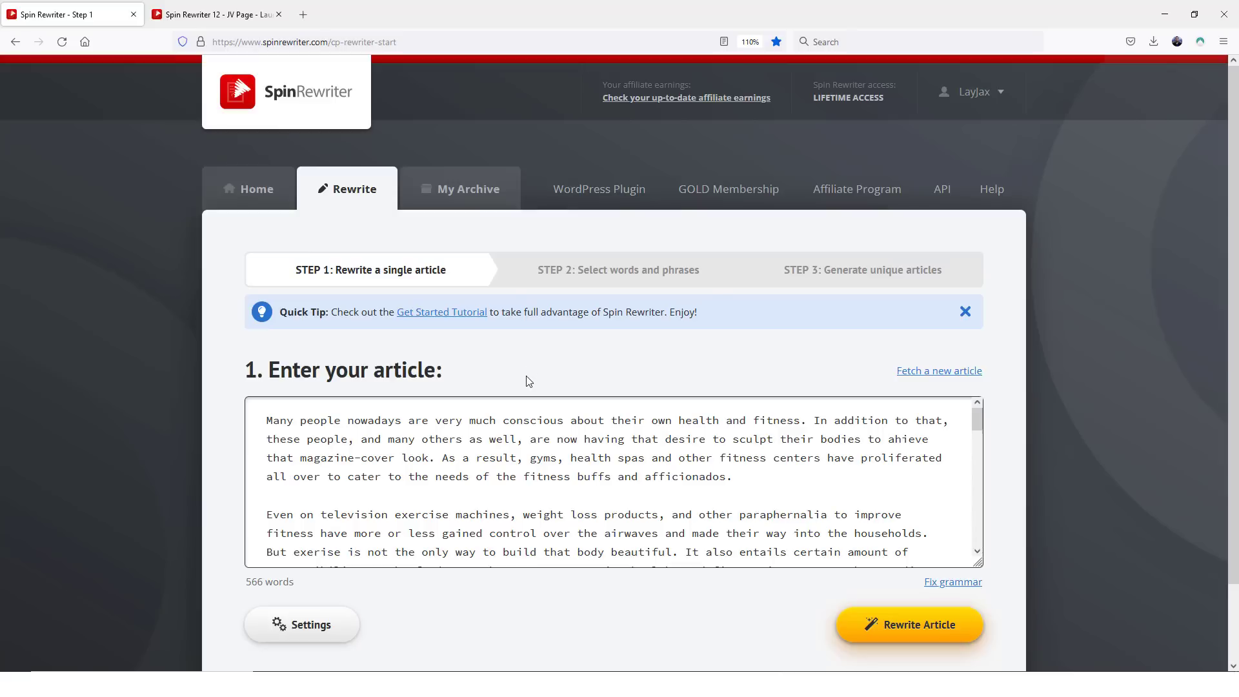
pyautogui.moveTo(805, 502)
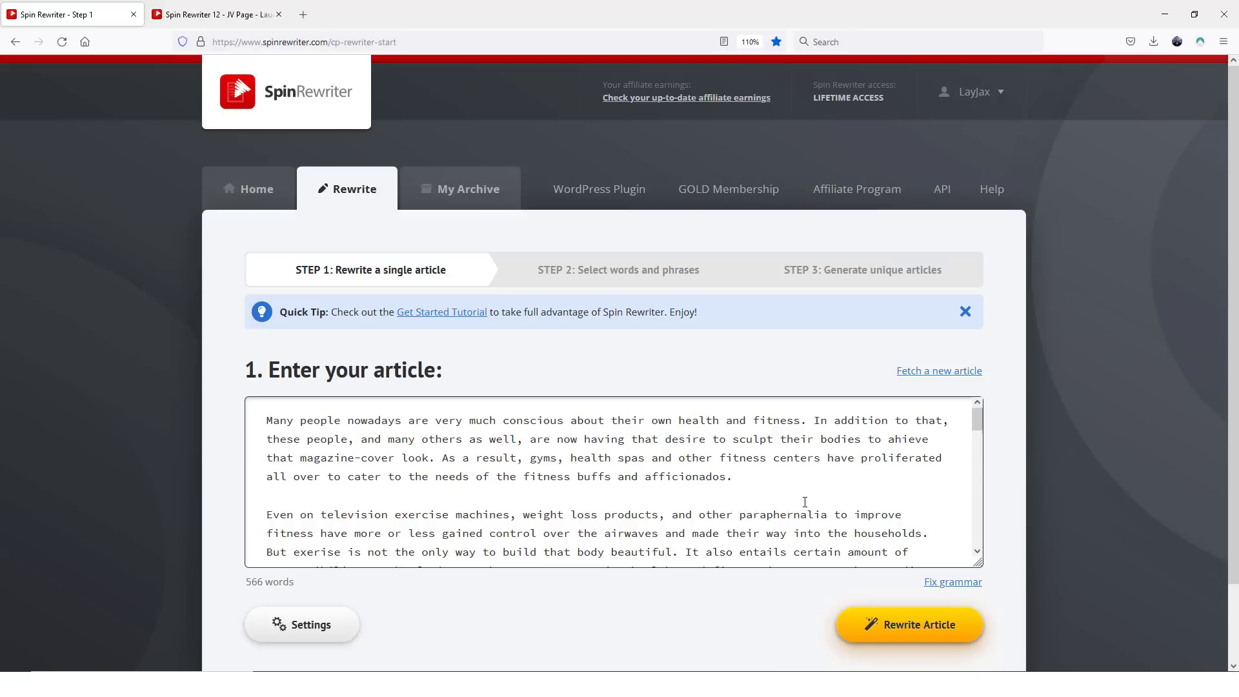
pyautogui.moveTo(686, 372)
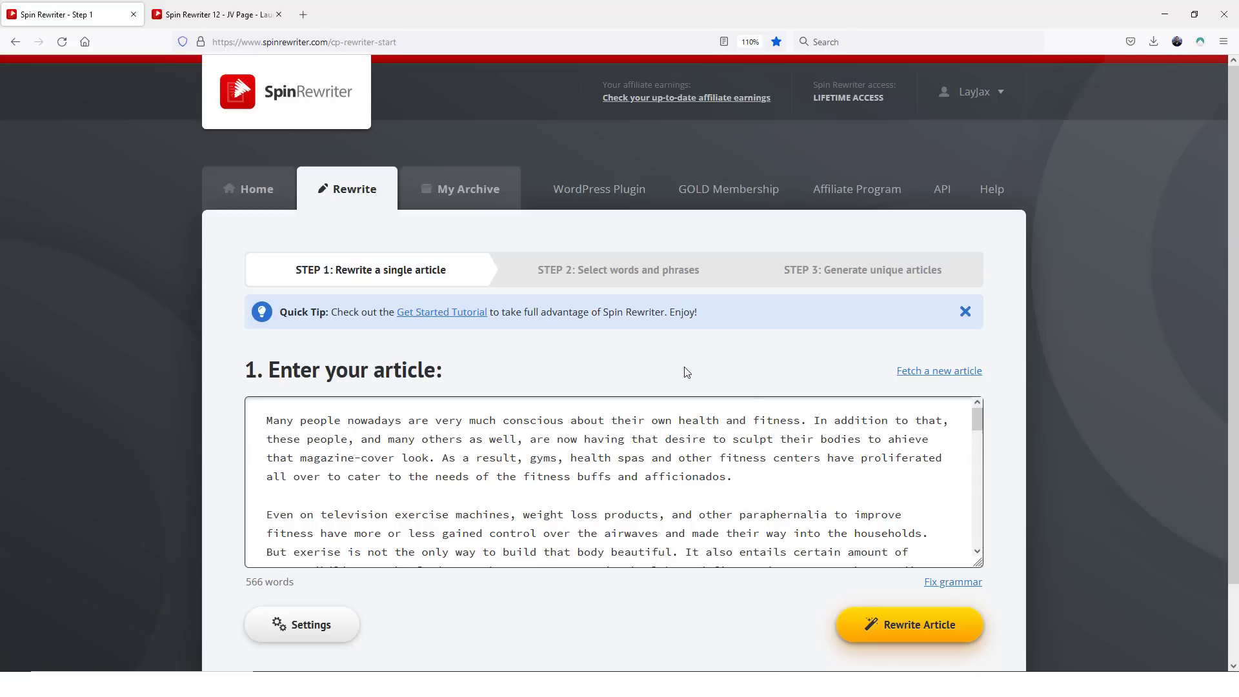
pyautogui.moveTo(543, 358)
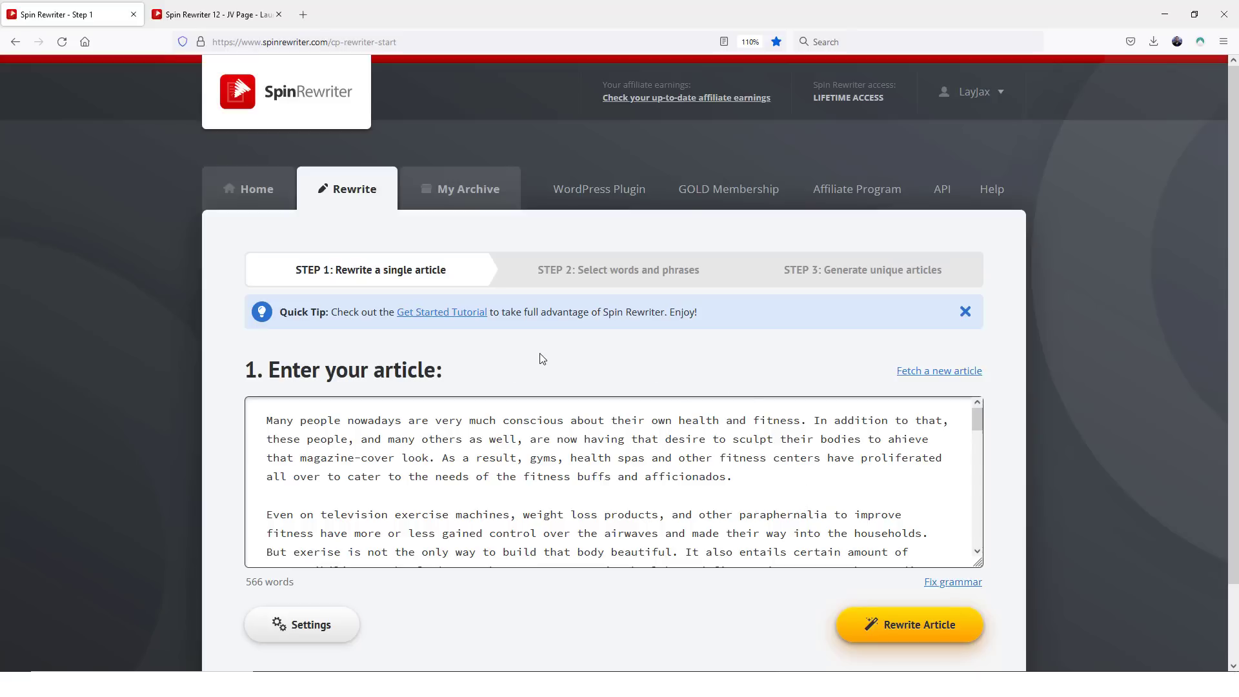
pyautogui.moveTo(565, 362)
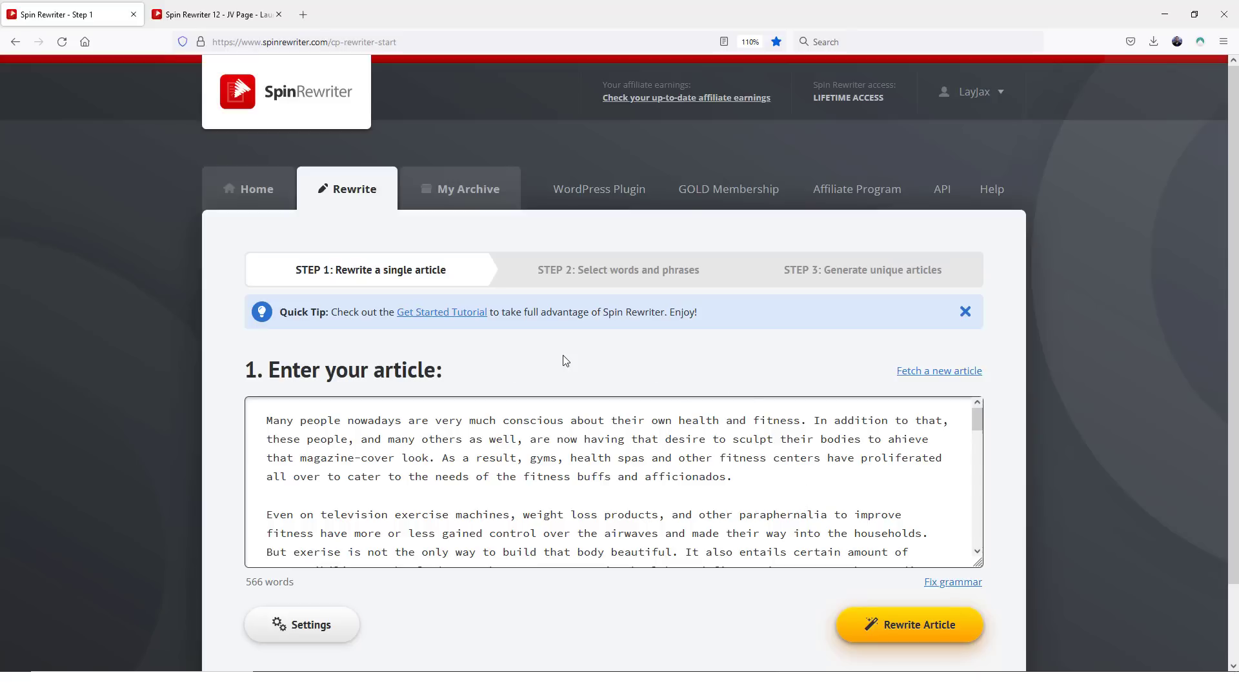
pyautogui.moveTo(637, 388)
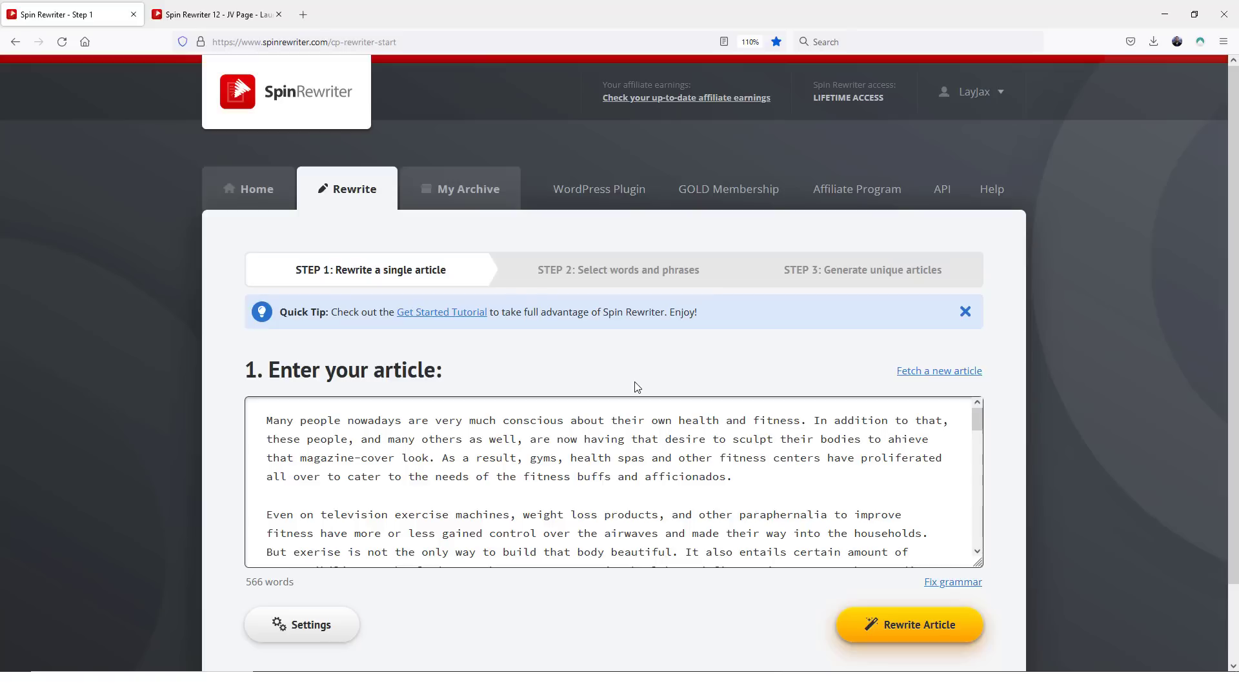
pyautogui.moveTo(720, 358)
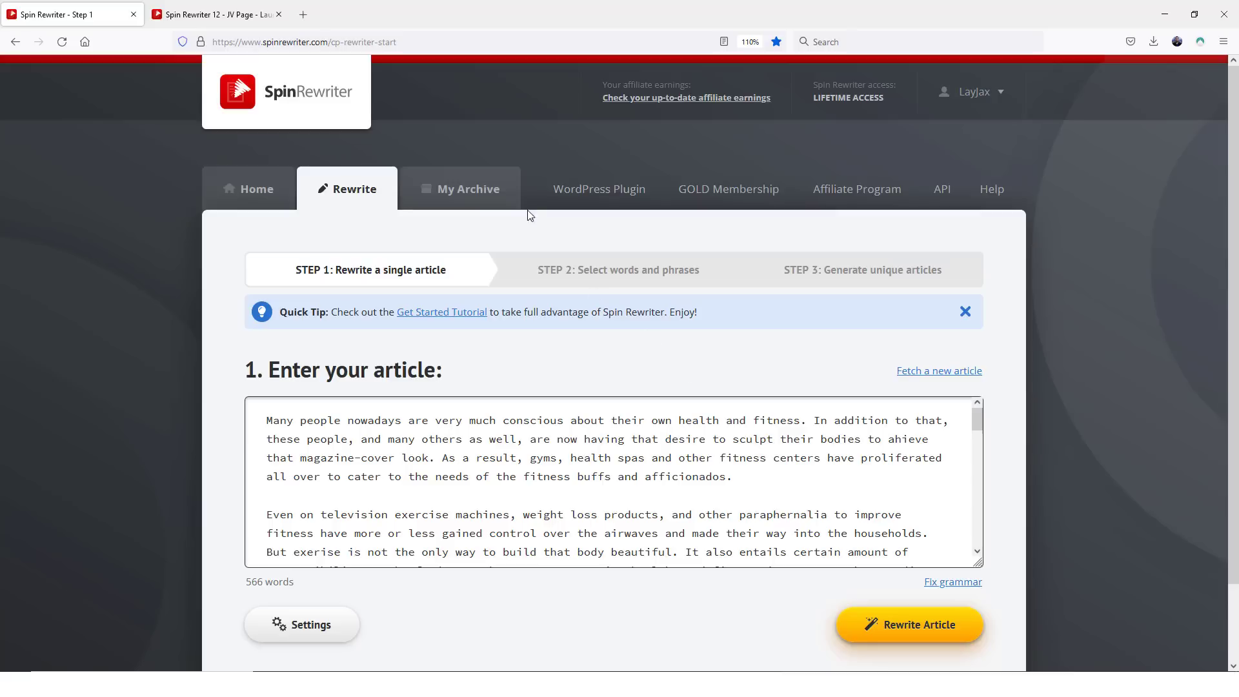
pyautogui.moveTo(595, 373)
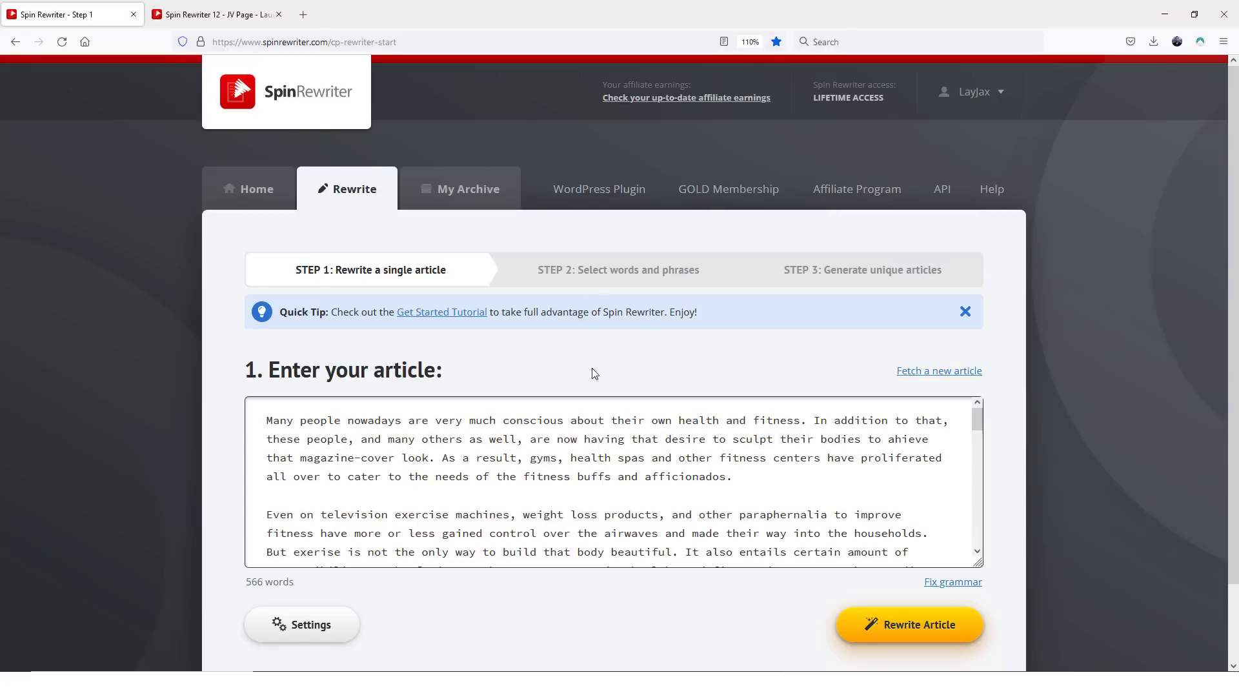
pyautogui.moveTo(626, 372)
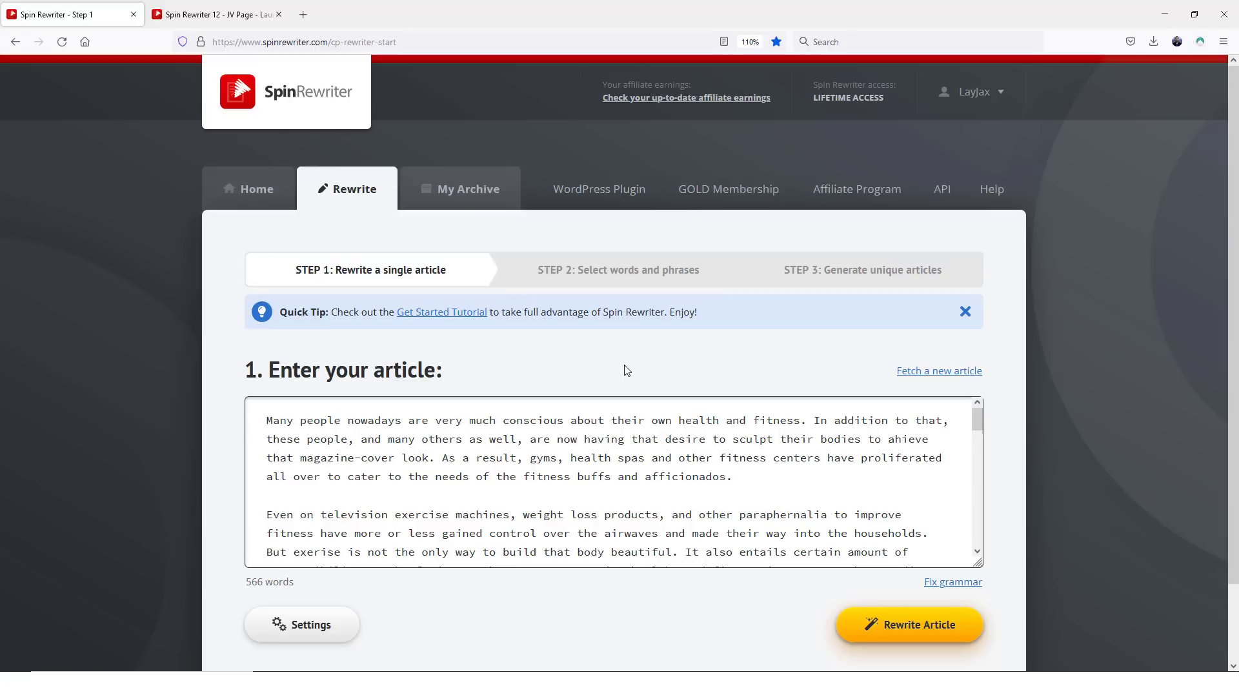
pyautogui.moveTo(686, 359)
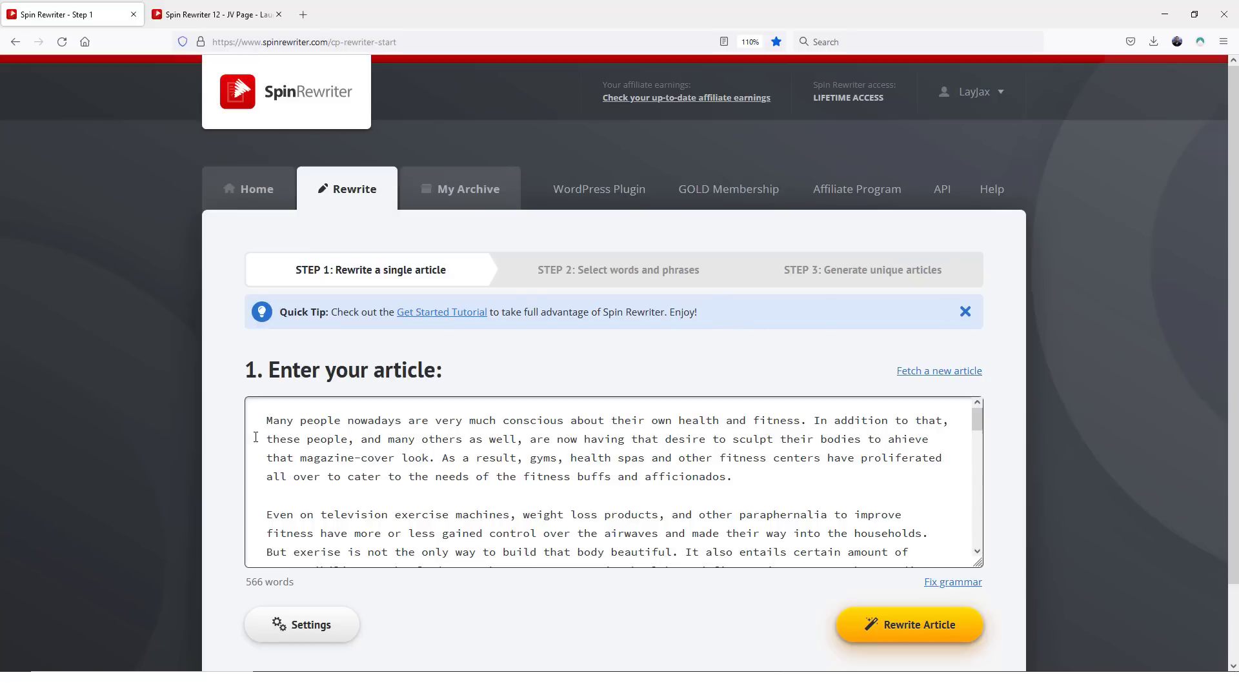
pyautogui.moveTo(1045, 437)
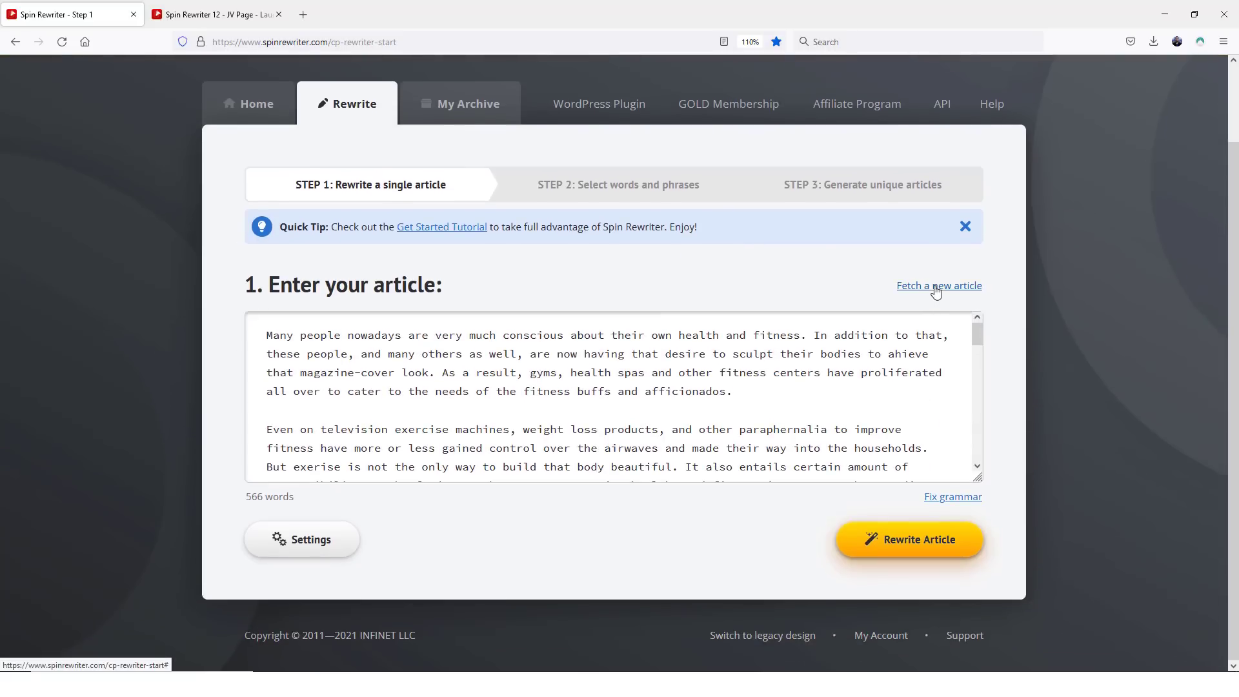
pyautogui.click(940, 286)
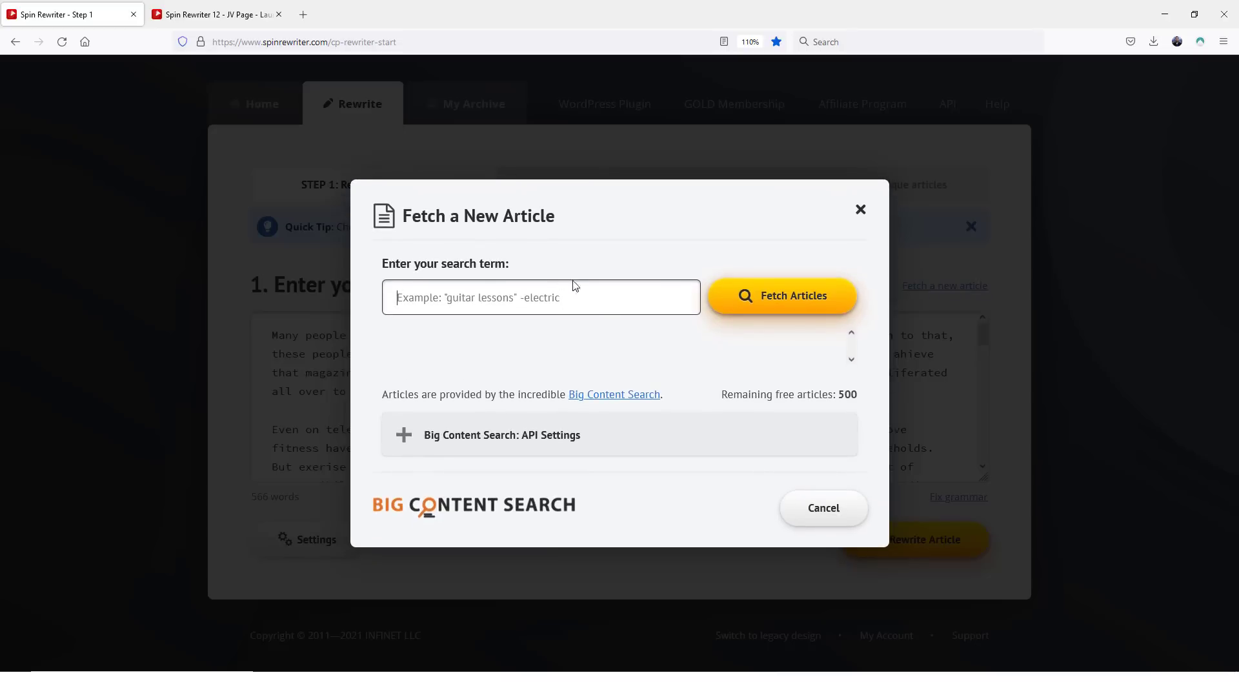
pyautogui.moveTo(498, 506)
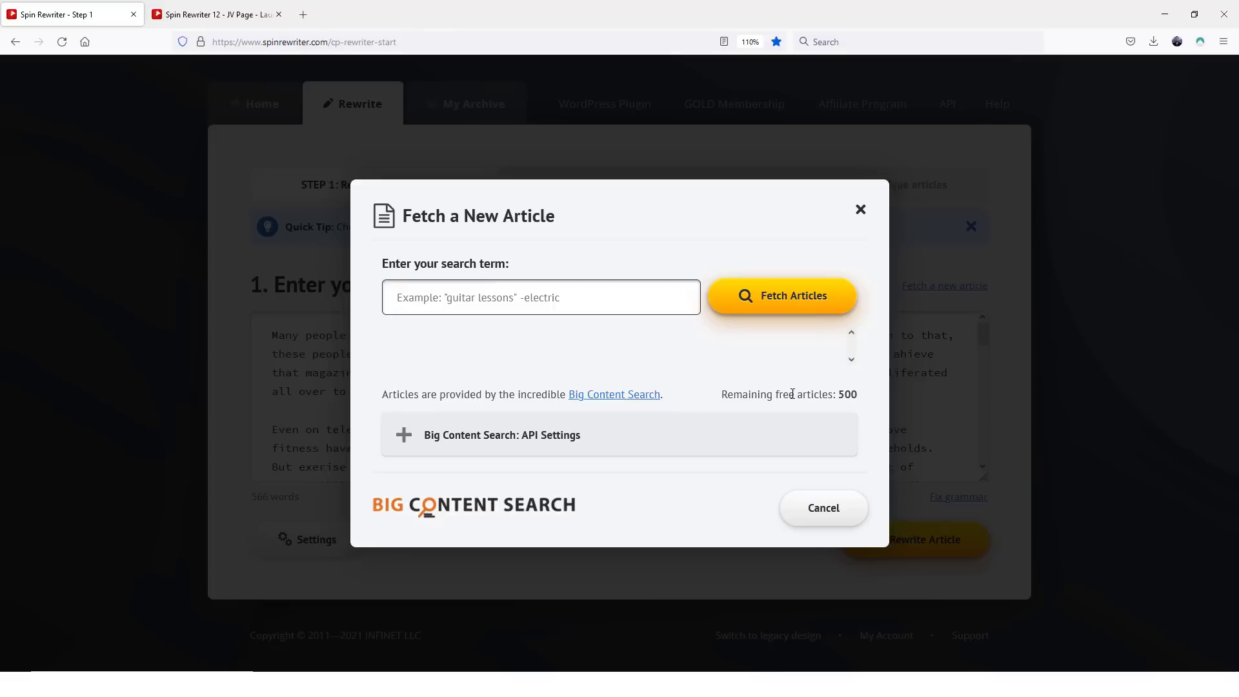
pyautogui.moveTo(802, 408)
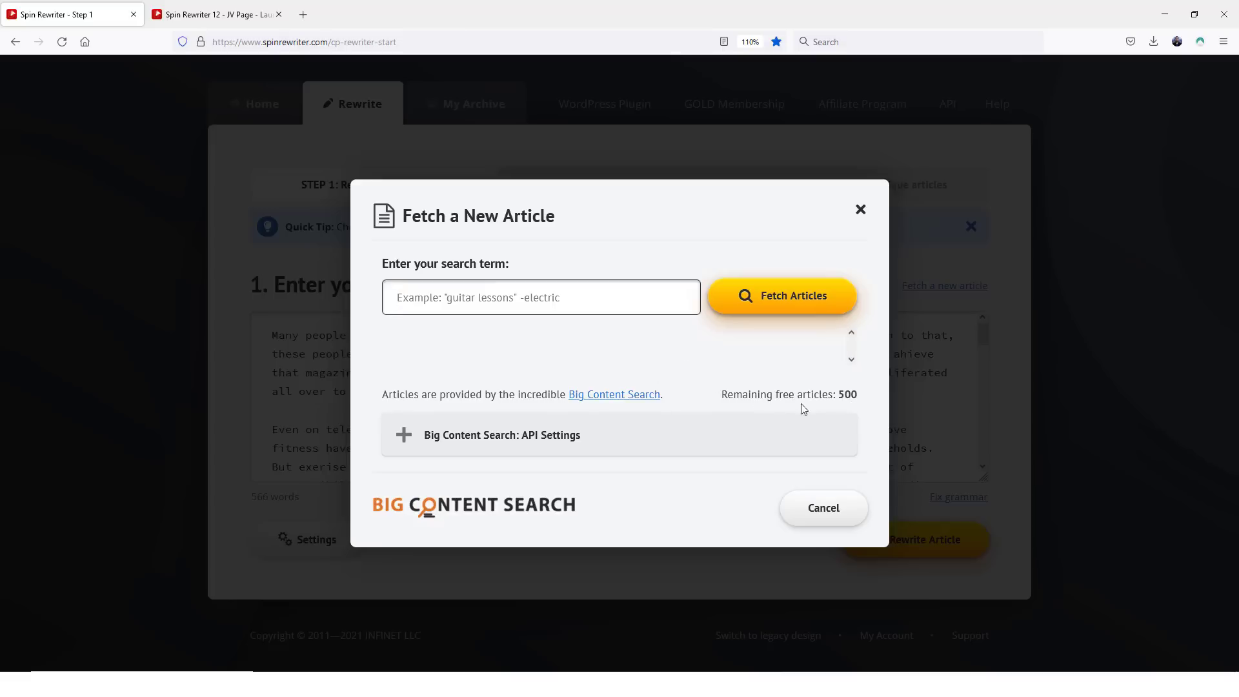
pyautogui.moveTo(743, 390)
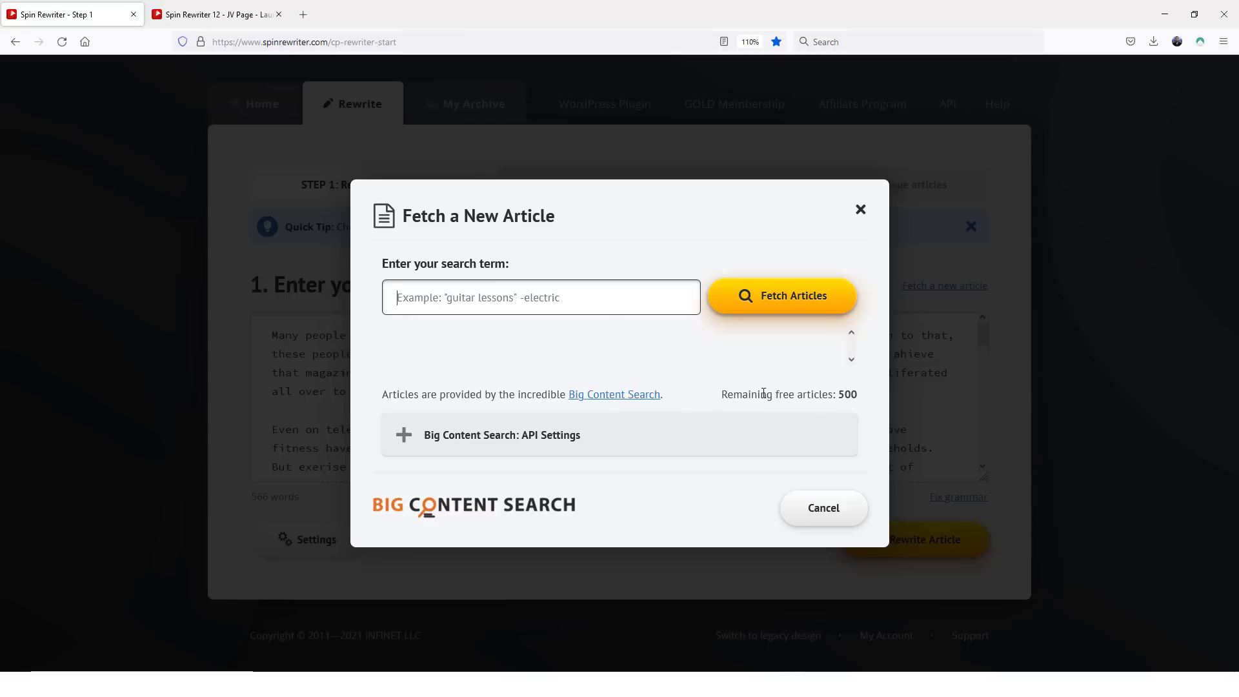
pyautogui.moveTo(651, 386)
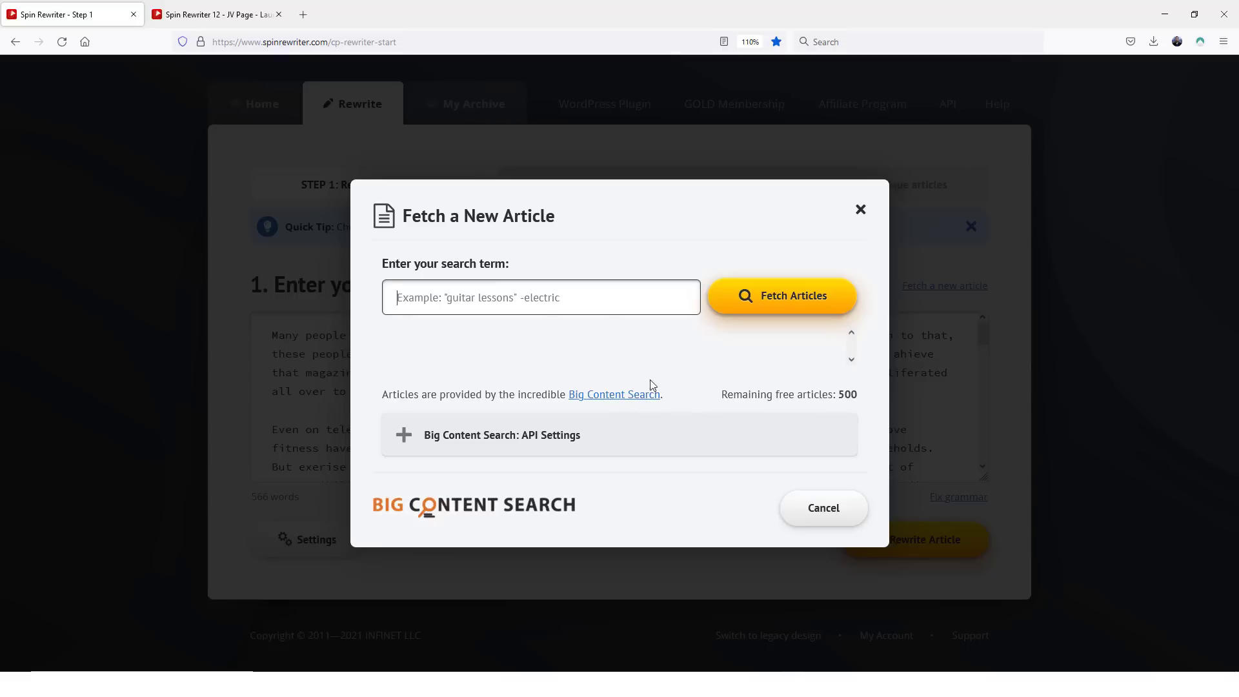
pyautogui.moveTo(746, 313)
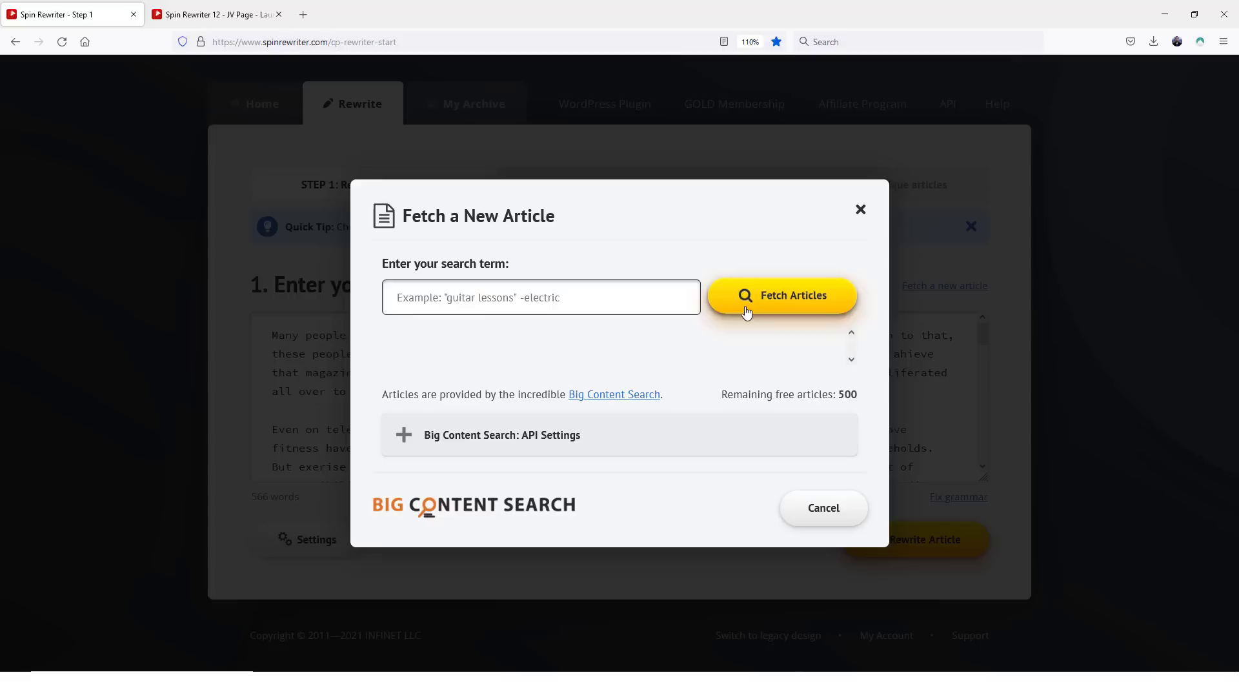
pyautogui.moveTo(515, 359)
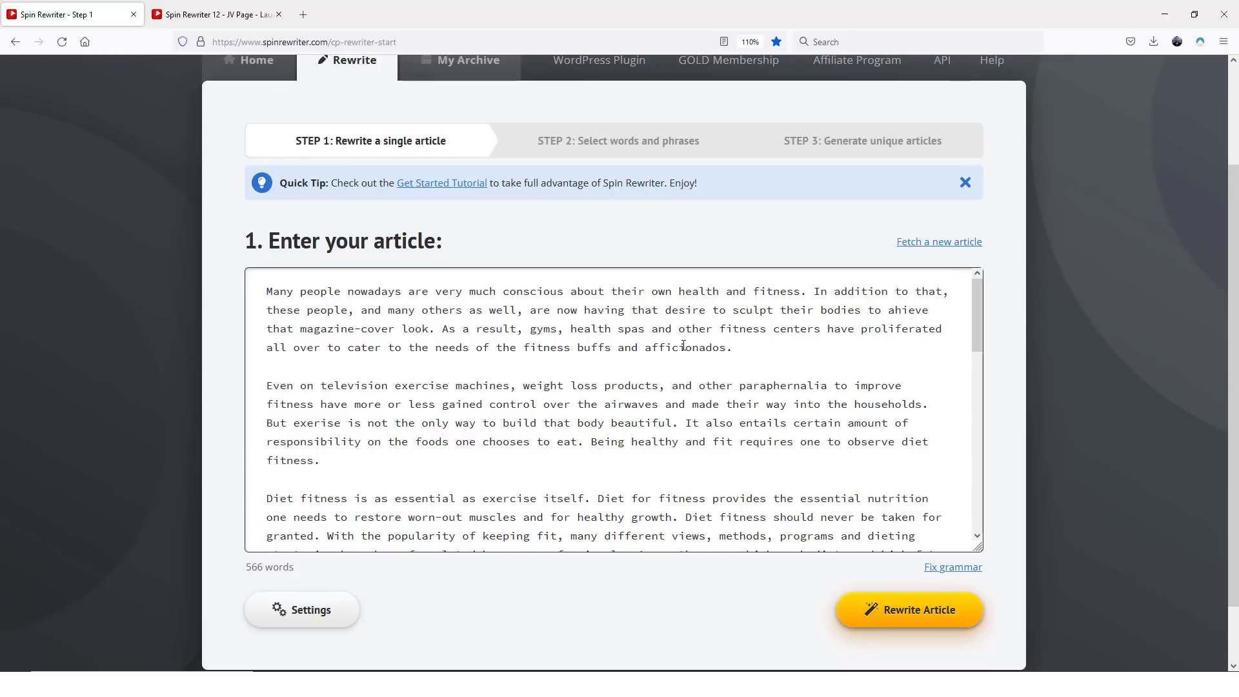
pyautogui.scroll(-3)
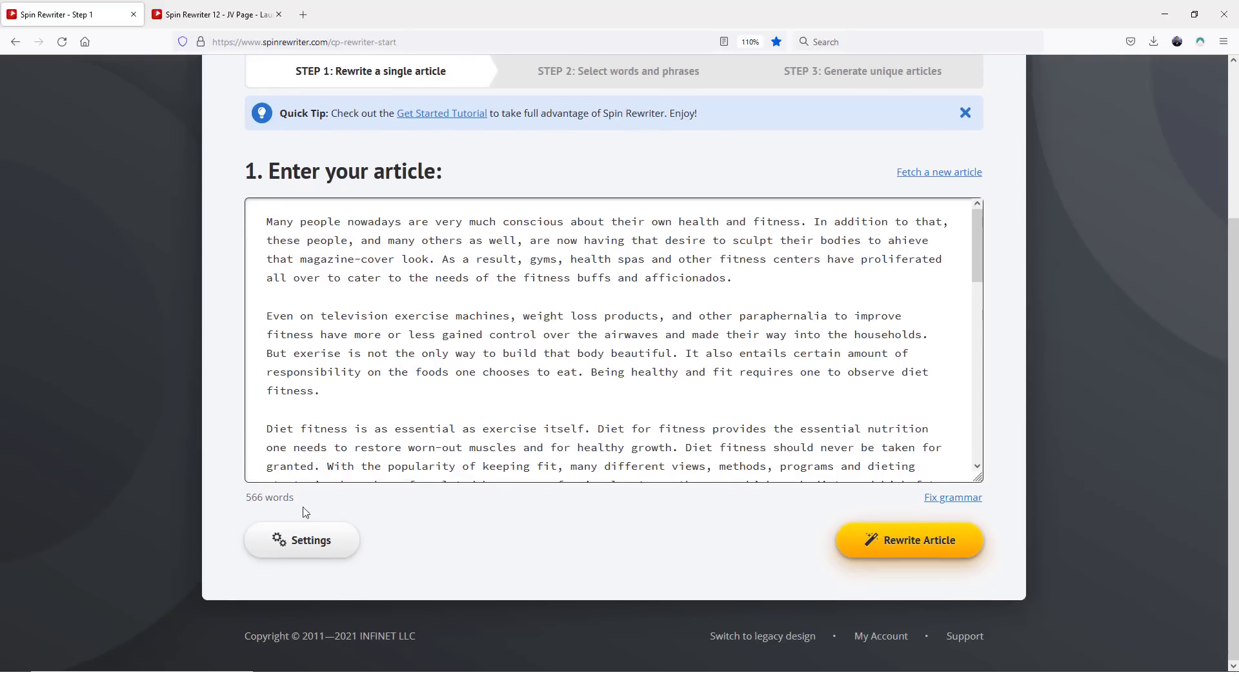
# Step: Review the Sentences & Paragraphs, Words & Phrases and Advanced Settings sections, then close unchanged
pyautogui.click(302, 539)
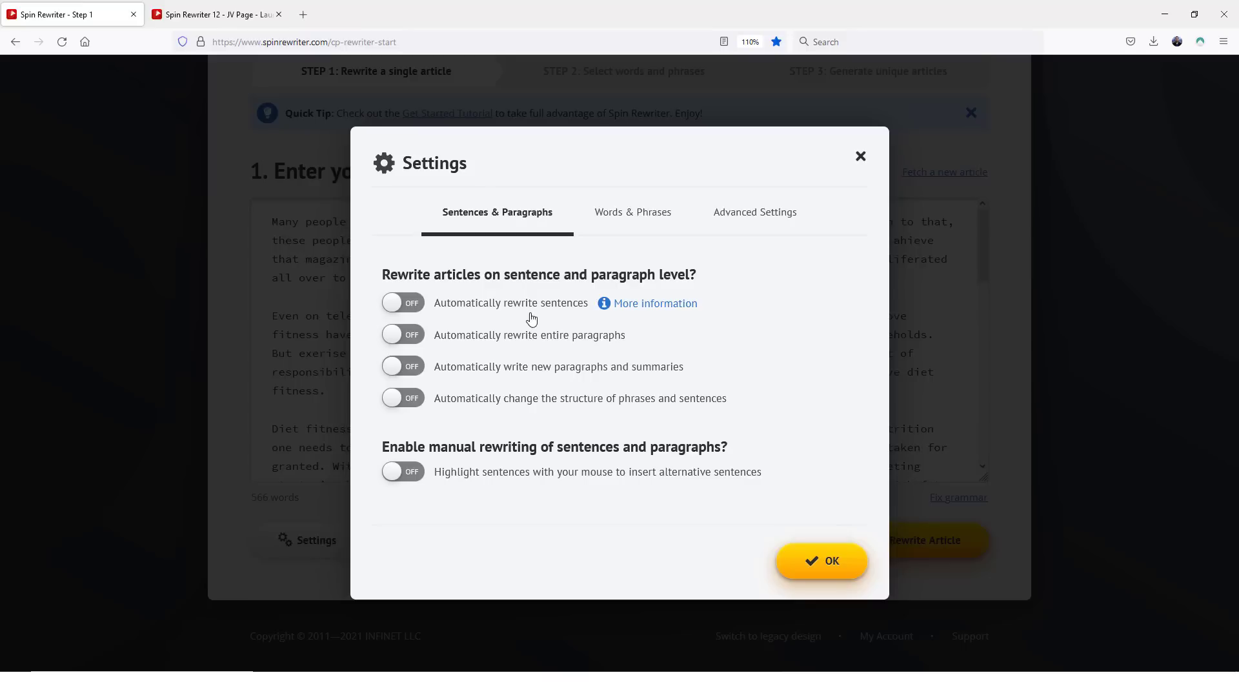
pyautogui.moveTo(544, 351)
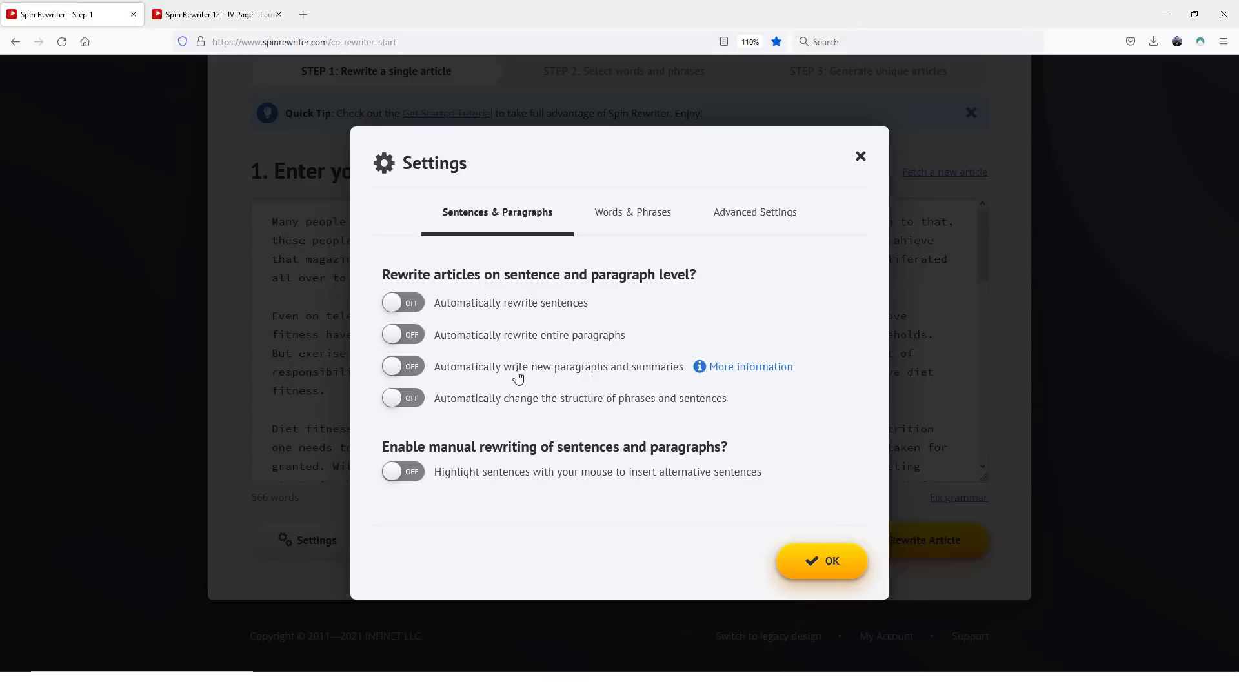
pyautogui.moveTo(661, 374)
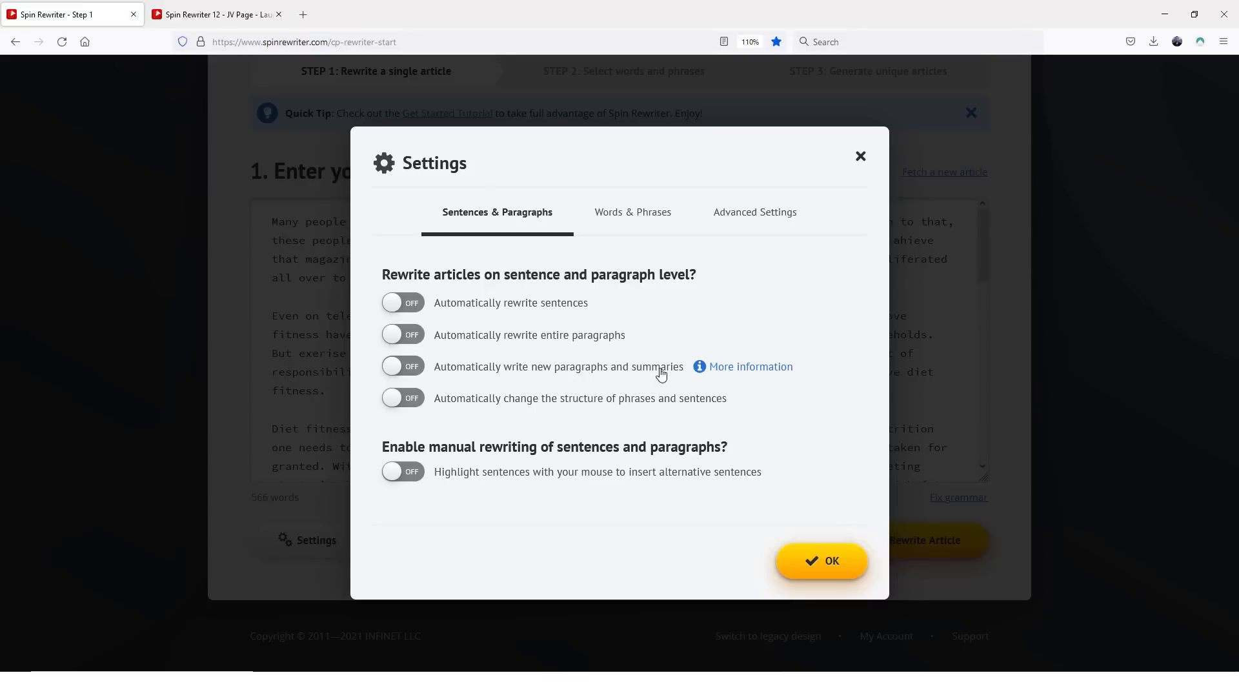
pyautogui.moveTo(662, 376)
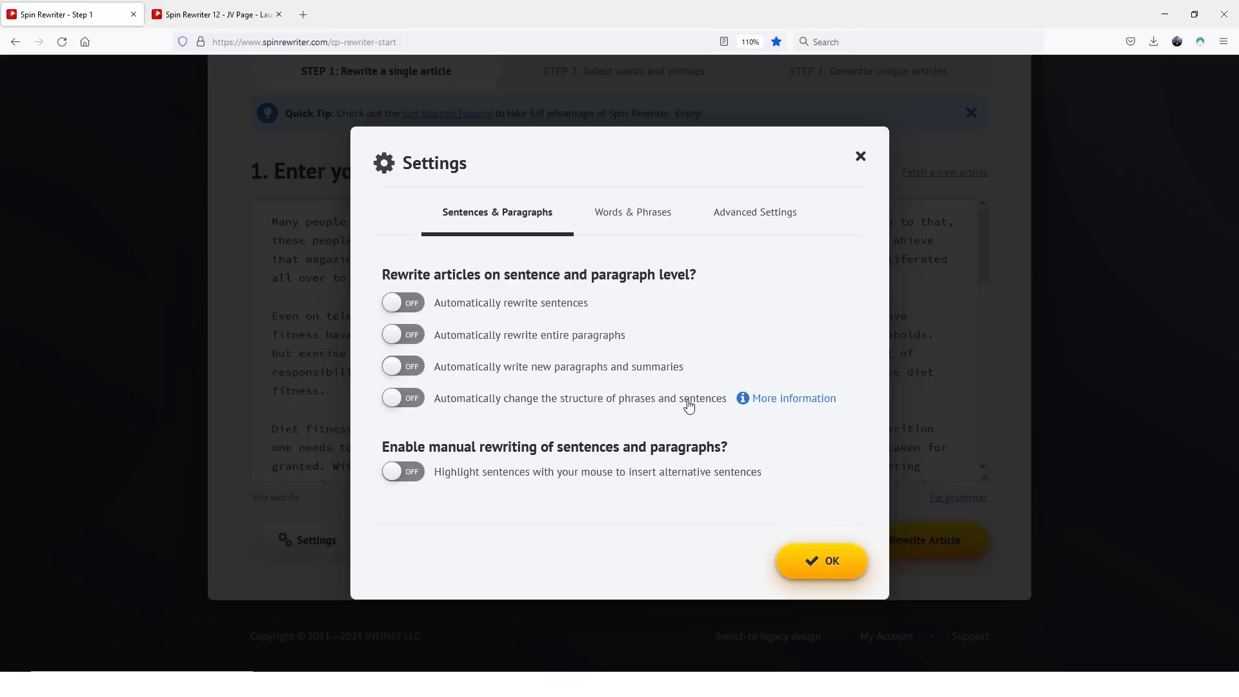
pyautogui.moveTo(457, 467)
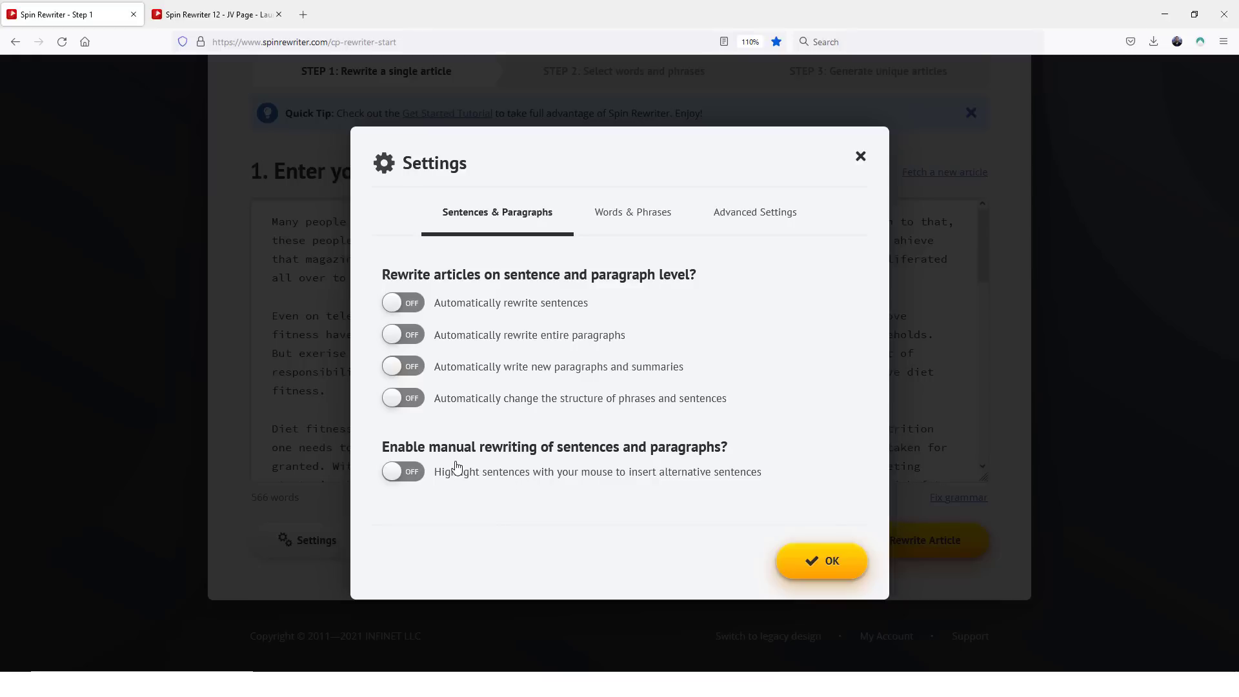
pyautogui.moveTo(487, 486)
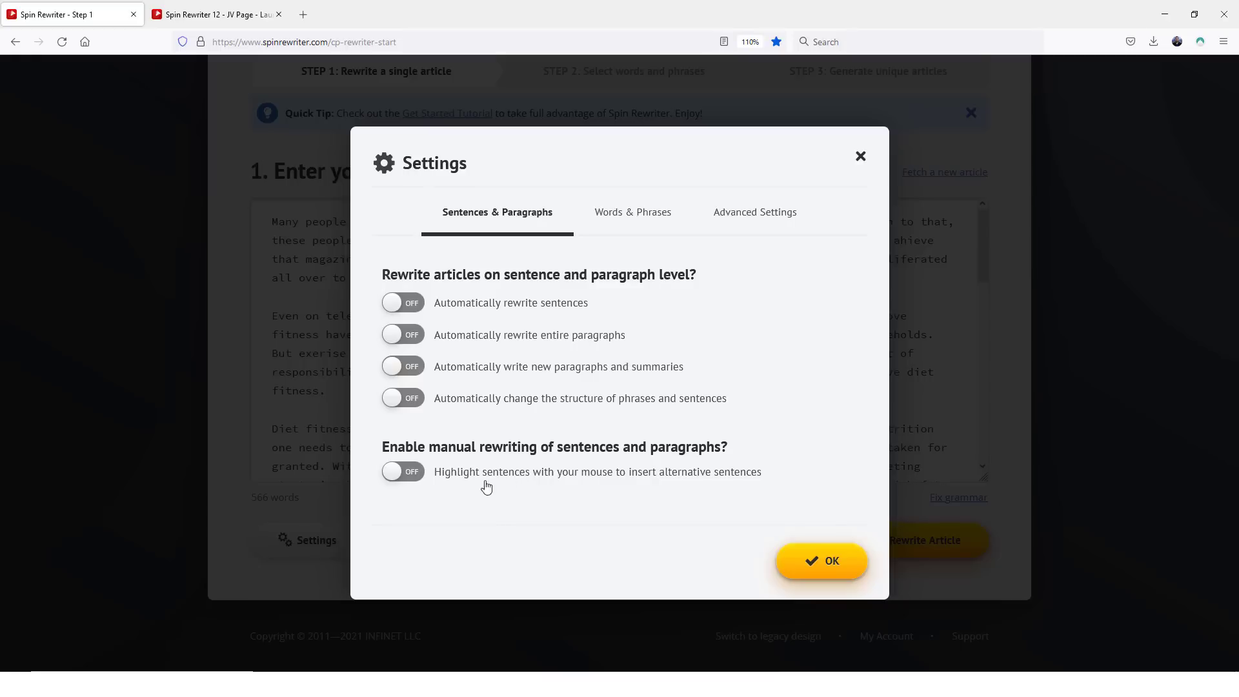
pyautogui.moveTo(582, 485)
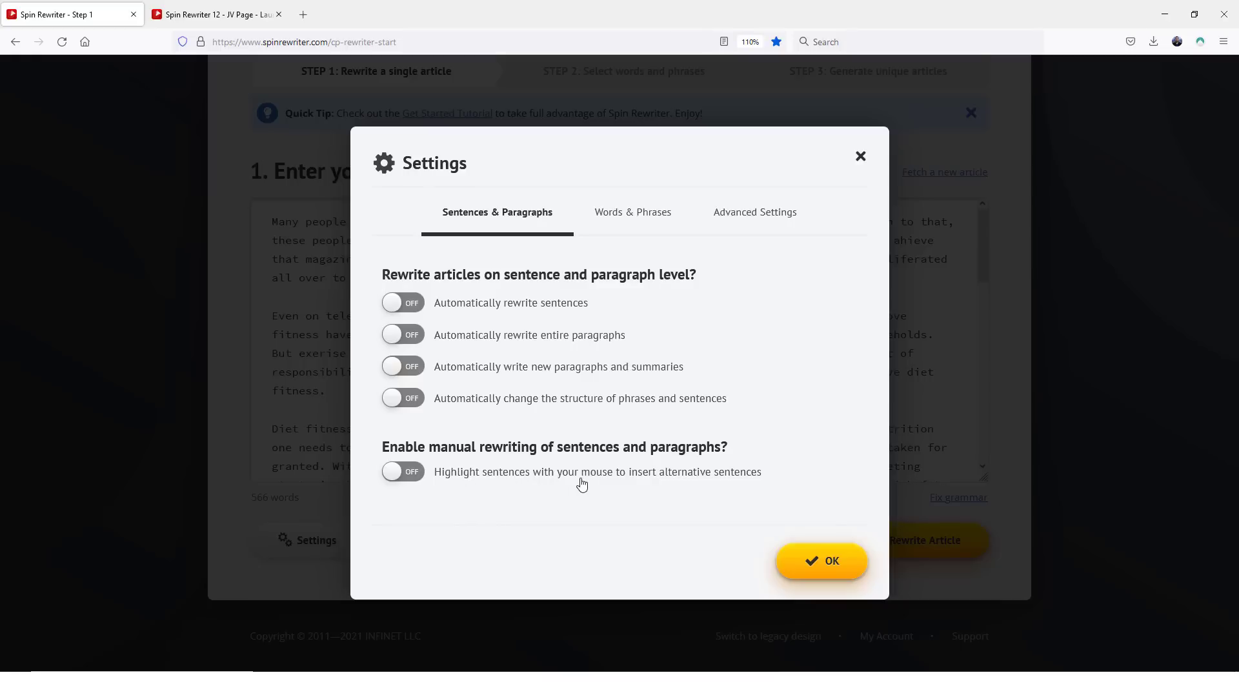
pyautogui.moveTo(721, 479)
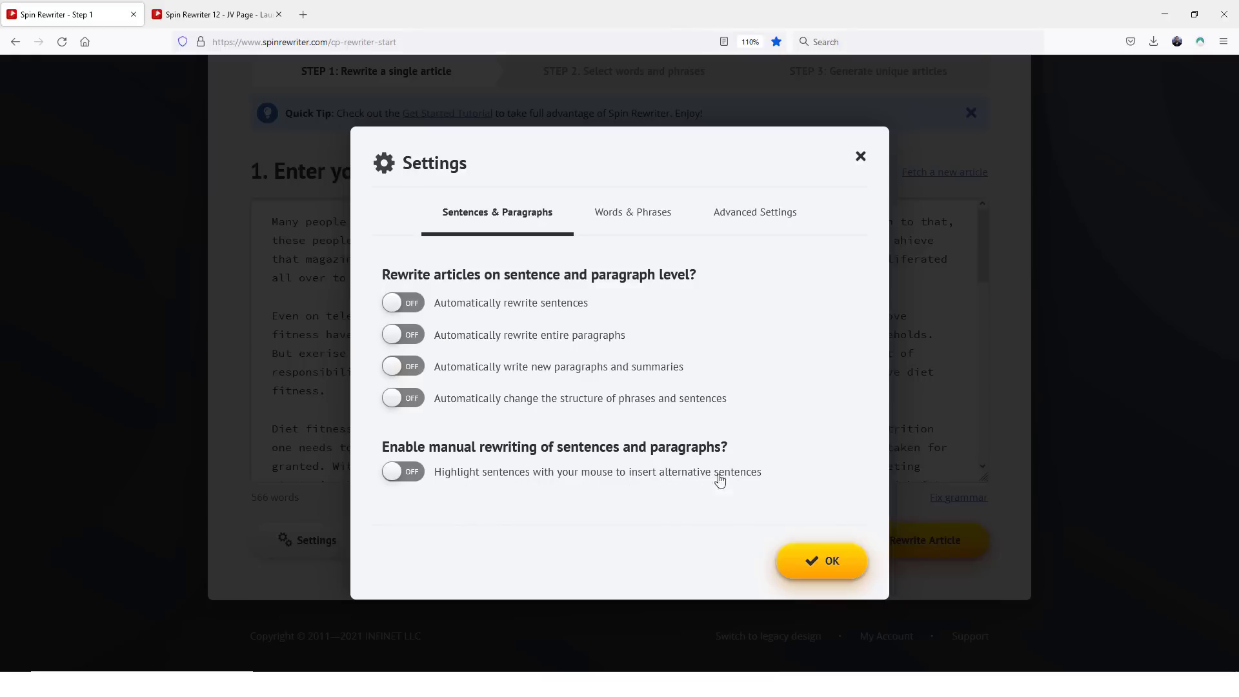
pyautogui.moveTo(450, 384)
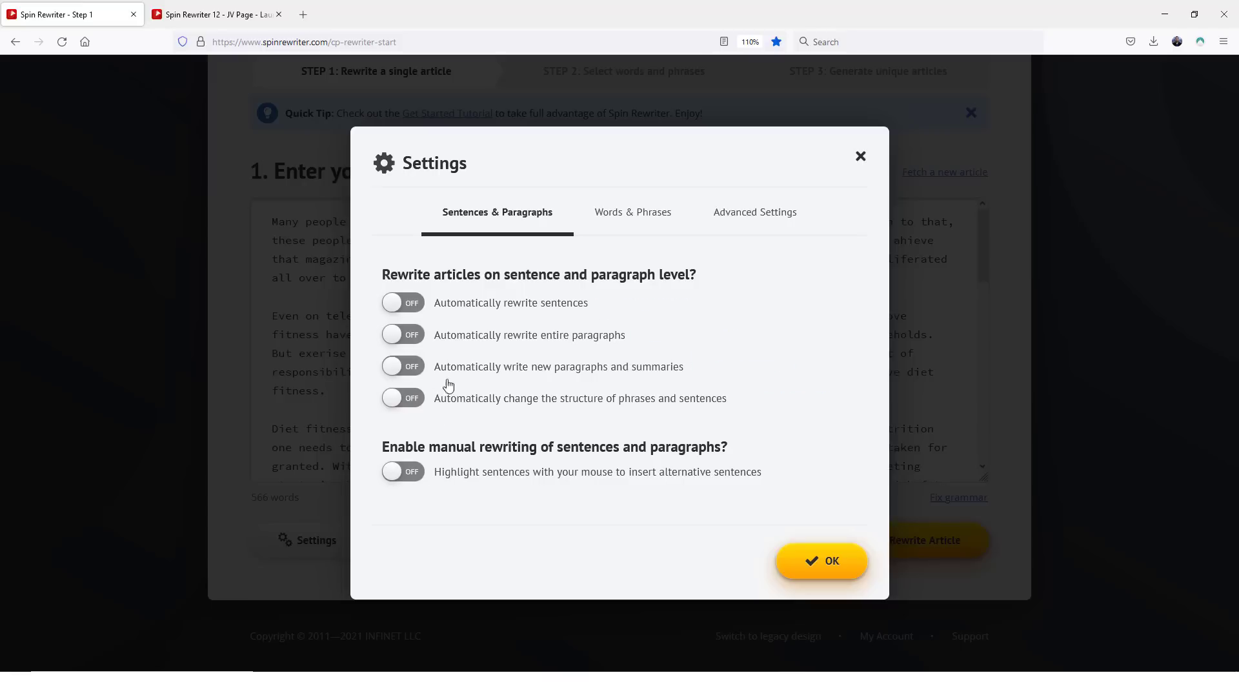
pyautogui.click(631, 212)
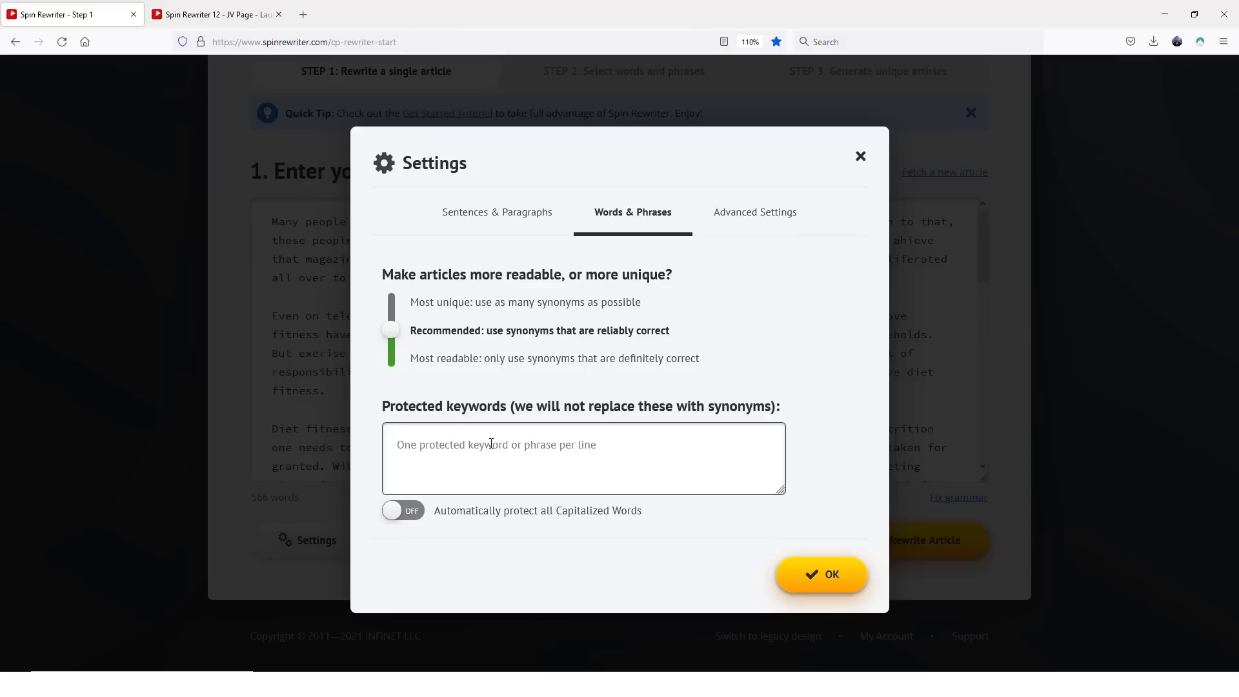
pyautogui.moveTo(743, 238)
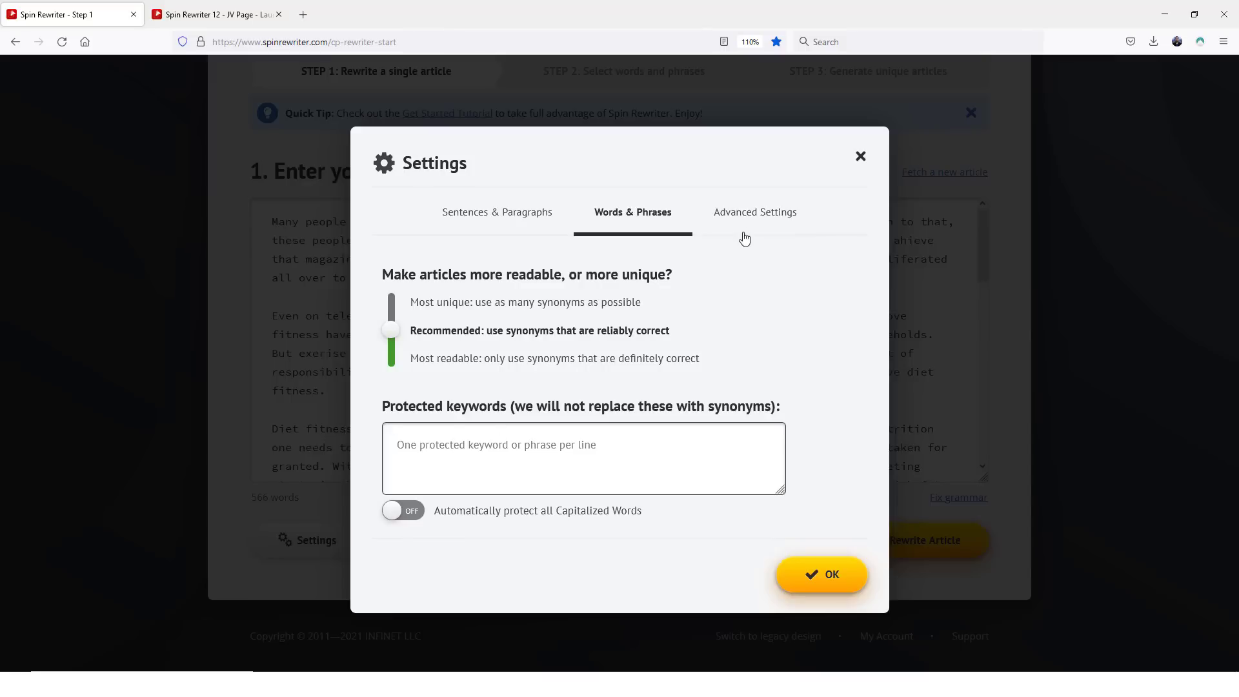
pyautogui.click(753, 212)
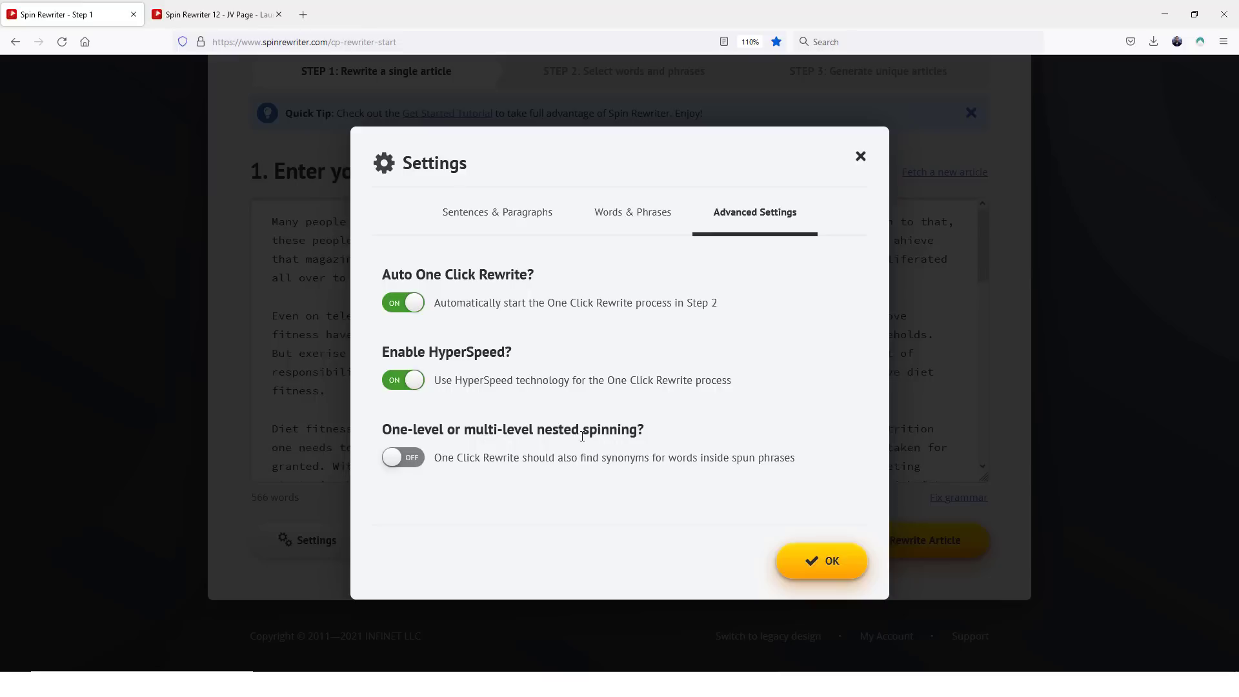
pyautogui.moveTo(594, 464)
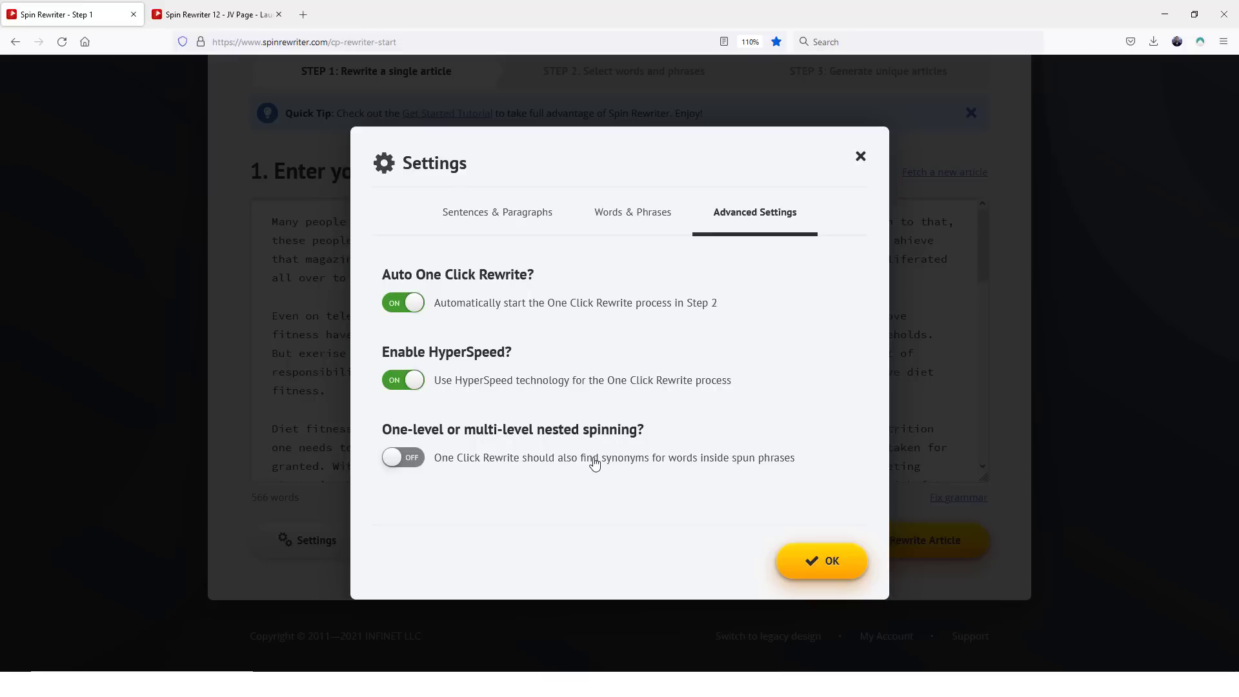
pyautogui.moveTo(529, 453)
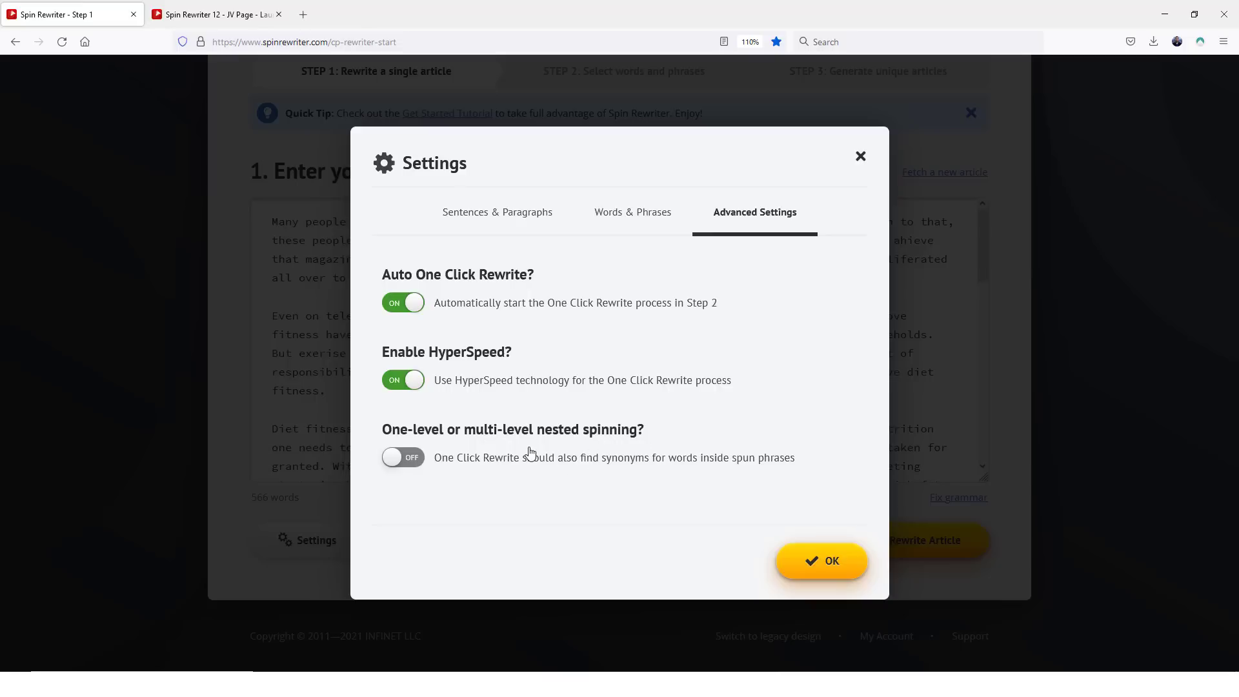
pyautogui.click(821, 561)
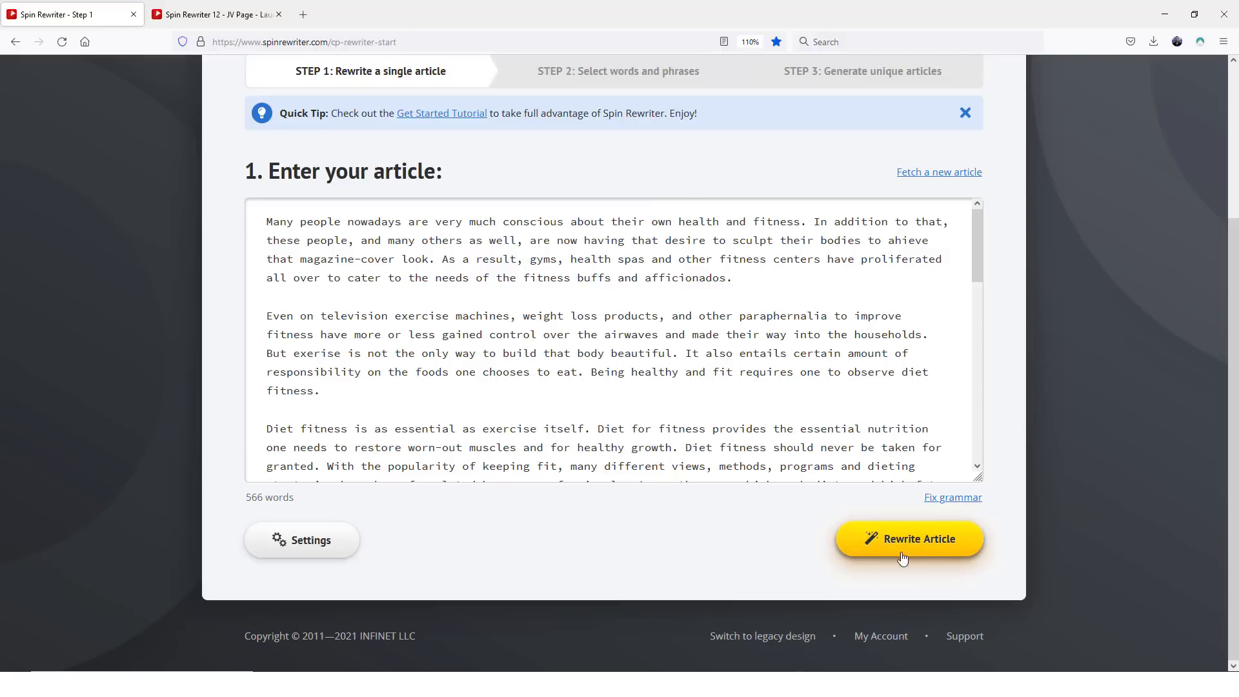
# Step: Rewrite the fitness article into spintax with synonym variations at 99% uniqueness
pyautogui.click(909, 539)
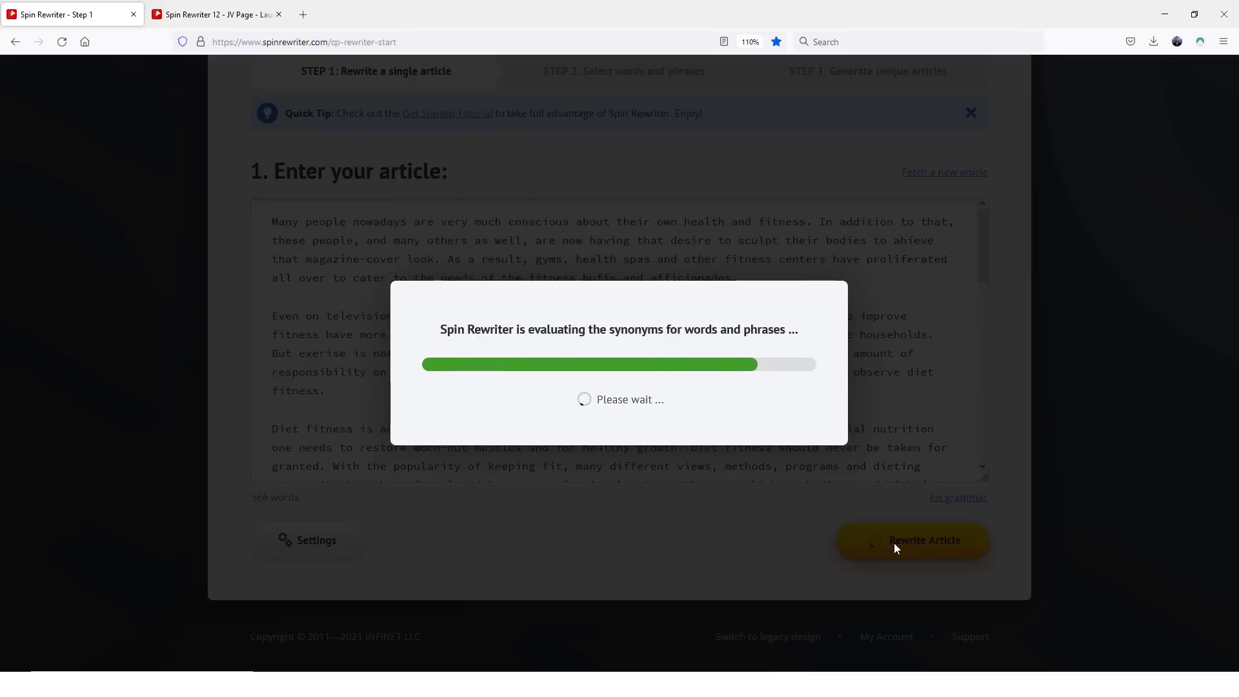
pyautogui.click(910, 540)
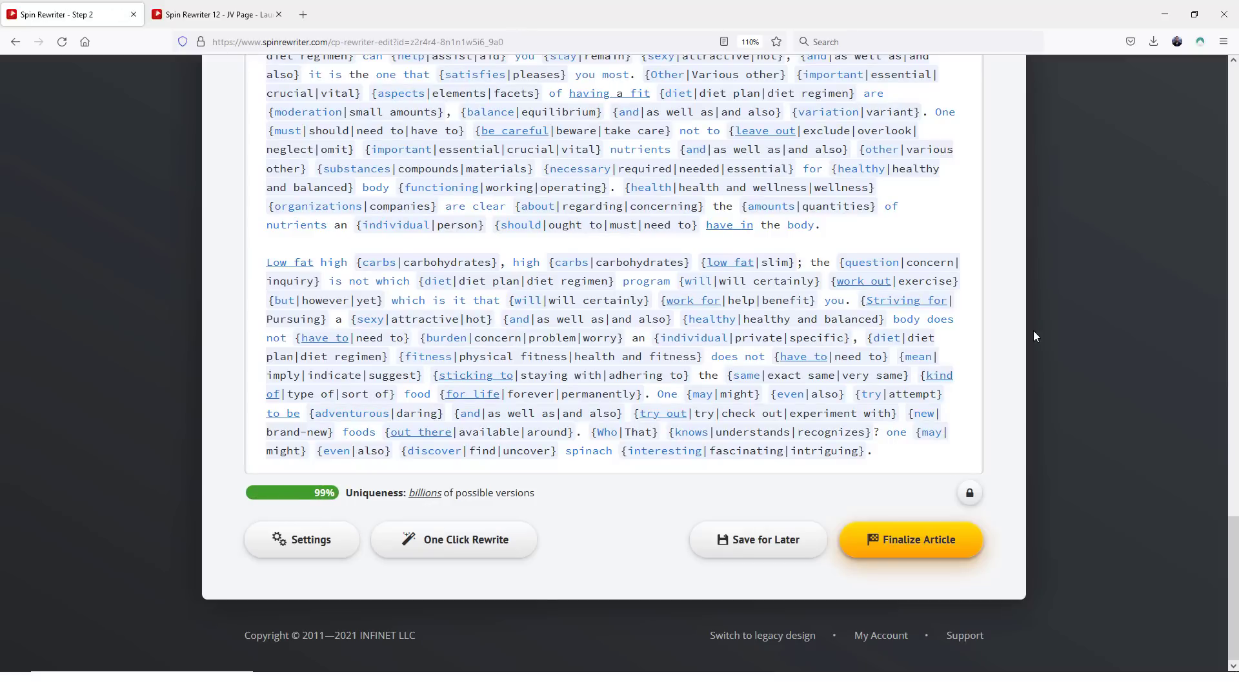
pyautogui.moveTo(342, 498)
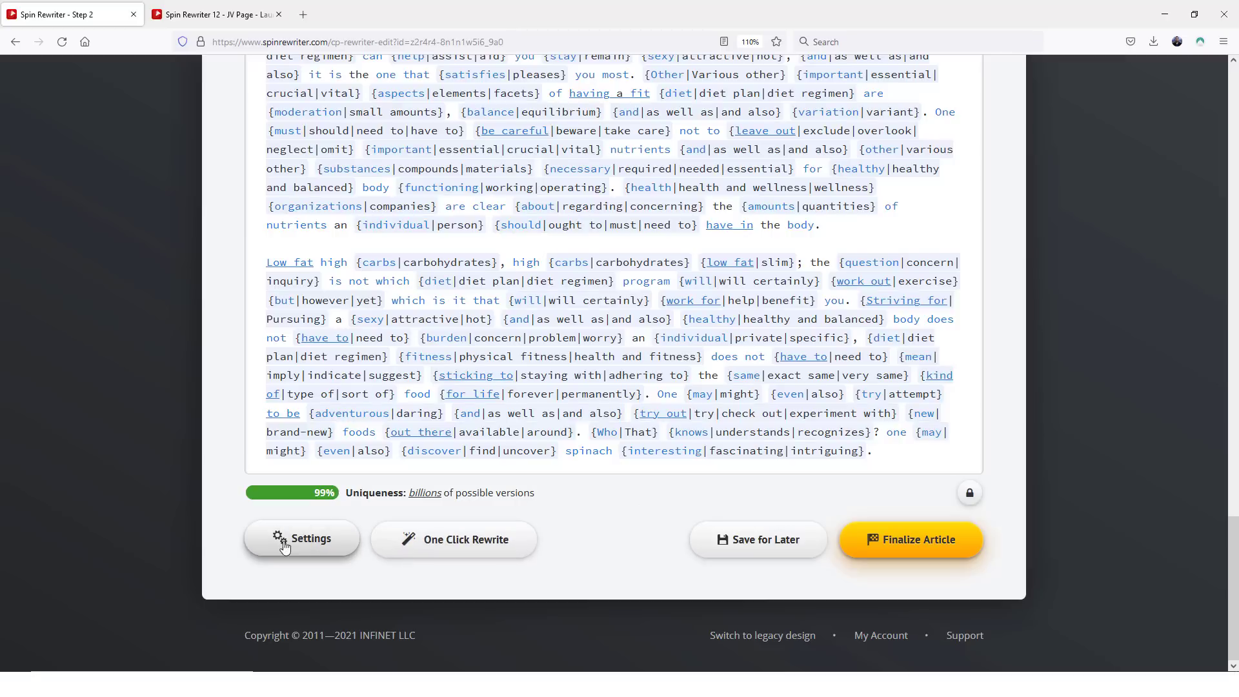
pyautogui.moveTo(440, 543)
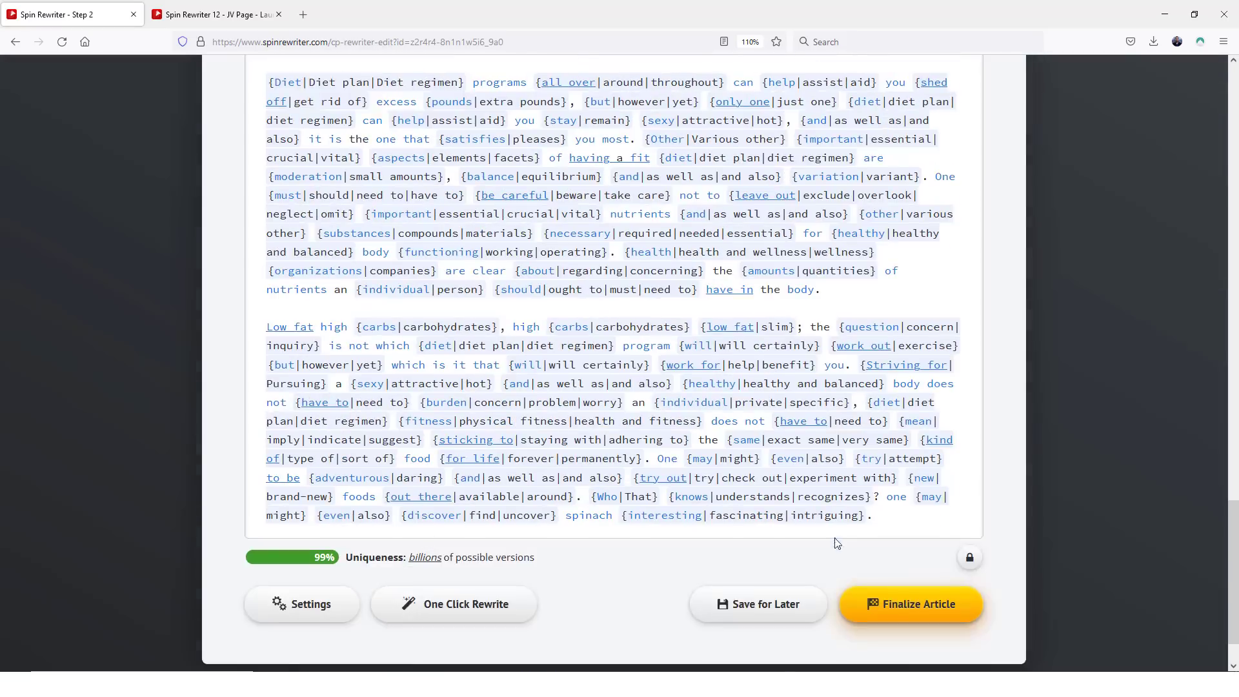
# Step: Finalize the spun article and scroll through its spintax on the Step 3 page
pyautogui.click(909, 604)
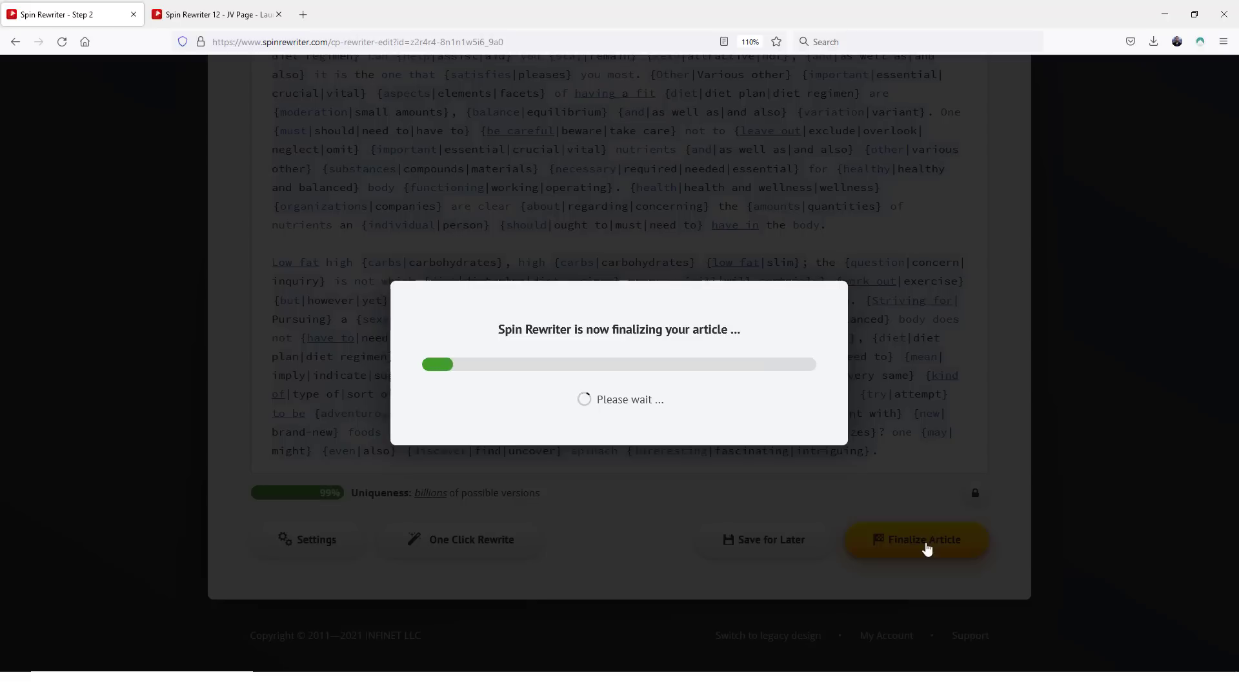
pyautogui.click(914, 539)
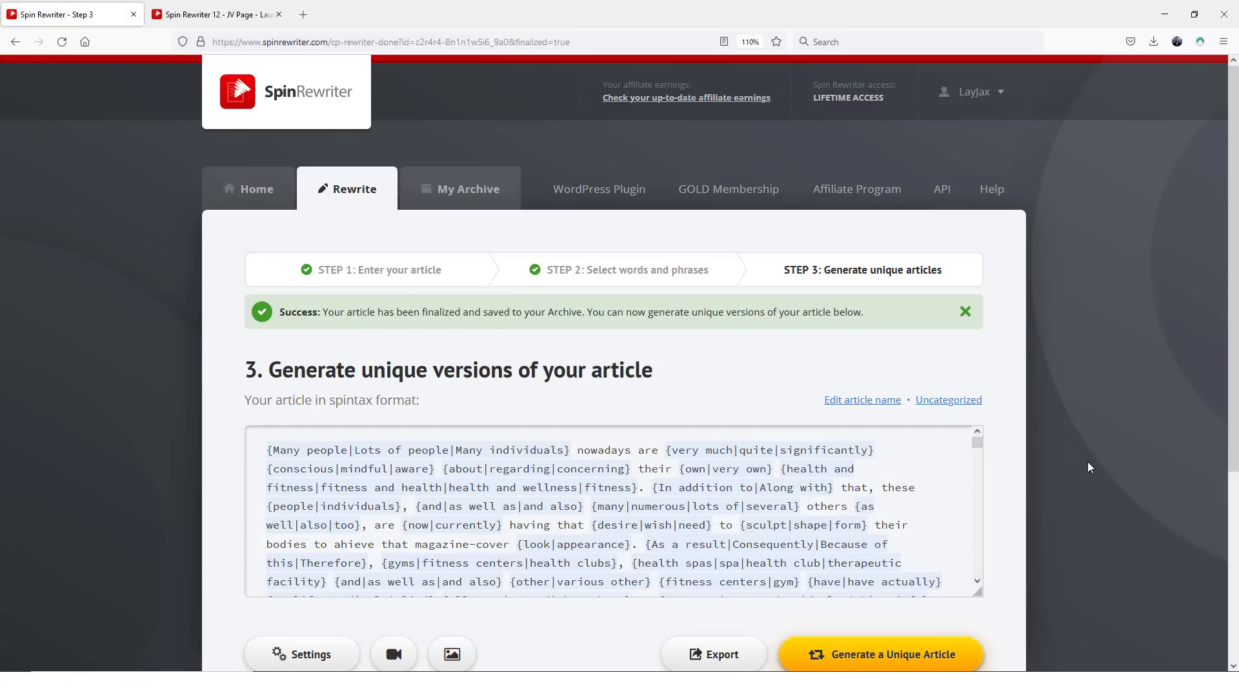
pyautogui.scroll(-3)
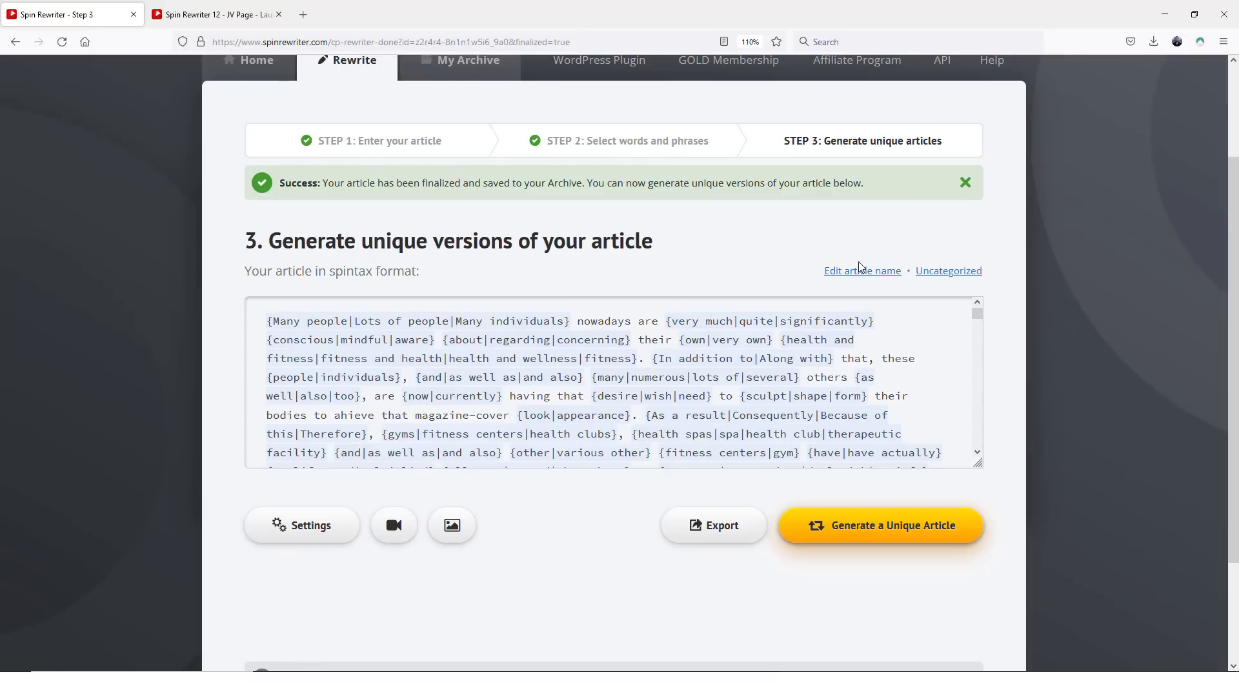
pyautogui.moveTo(949, 270)
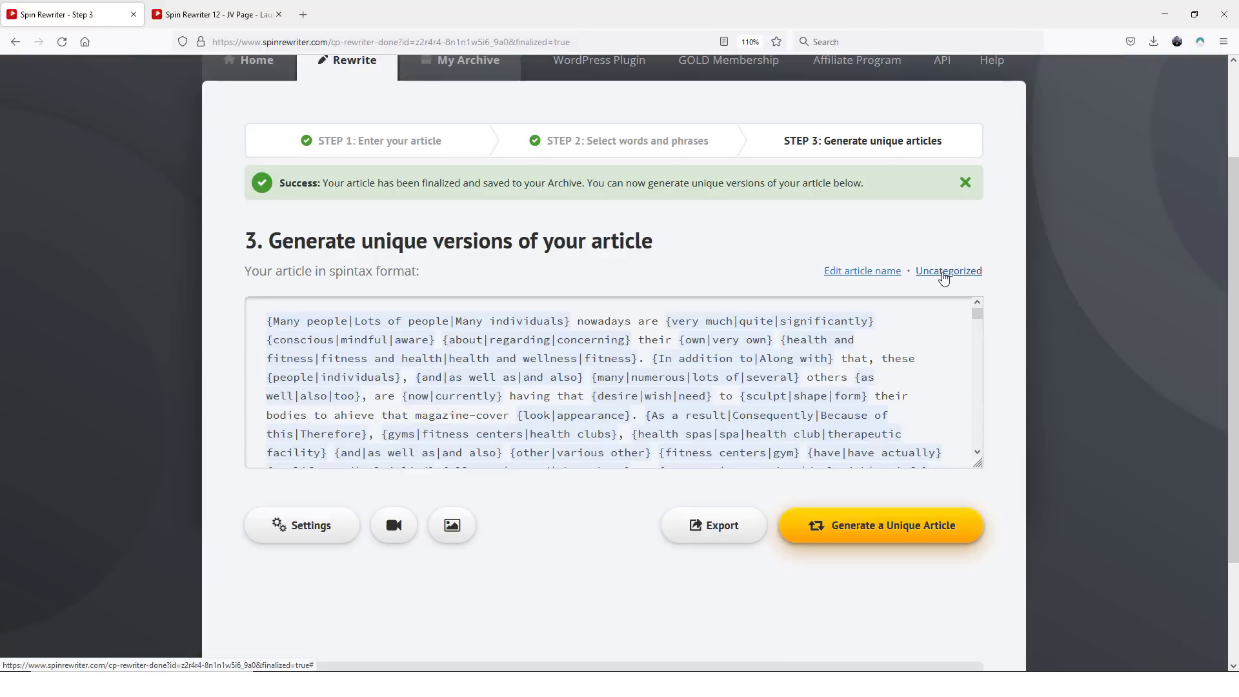
pyautogui.moveTo(749, 246)
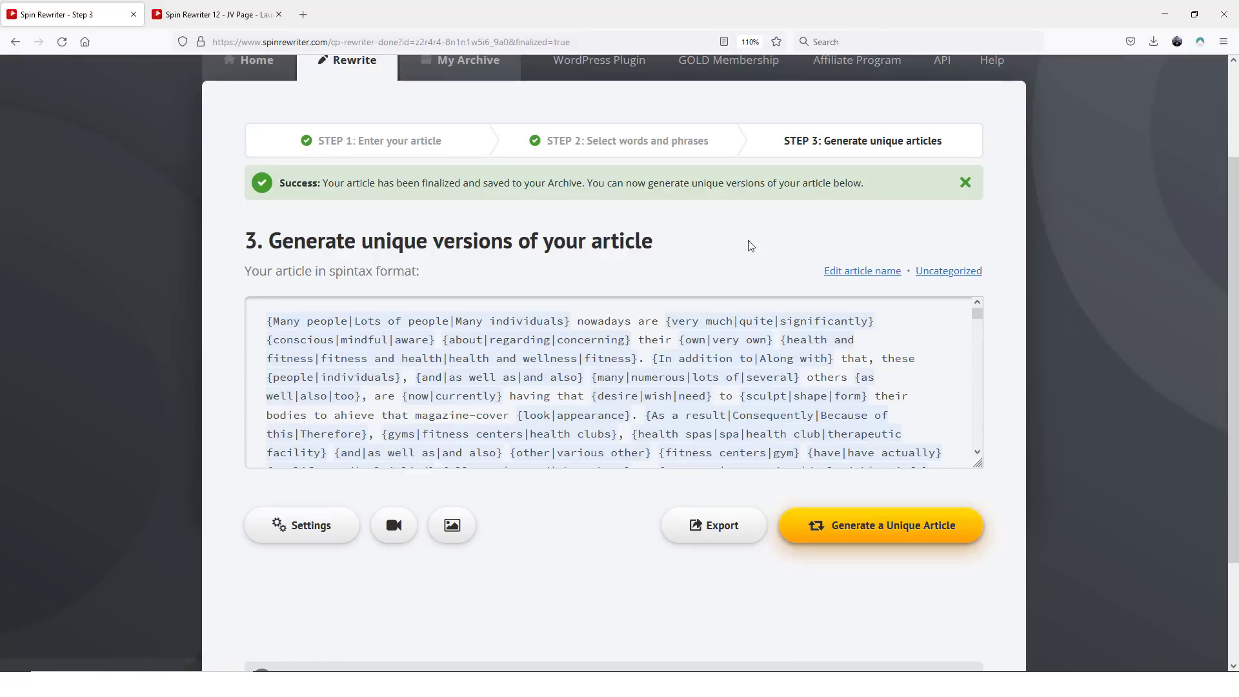
pyautogui.scroll(-3)
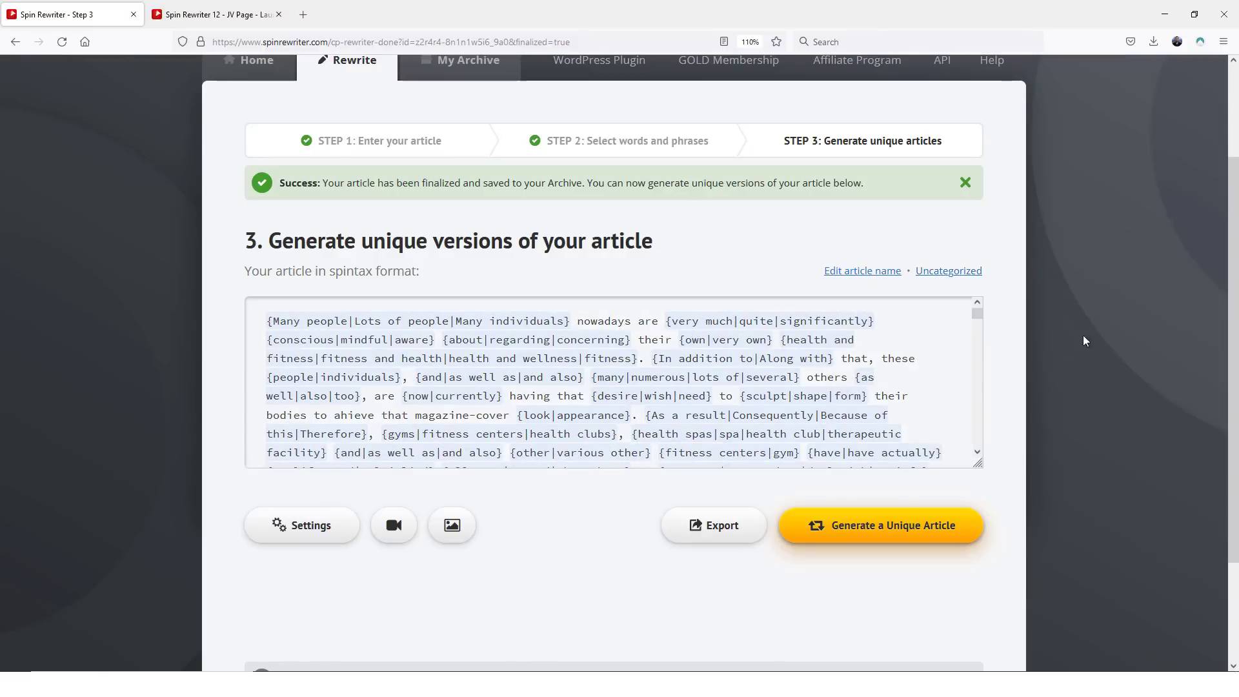
pyautogui.scroll(-3)
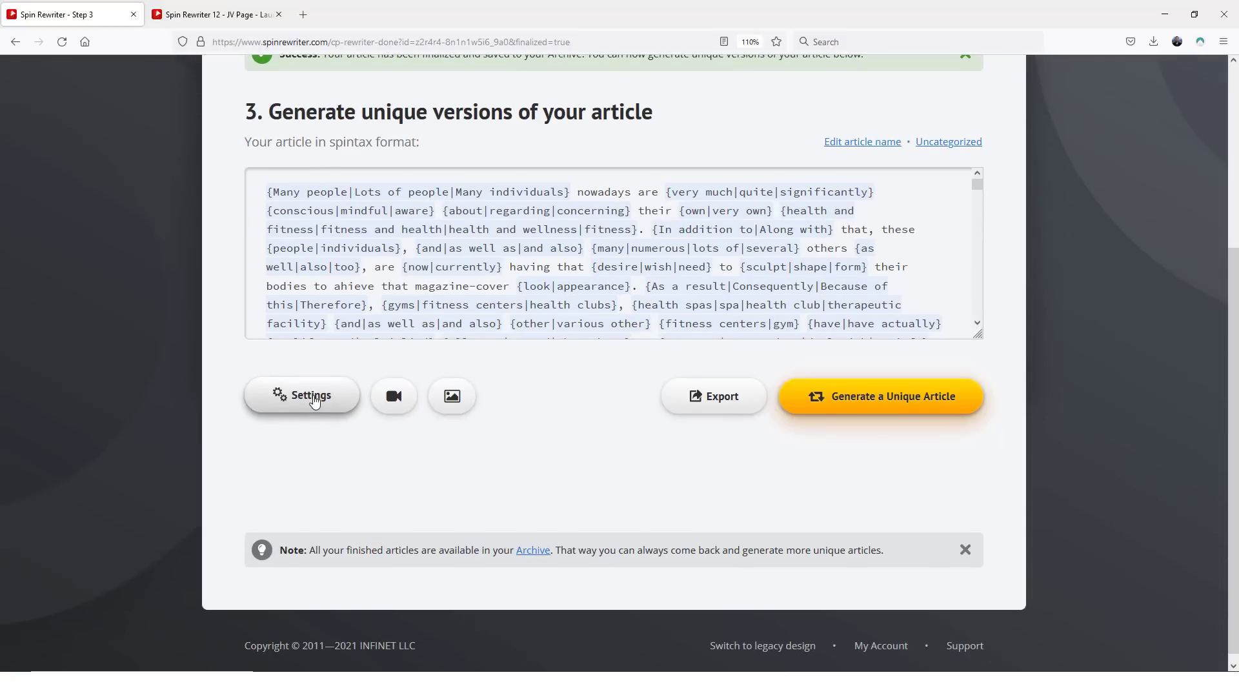
pyautogui.click(308, 395)
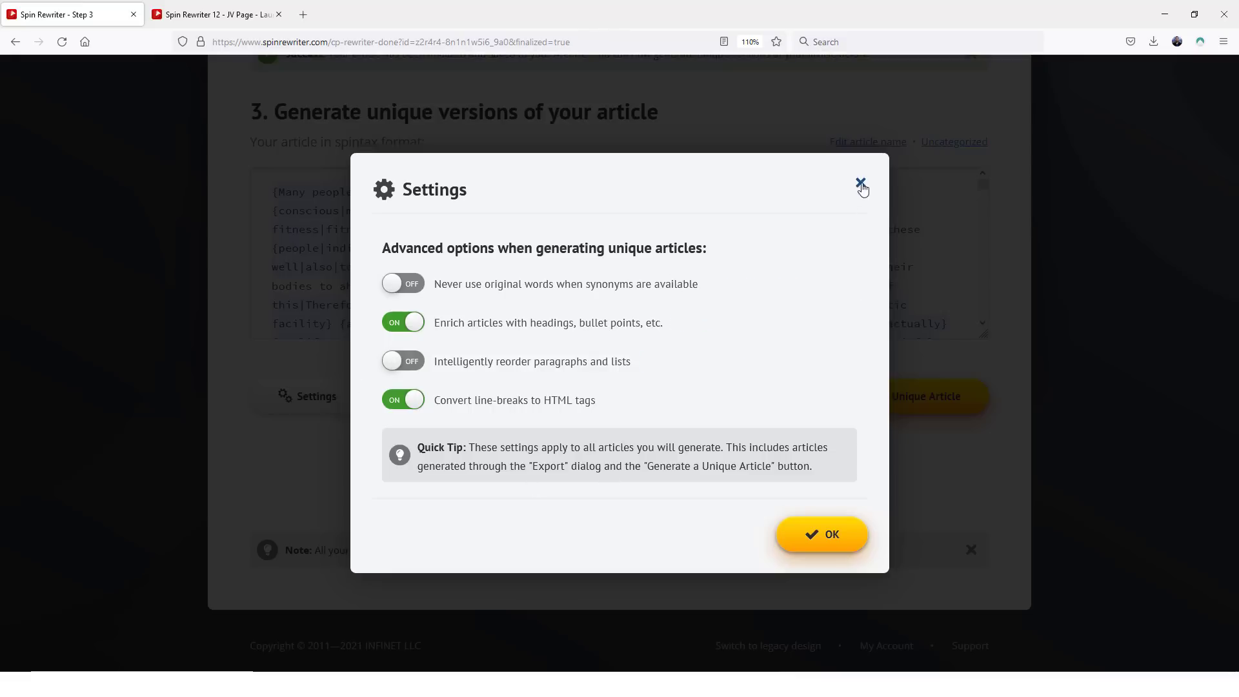
pyautogui.click(861, 183)
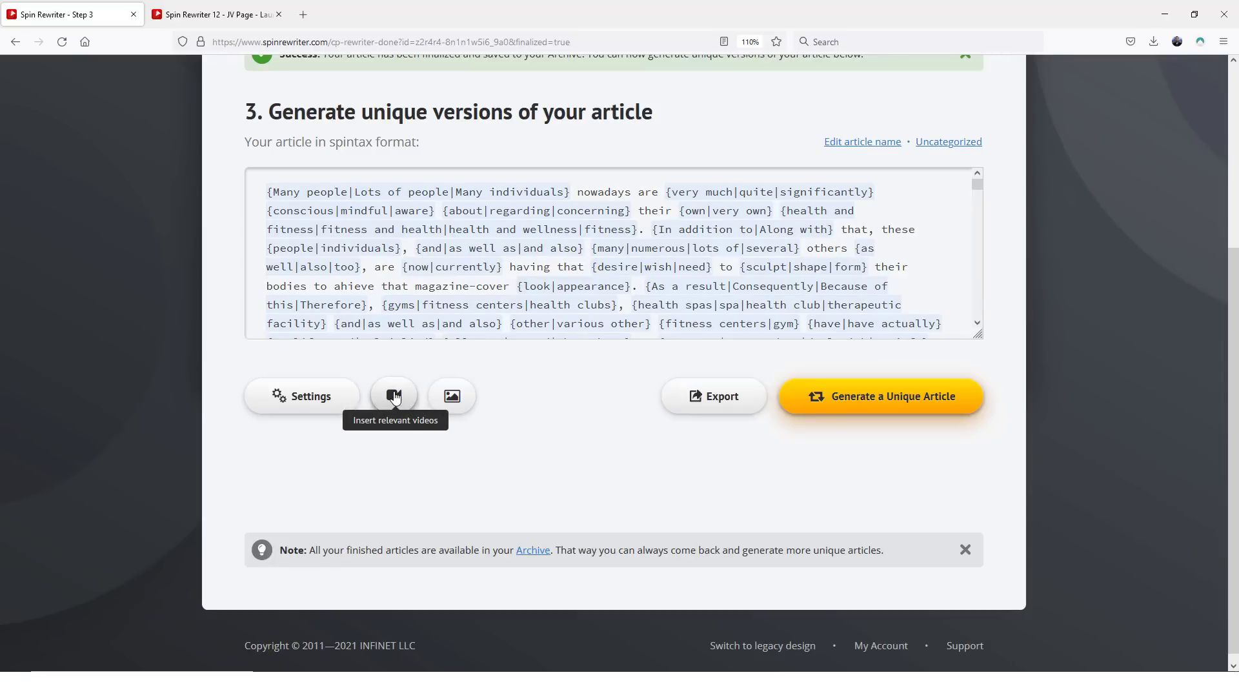
# Step: Search YouTube for 'diet' and include the 'What's the Best Diet?' video
pyautogui.click(394, 396)
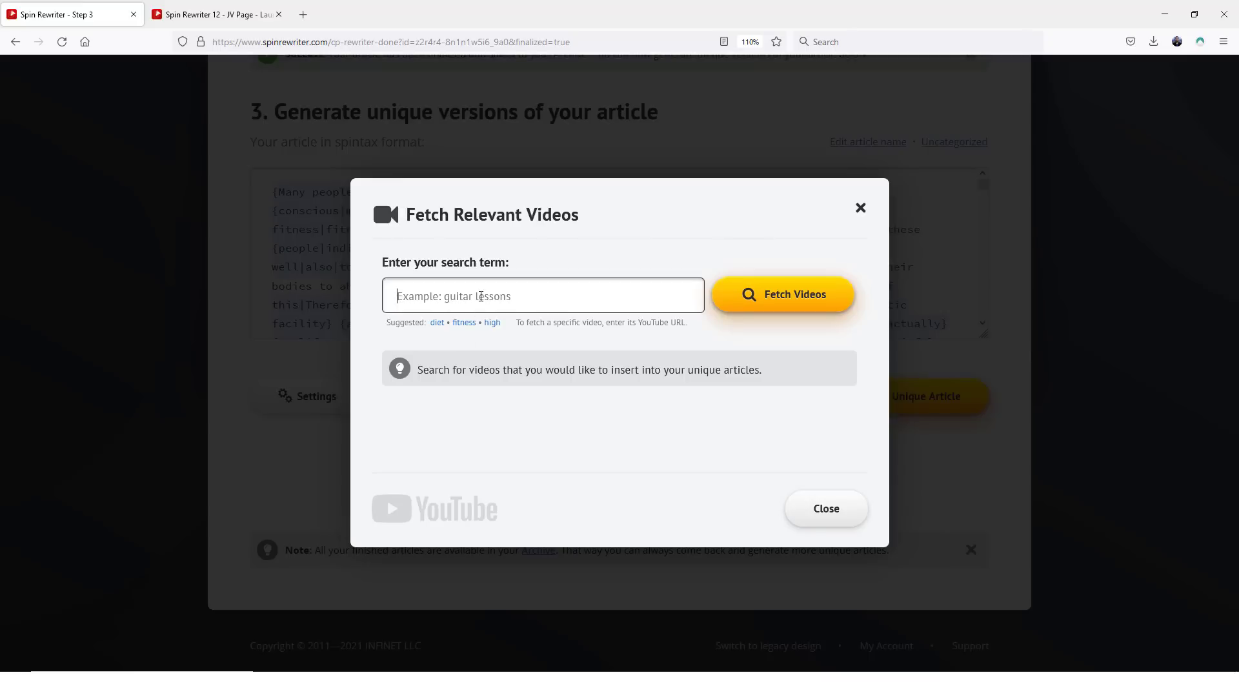
pyautogui.write('diet')
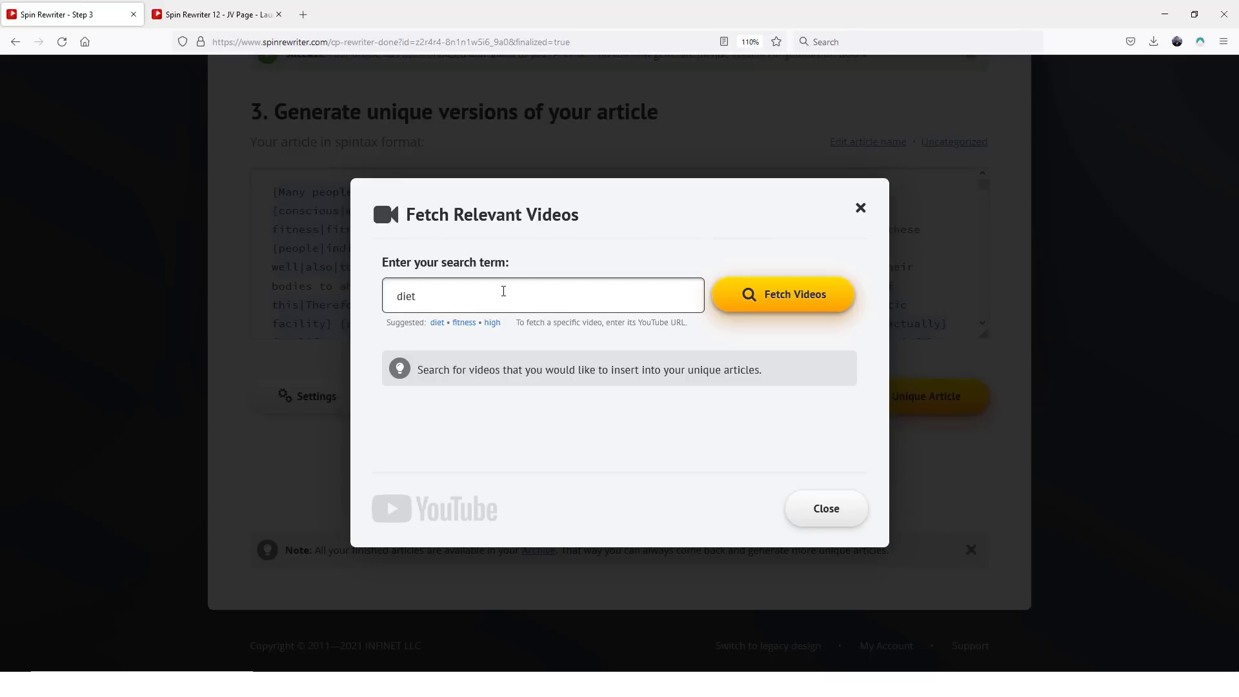
pyautogui.click(781, 294)
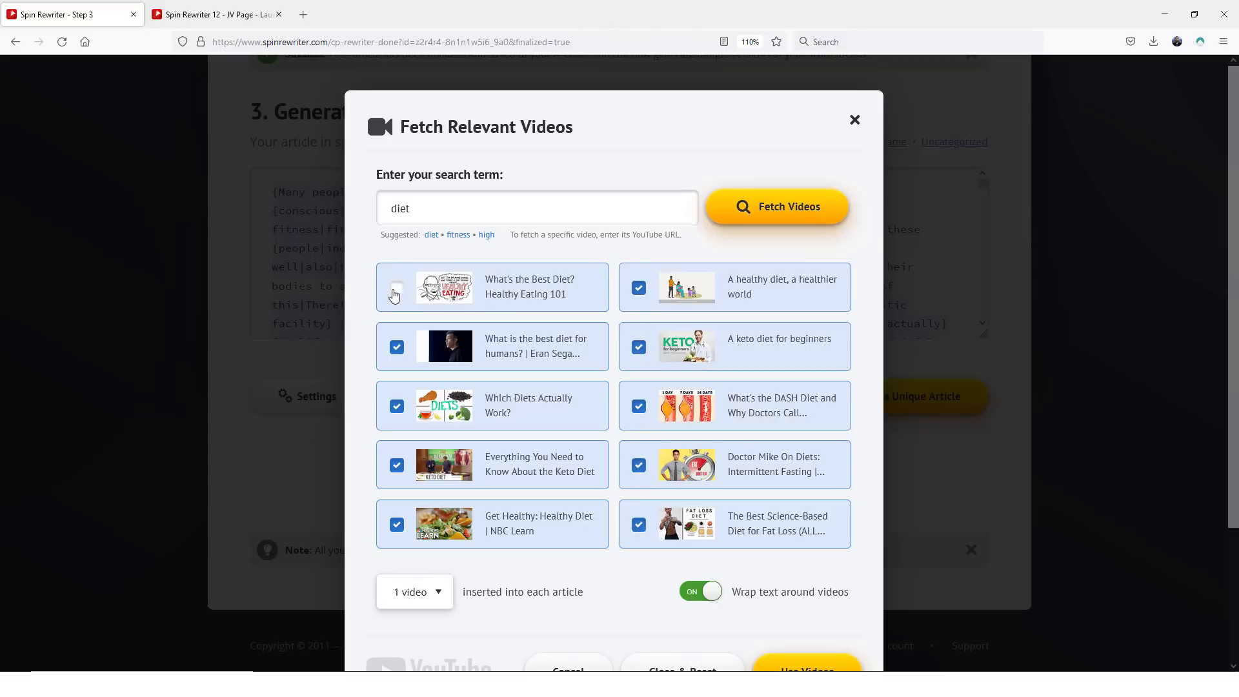
pyautogui.click(396, 286)
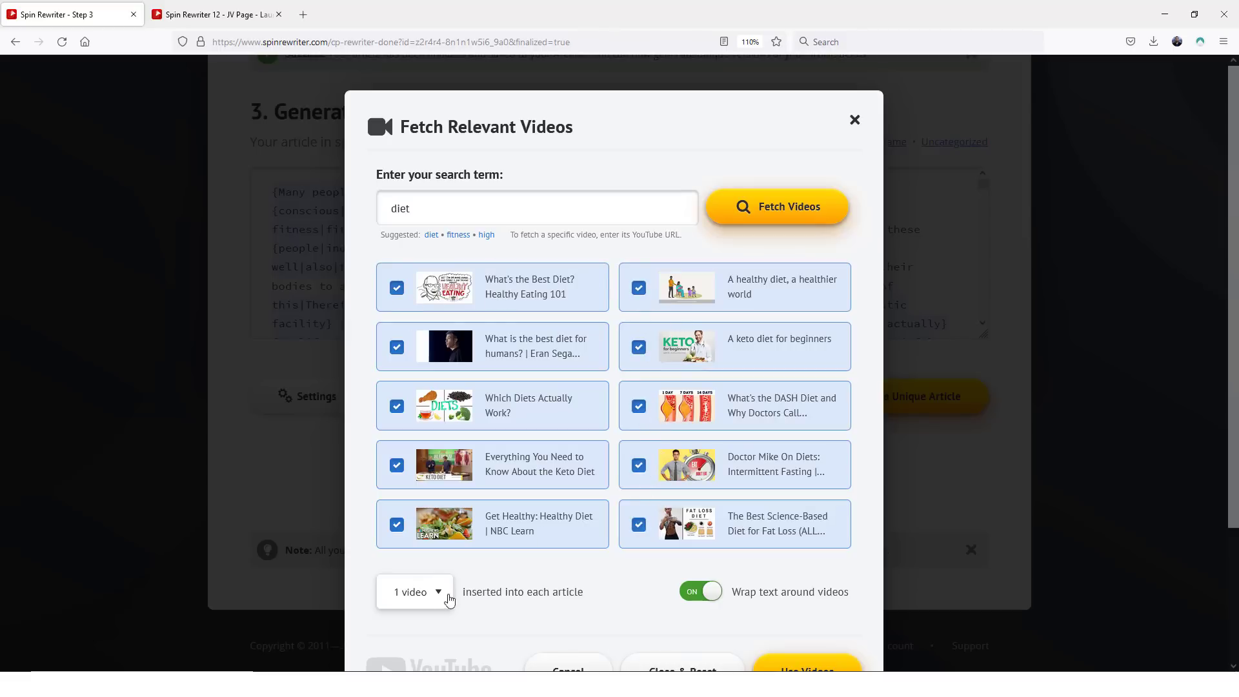
pyautogui.scroll(-3)
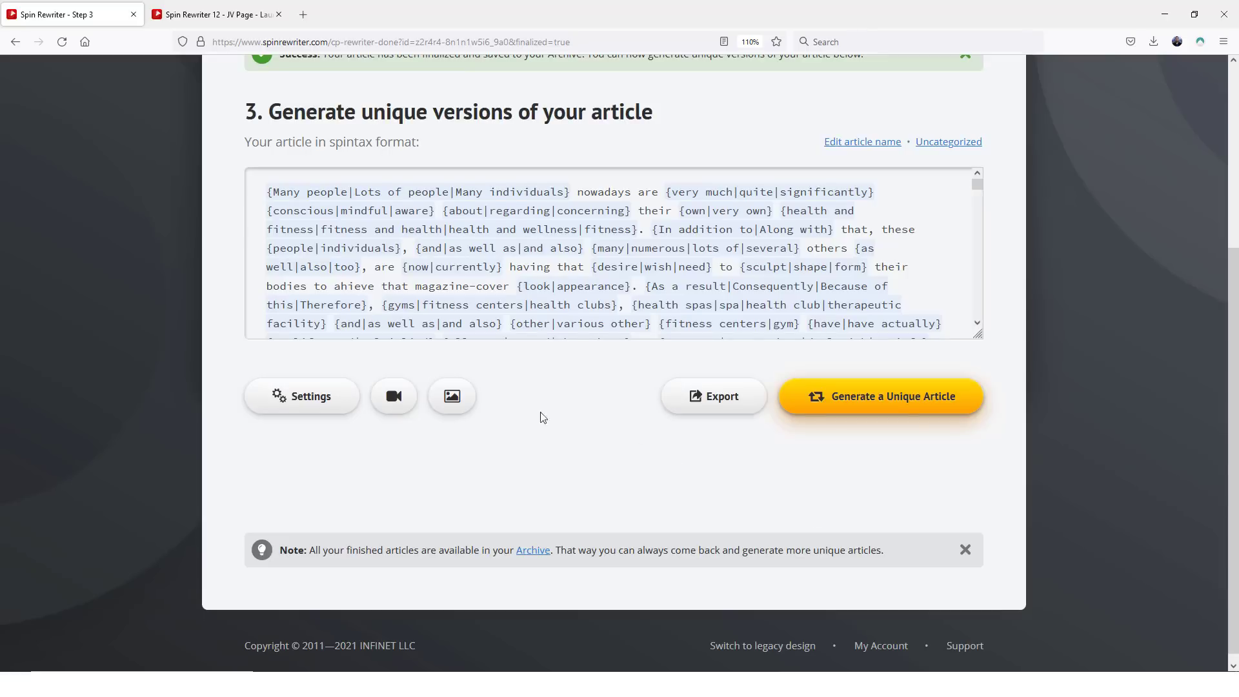
pyautogui.moveTo(451, 396)
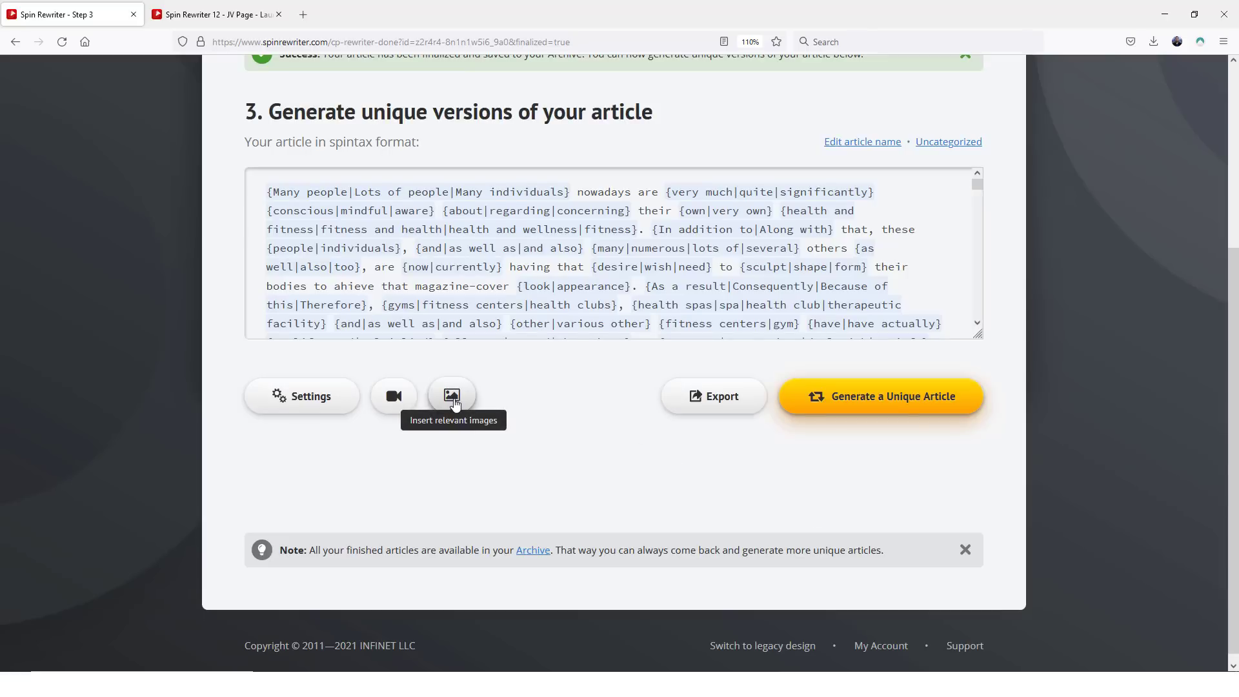
# Step: Fetch Pixabay 'diet' images and use the seven checked images in the articles
pyautogui.click(451, 396)
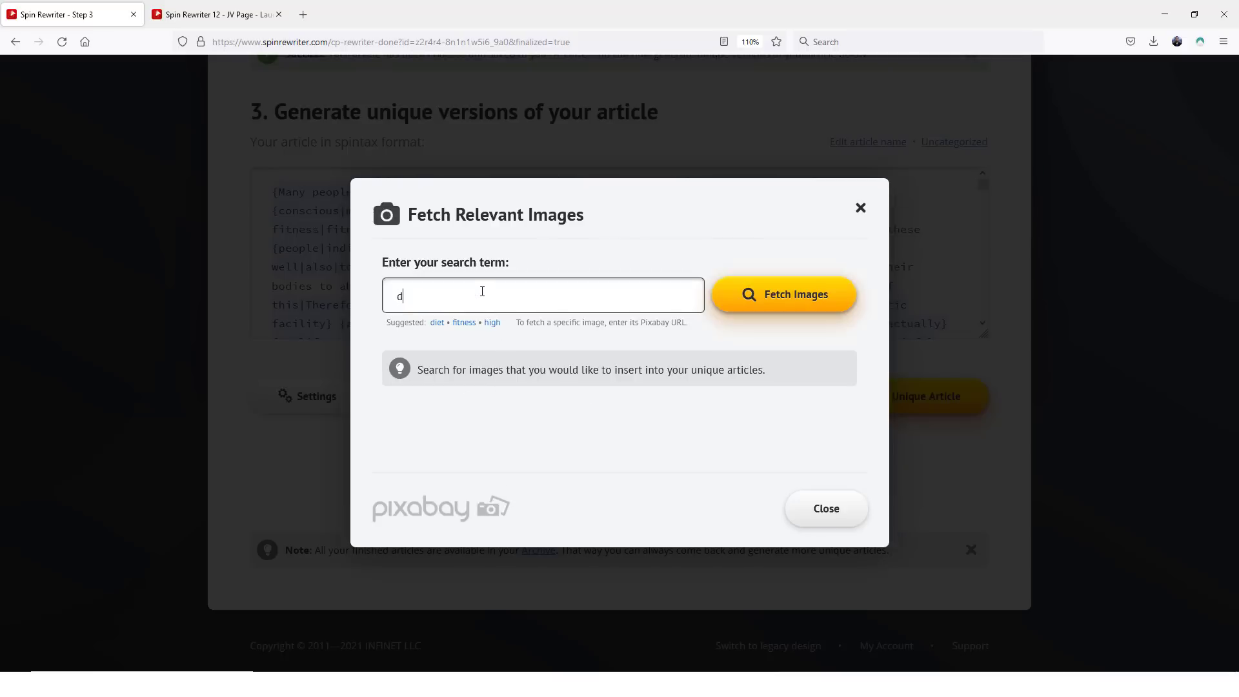
pyautogui.click(783, 293)
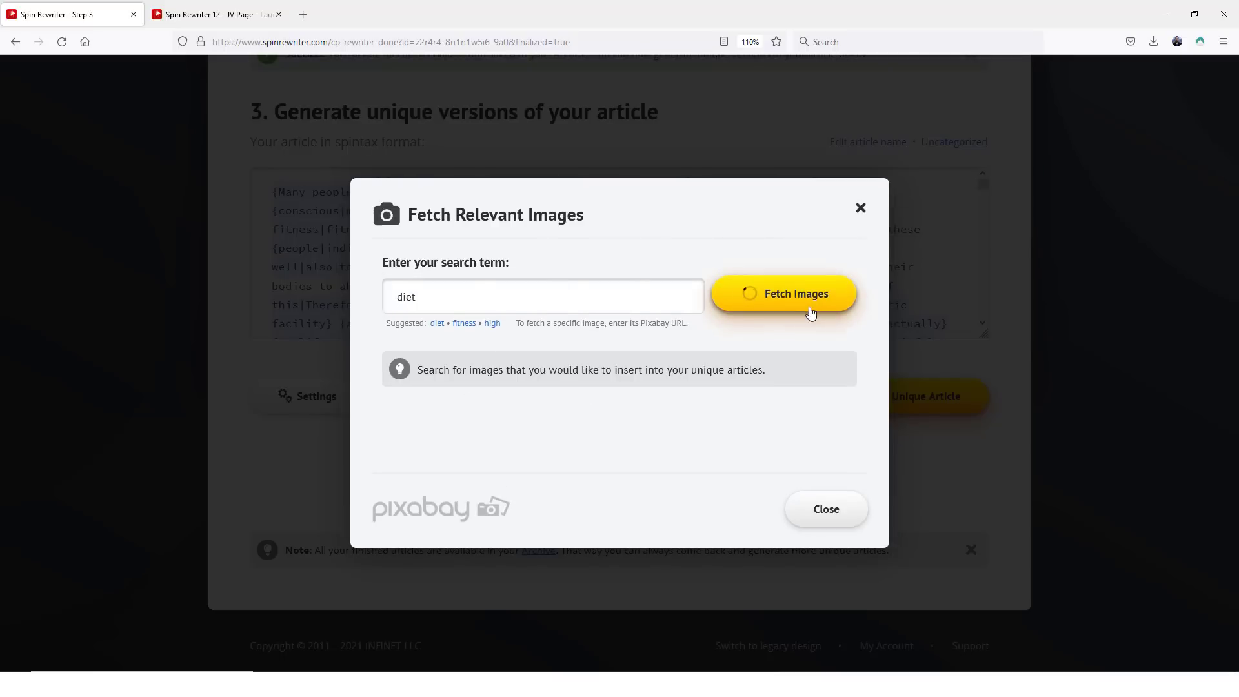
pyautogui.click(783, 293)
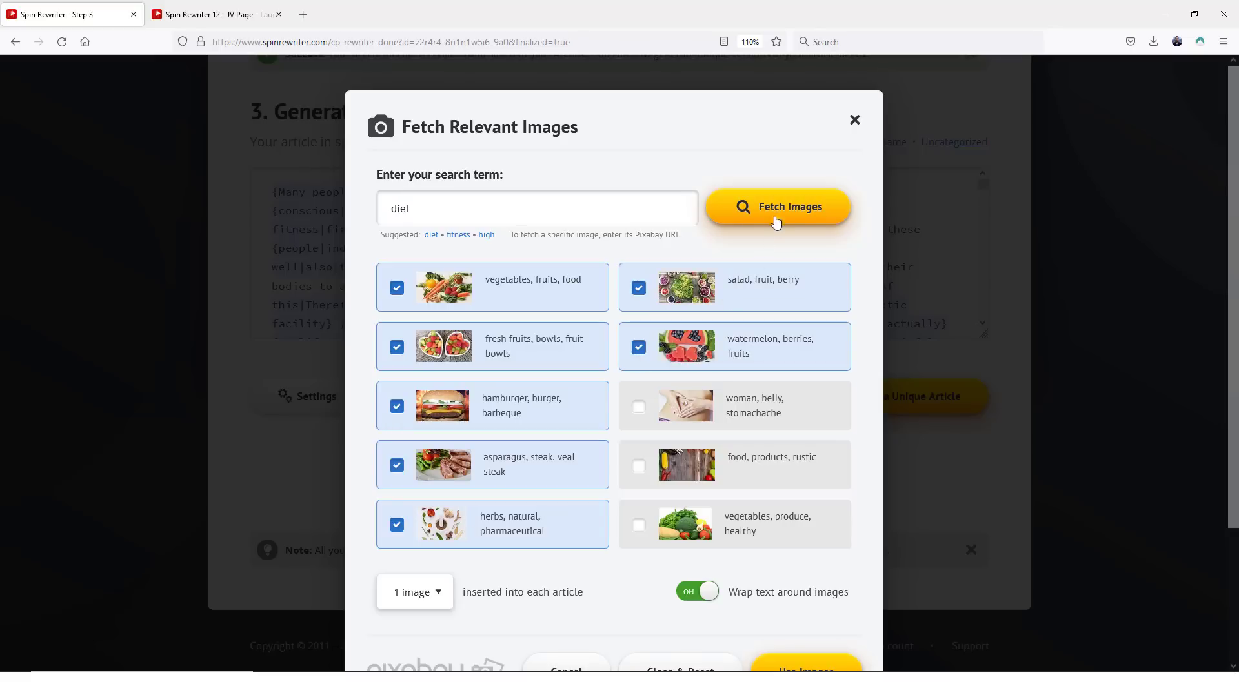
pyautogui.scroll(-3)
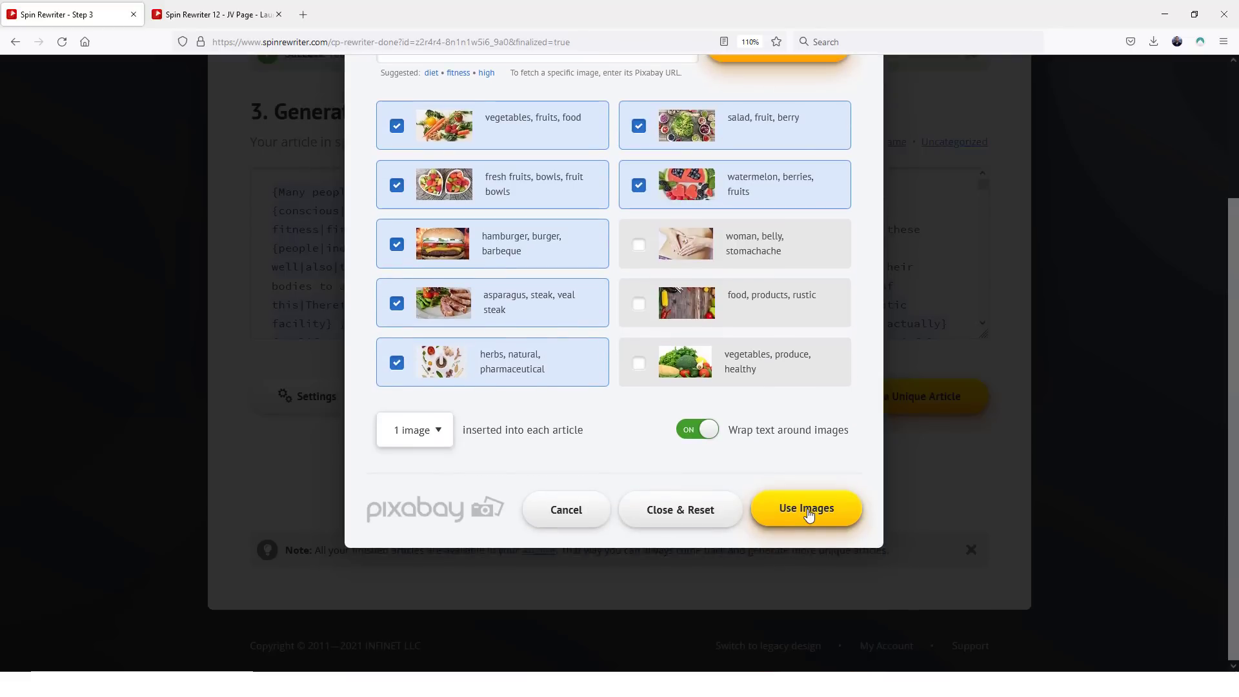
pyautogui.click(806, 508)
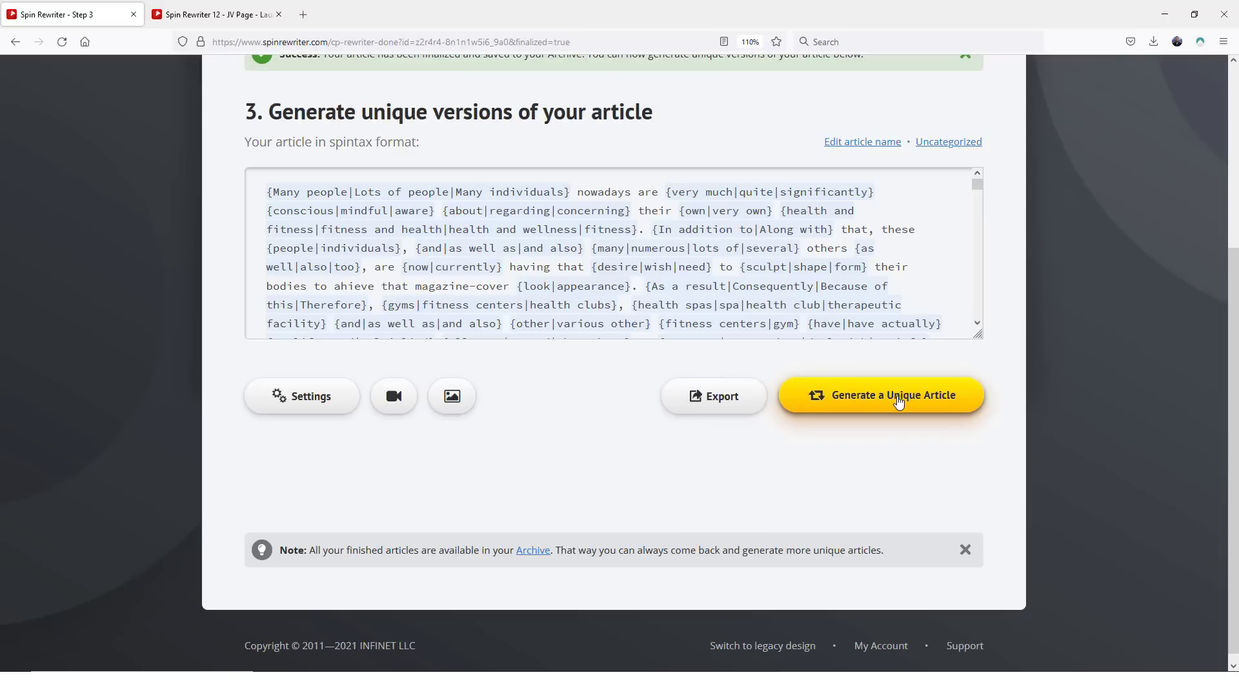
pyautogui.moveTo(723, 426)
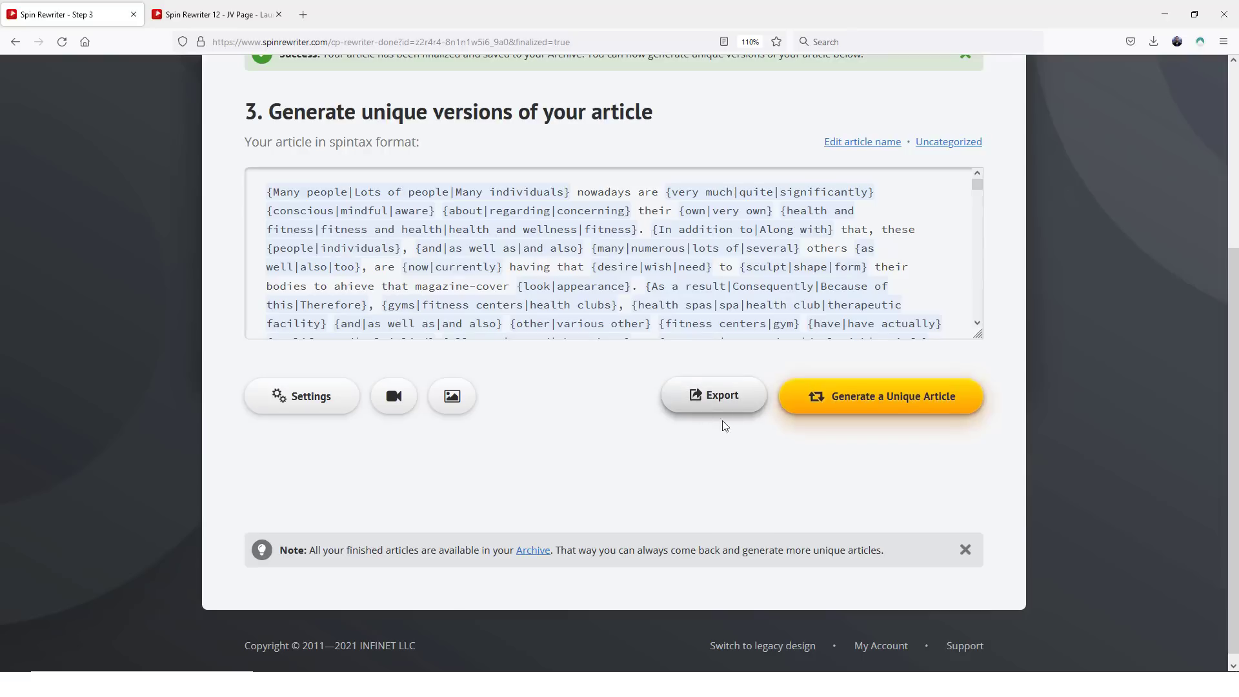
# Step: Generate a unique 643-word article at 92% uniqueness and scroll to check its image and video
pyautogui.click(879, 396)
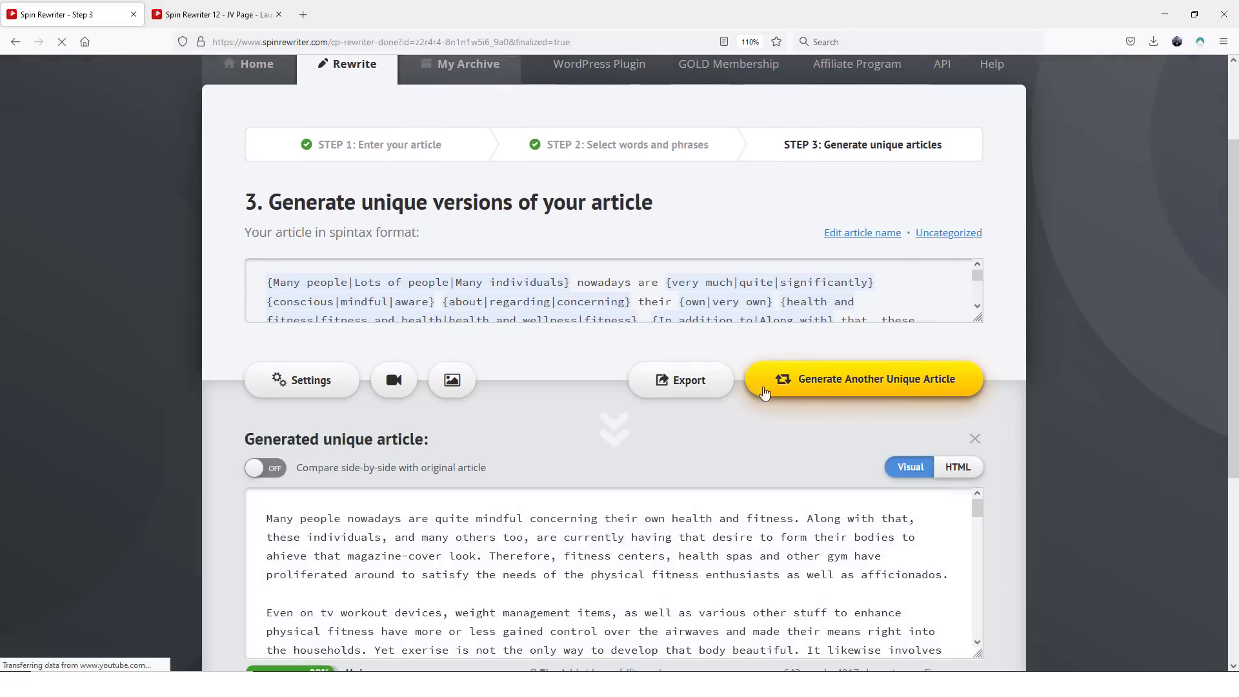
pyautogui.scroll(-3)
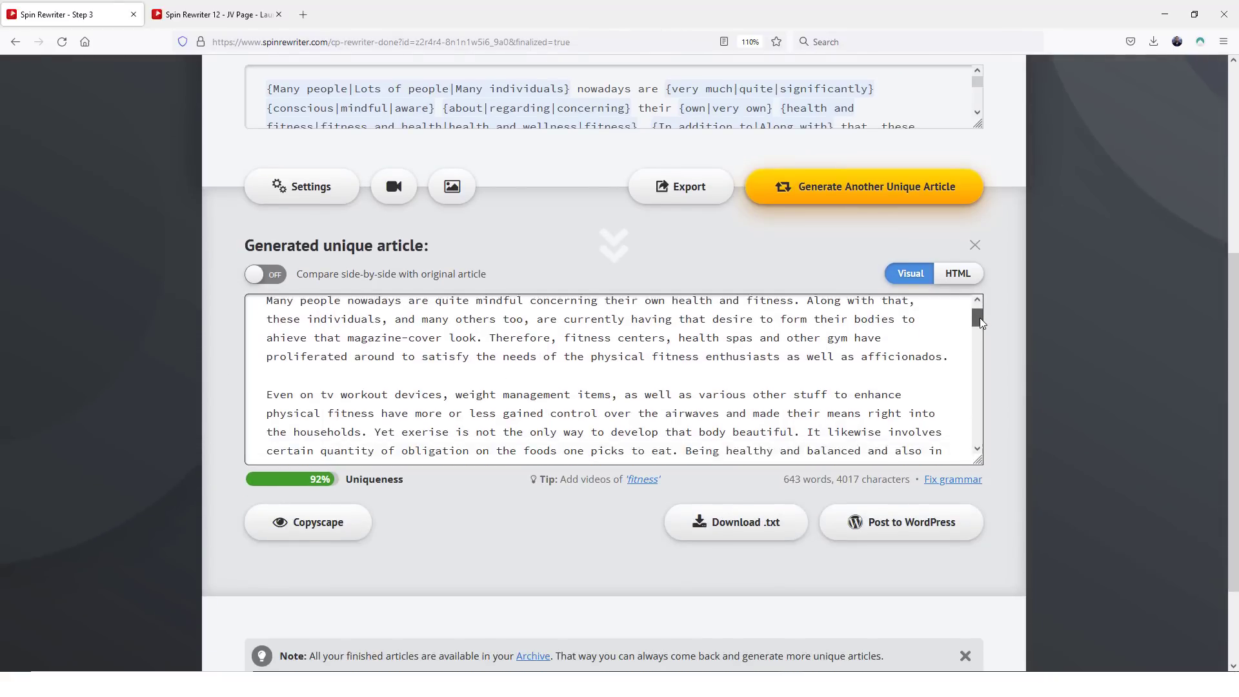
pyautogui.scroll(-3)
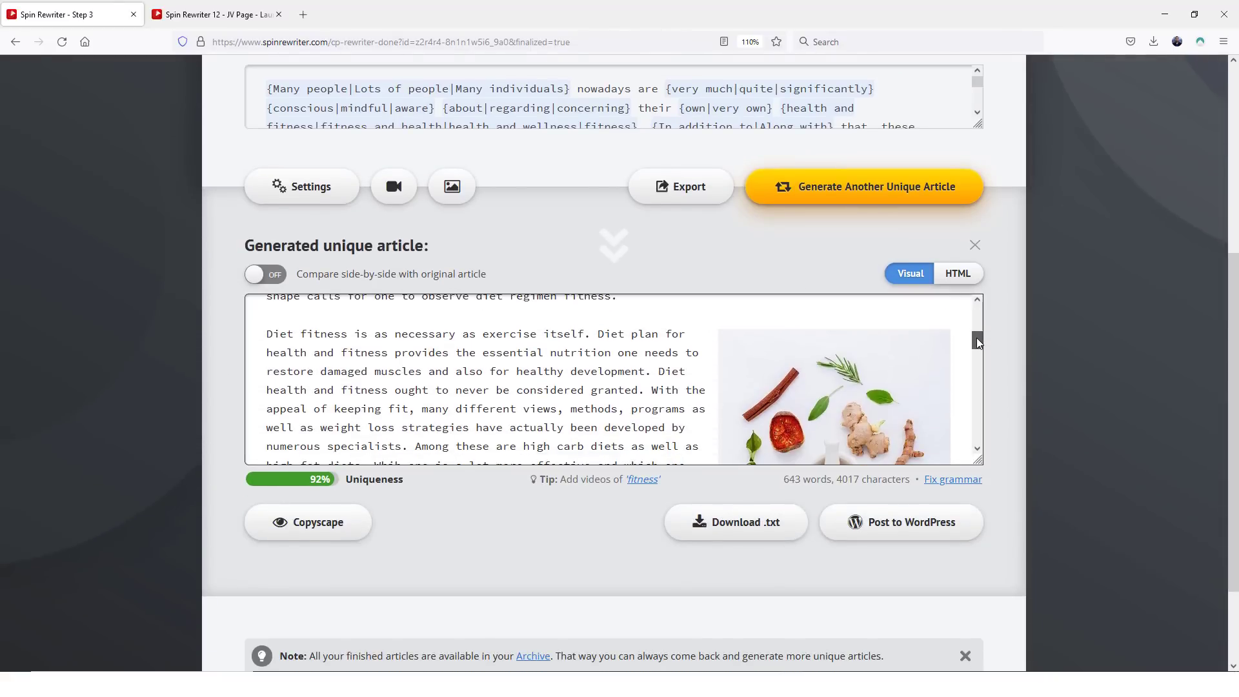
pyautogui.scroll(-3)
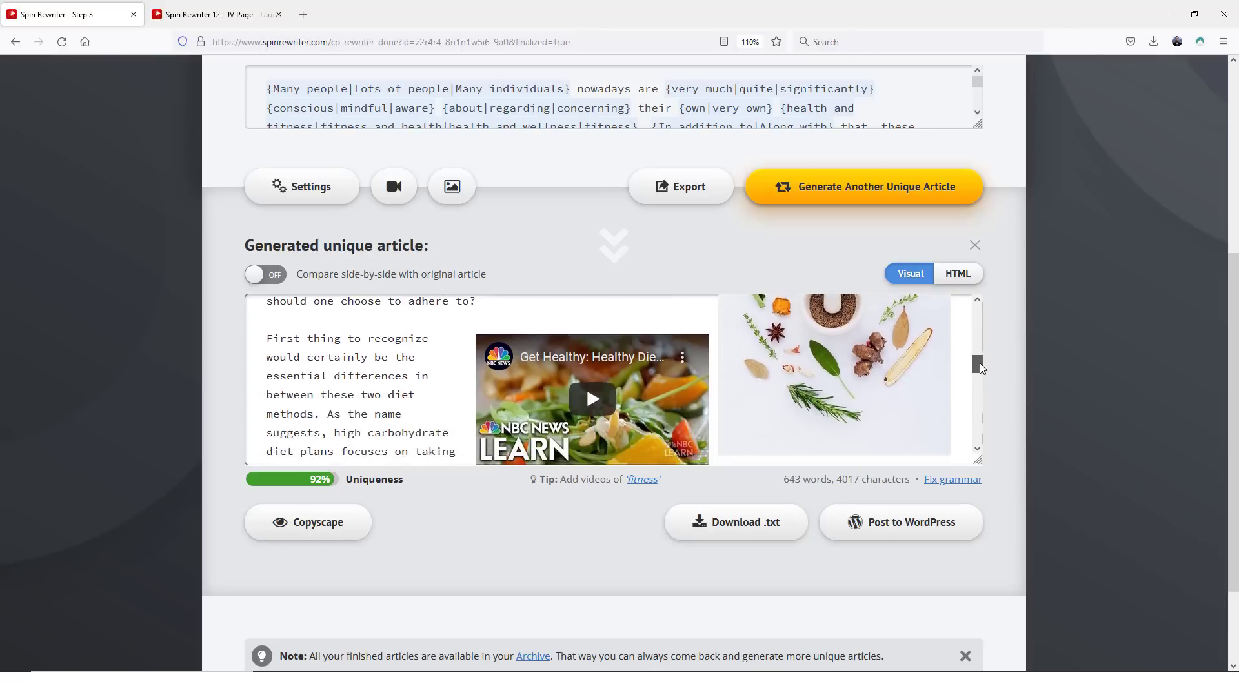
pyautogui.scroll(-3)
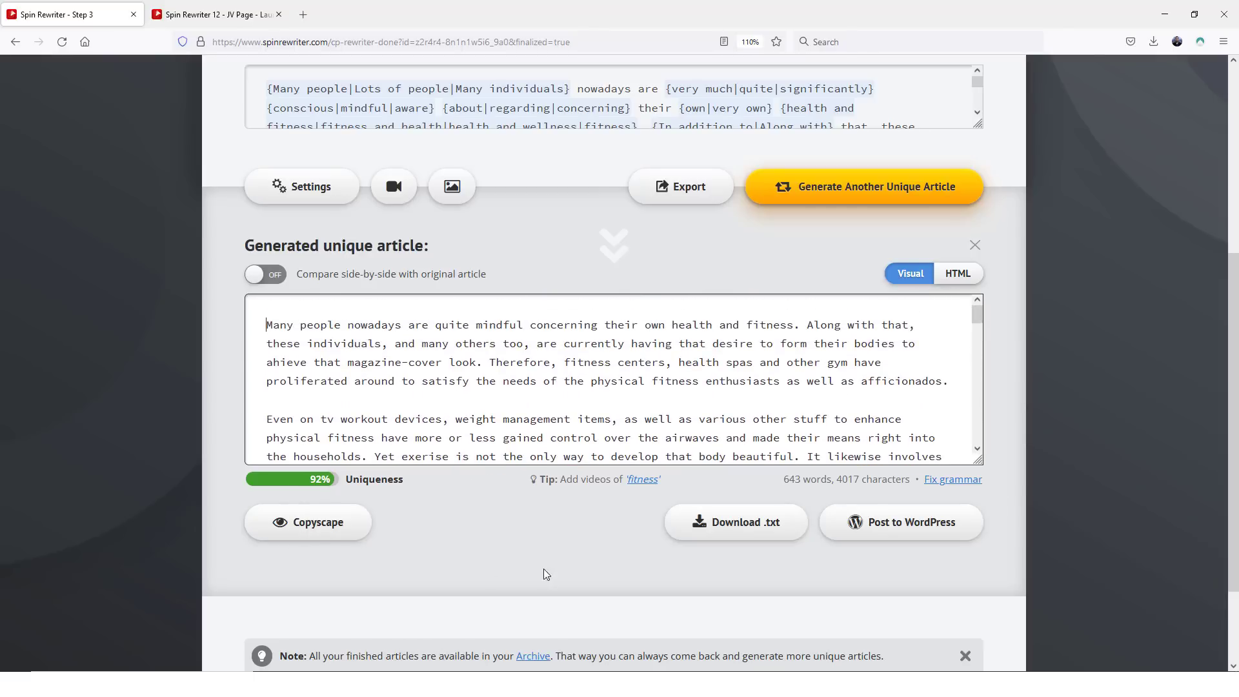
pyautogui.moveTo(343, 541)
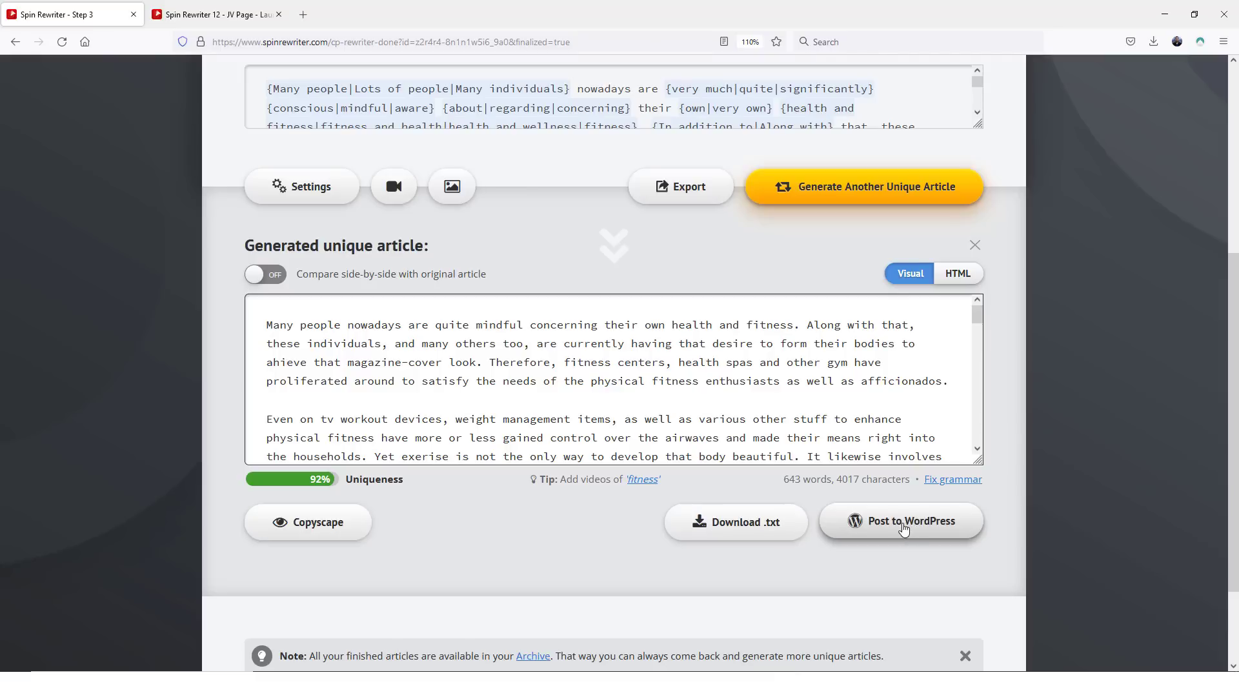
pyautogui.moveTo(595, 542)
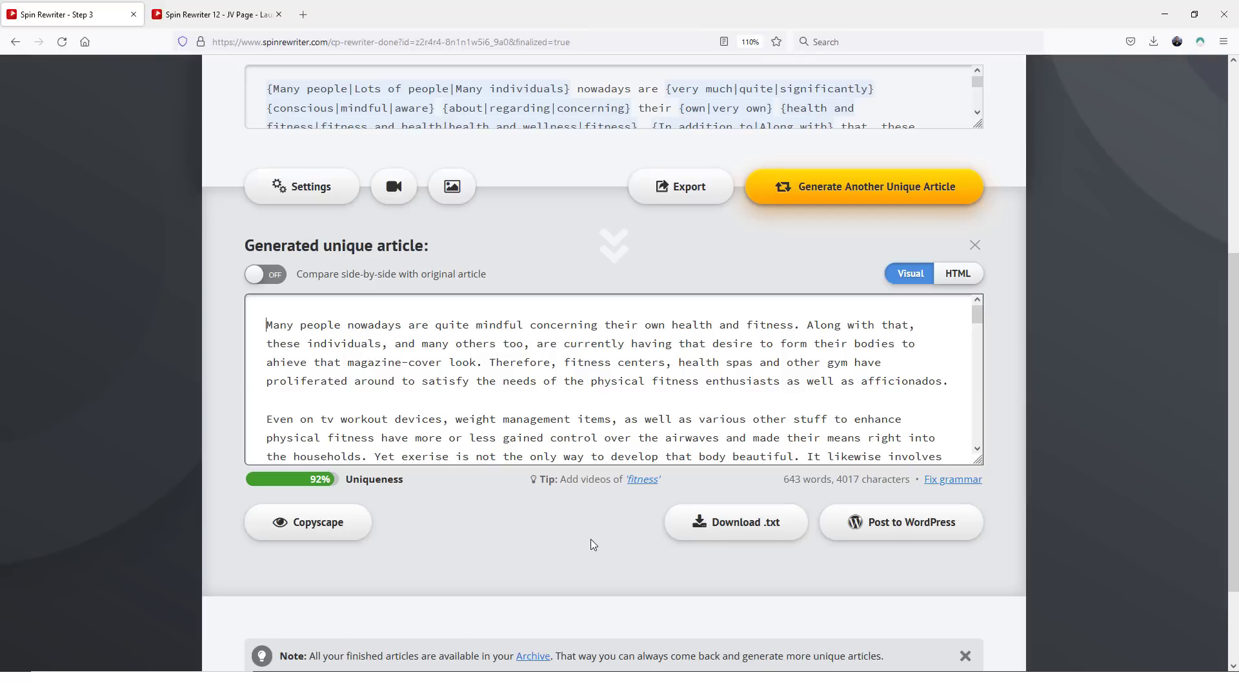
pyautogui.moveTo(901, 521)
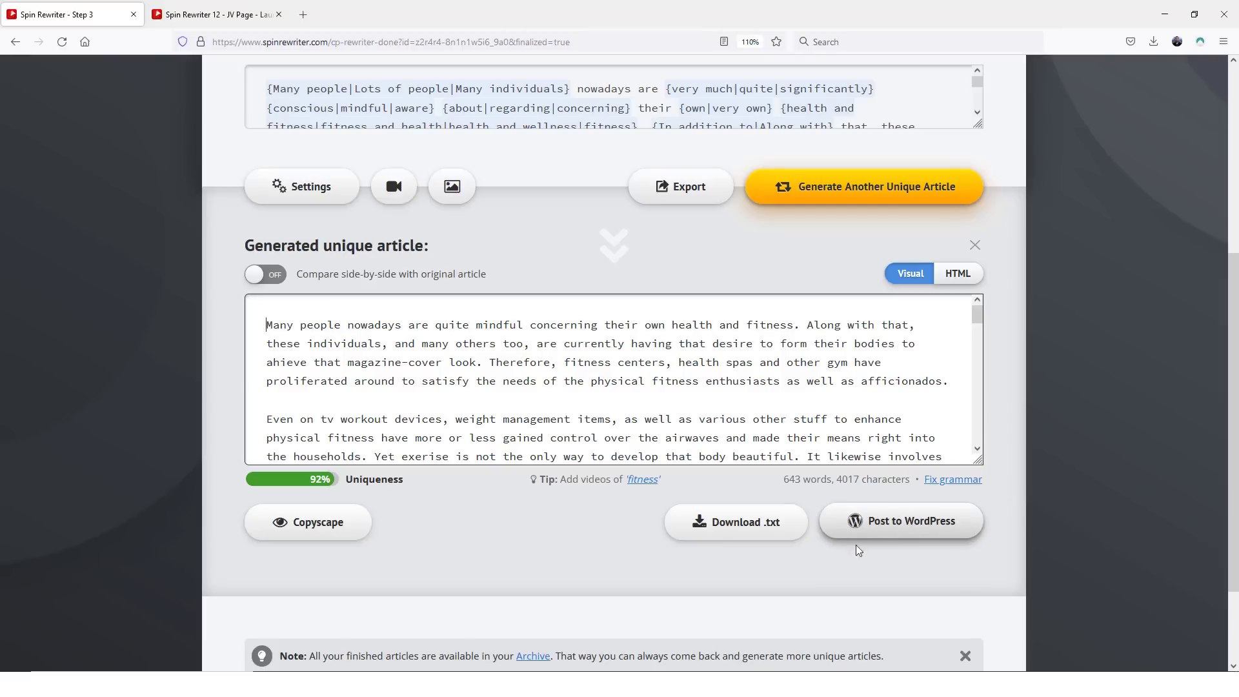
pyautogui.moveTo(680, 412)
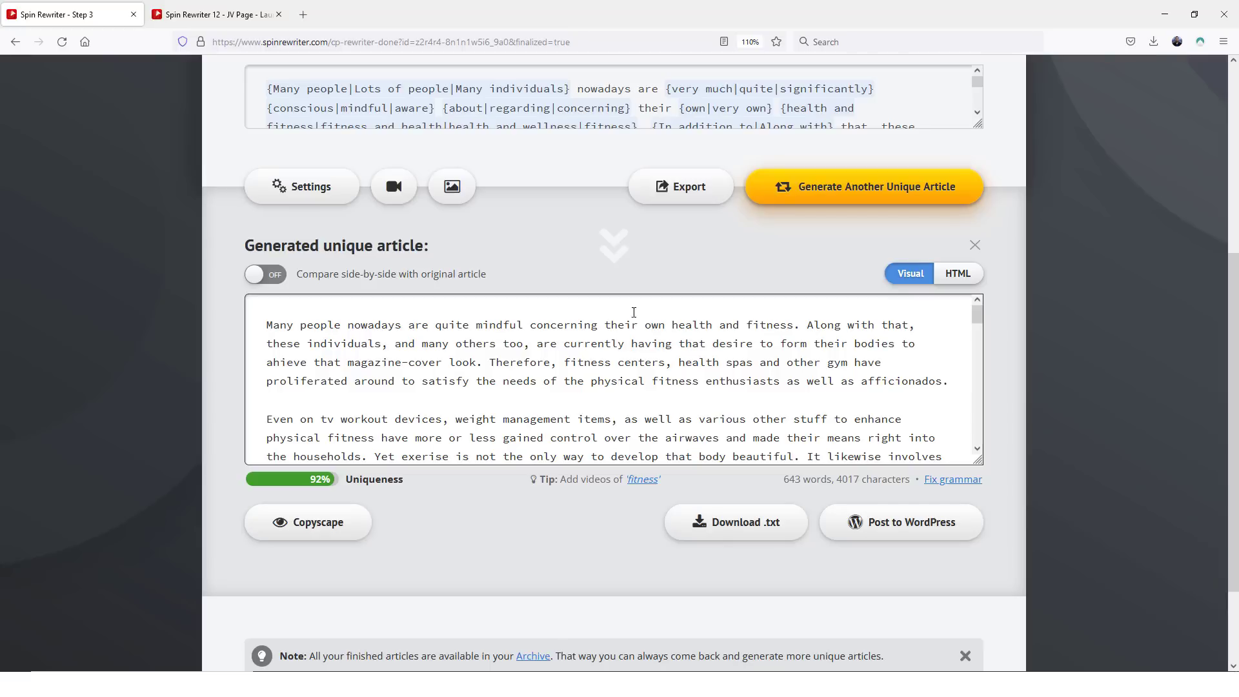
pyautogui.moveTo(609, 551)
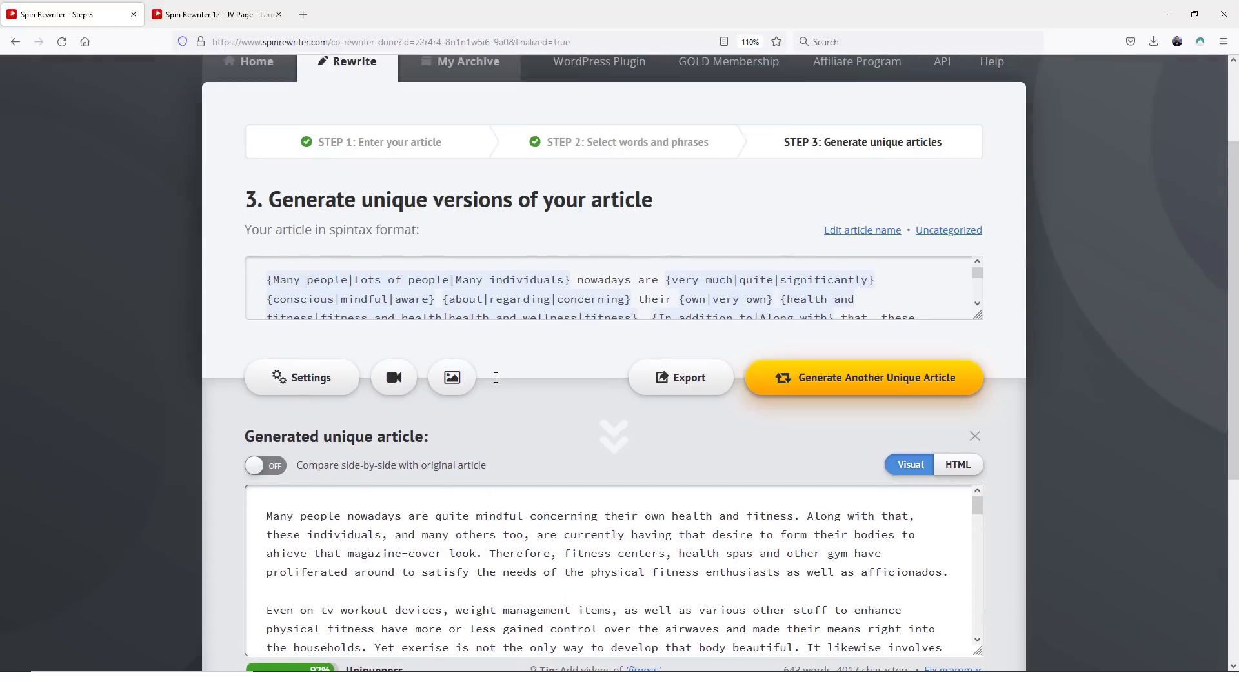
pyautogui.scroll(-3)
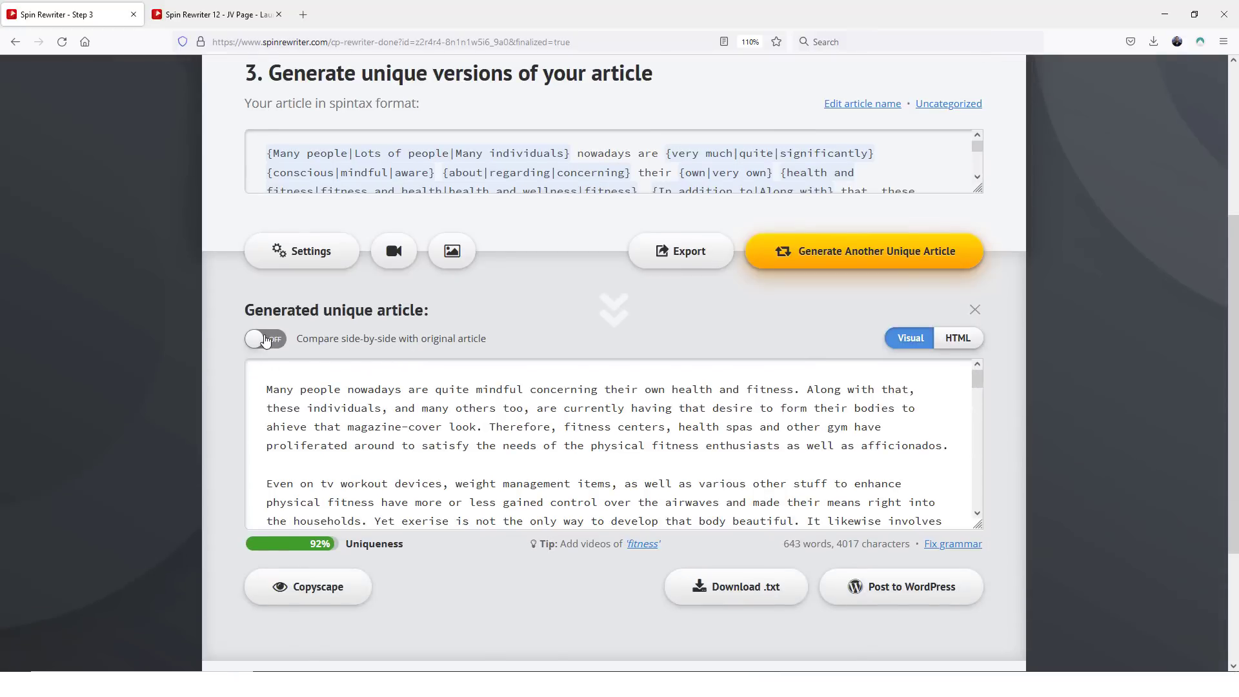
pyautogui.click(265, 338)
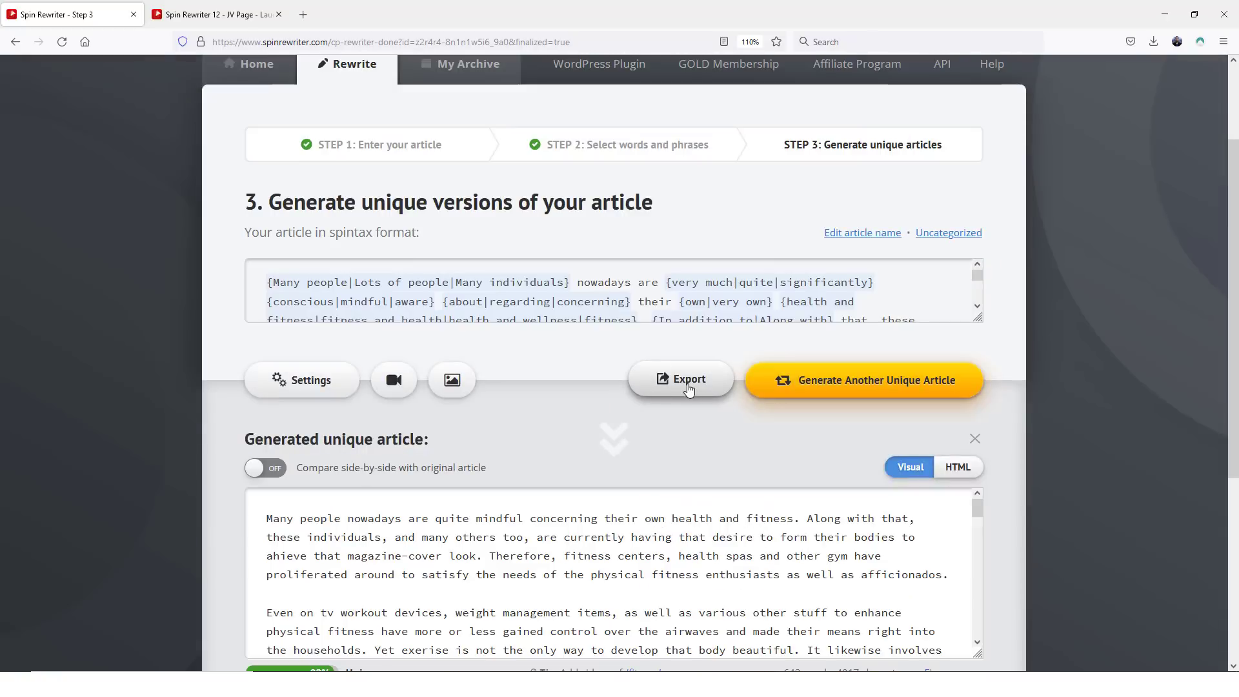
pyautogui.click(680, 381)
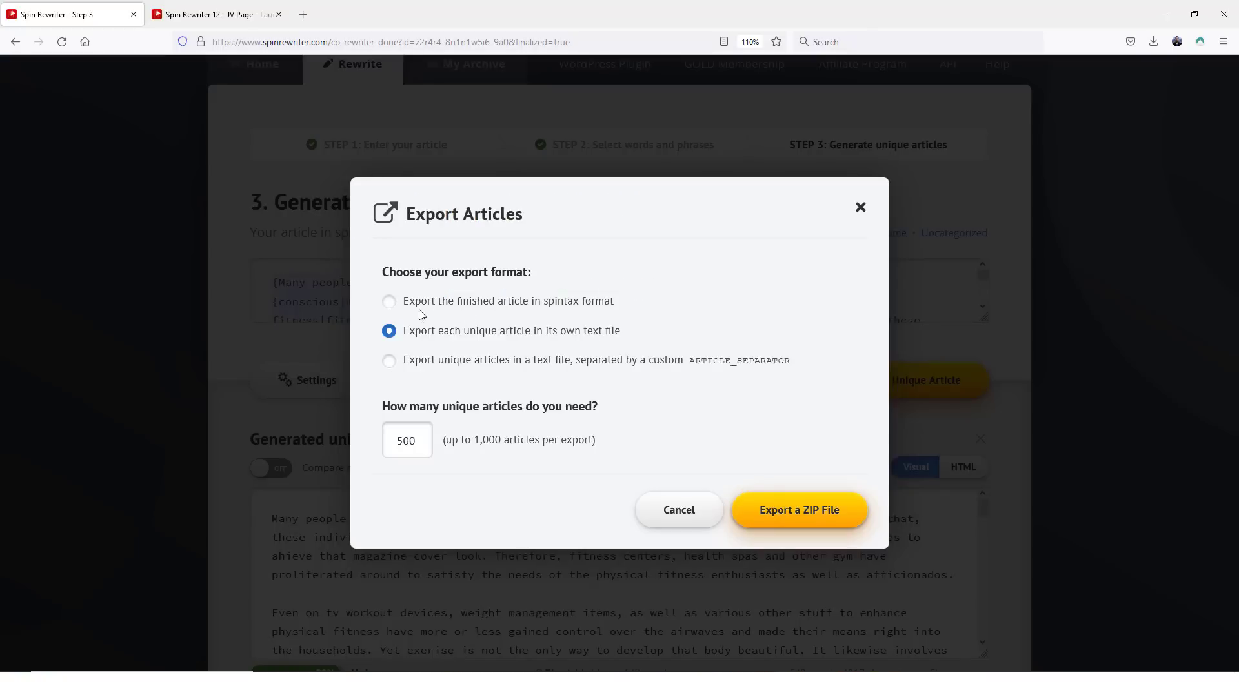
pyautogui.moveTo(451, 405)
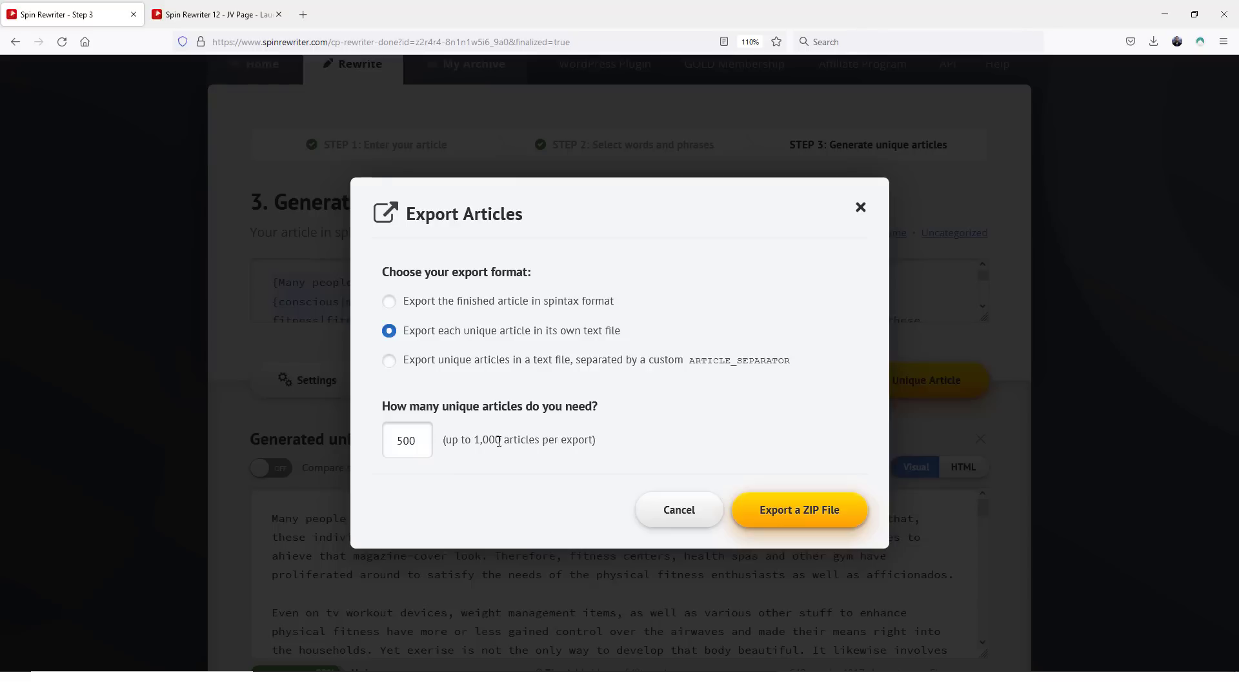
pyautogui.moveTo(556, 489)
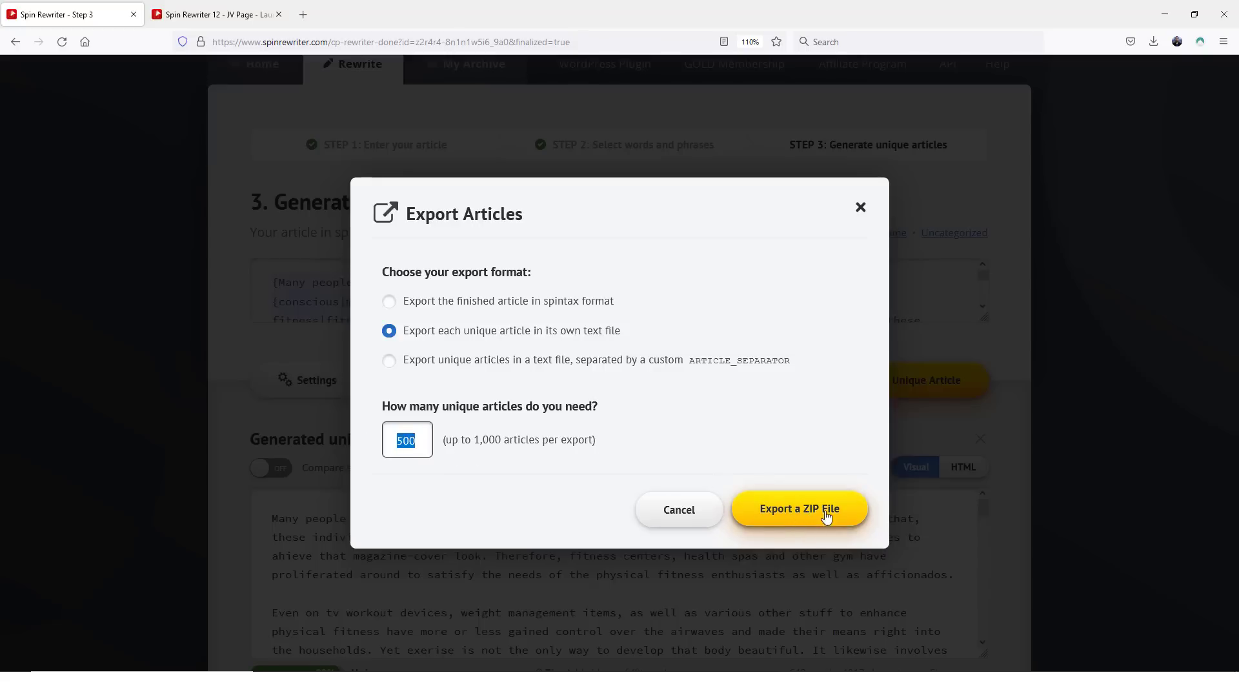
pyautogui.moveTo(854, 219)
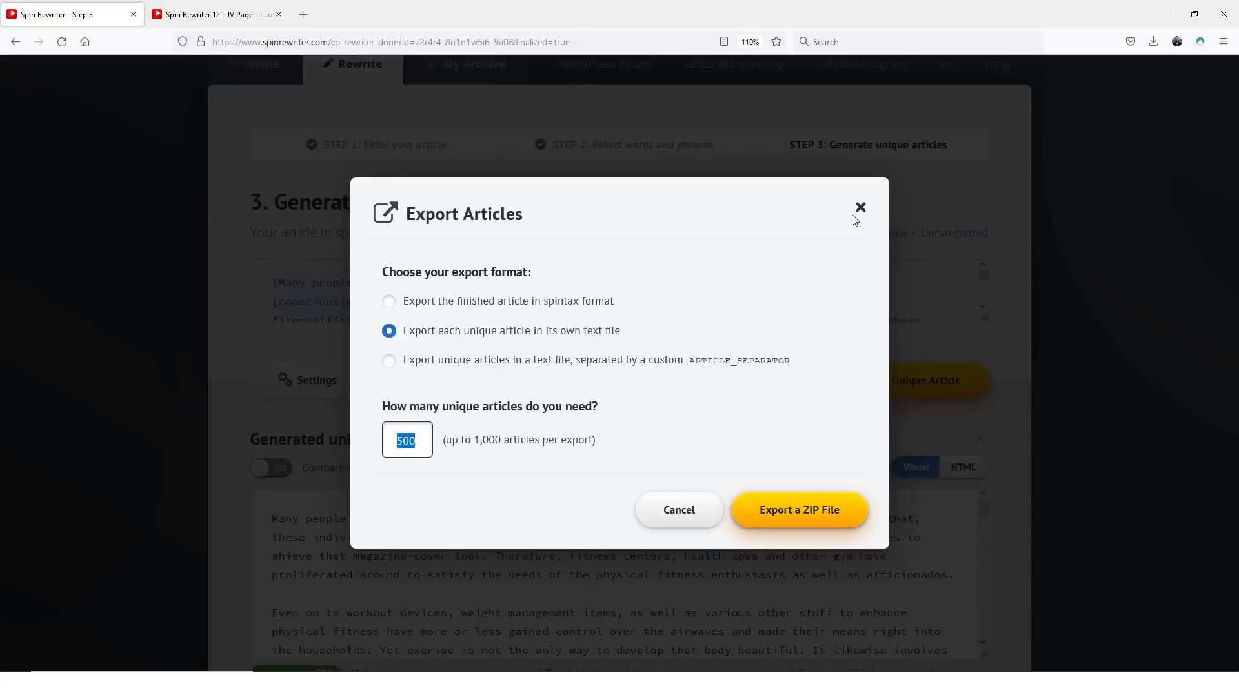
pyautogui.click(860, 207)
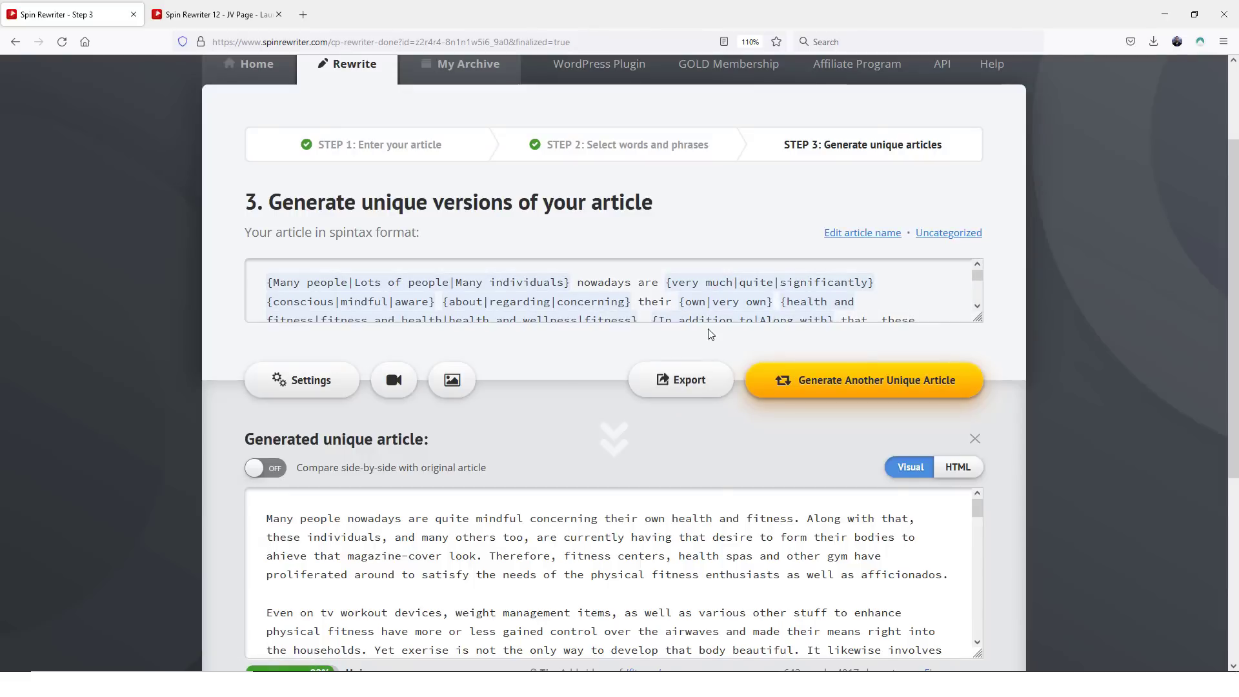
pyautogui.moveTo(628, 453)
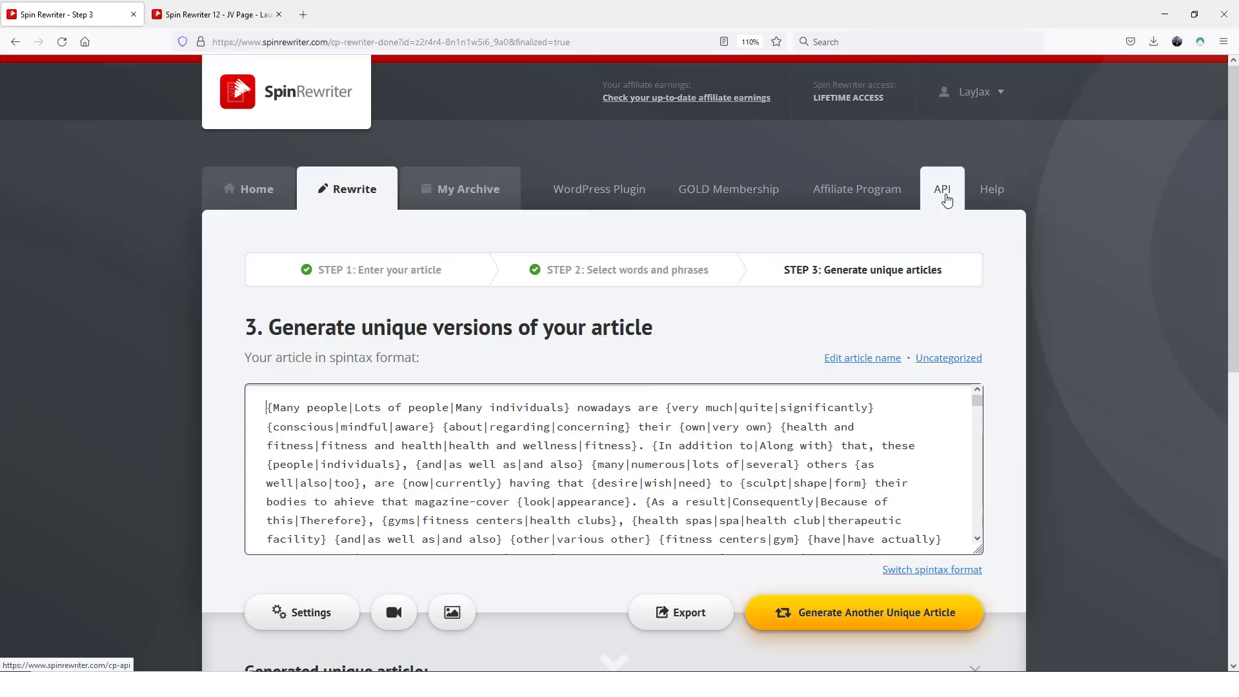
pyautogui.moveTo(1082, 360)
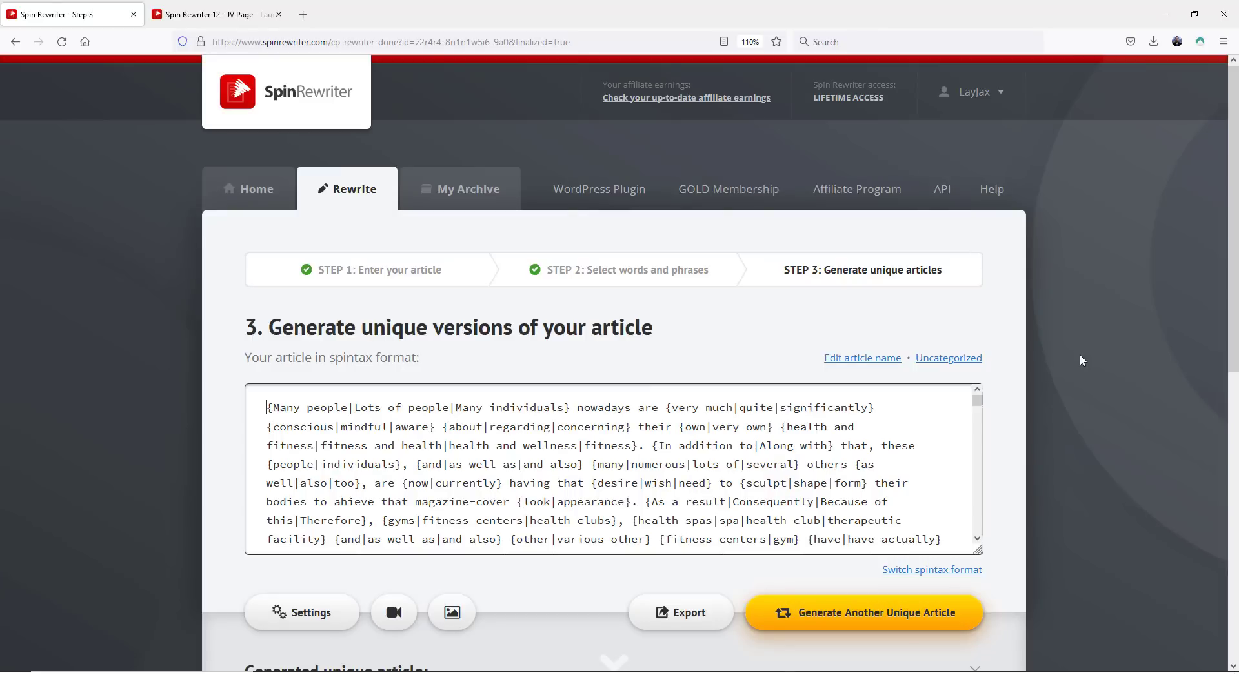
pyautogui.moveTo(729, 189)
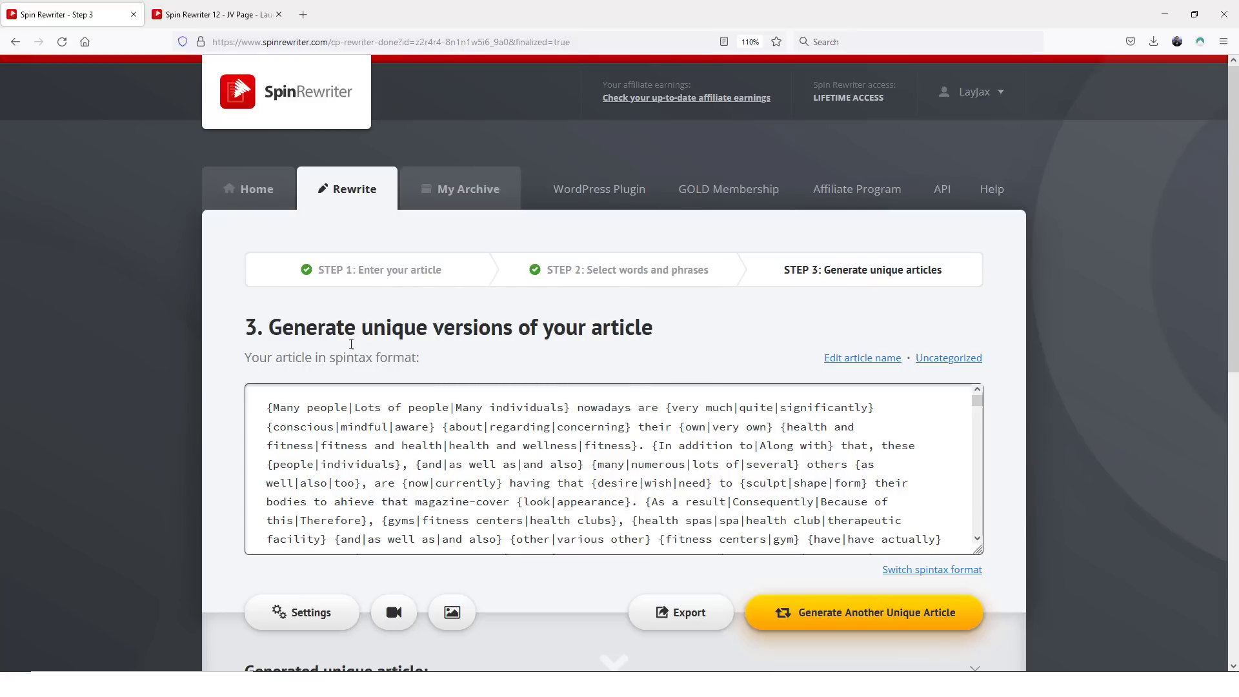
pyautogui.moveTo(425, 348)
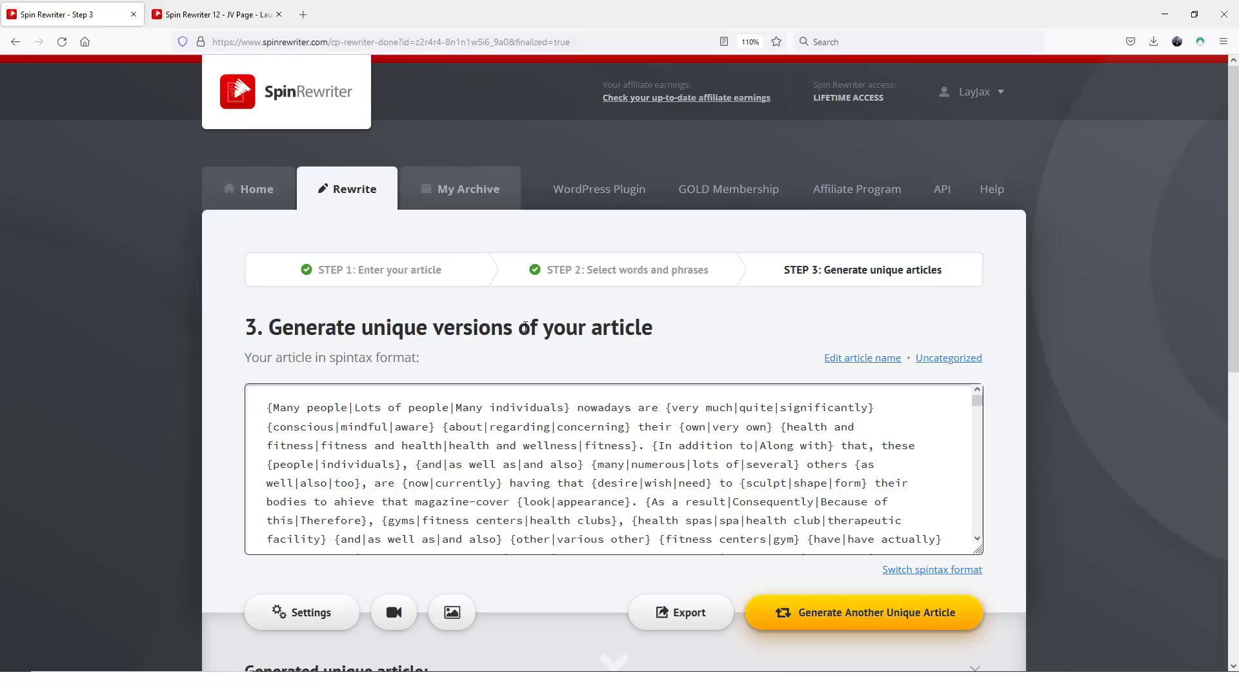
pyautogui.click(267, 408)
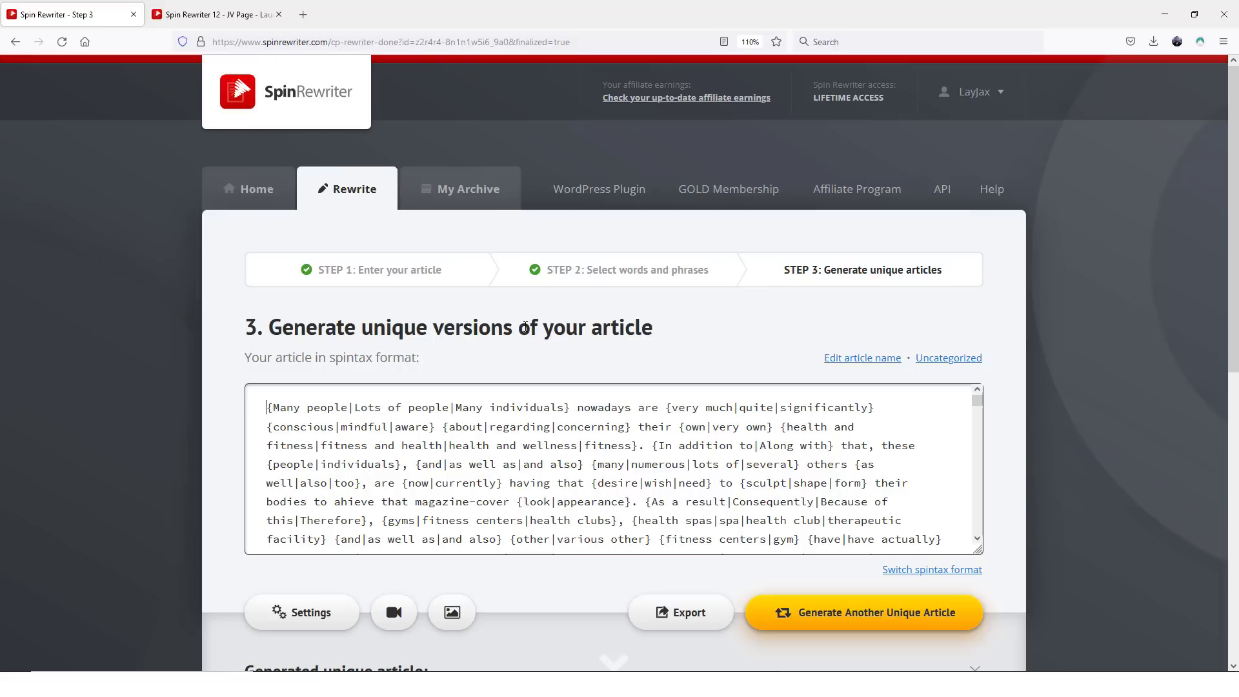